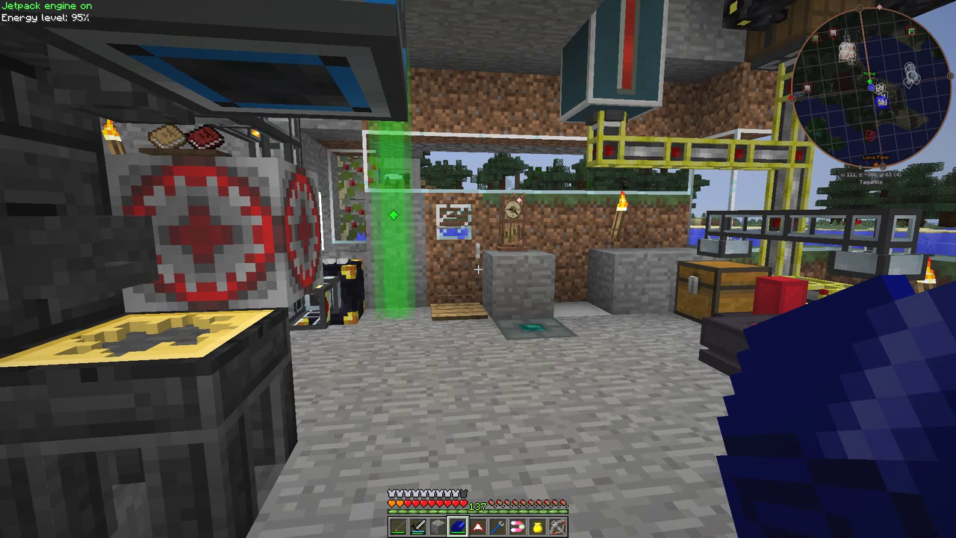
{"action": "mouse_move", "coordinate": [478, 269]}
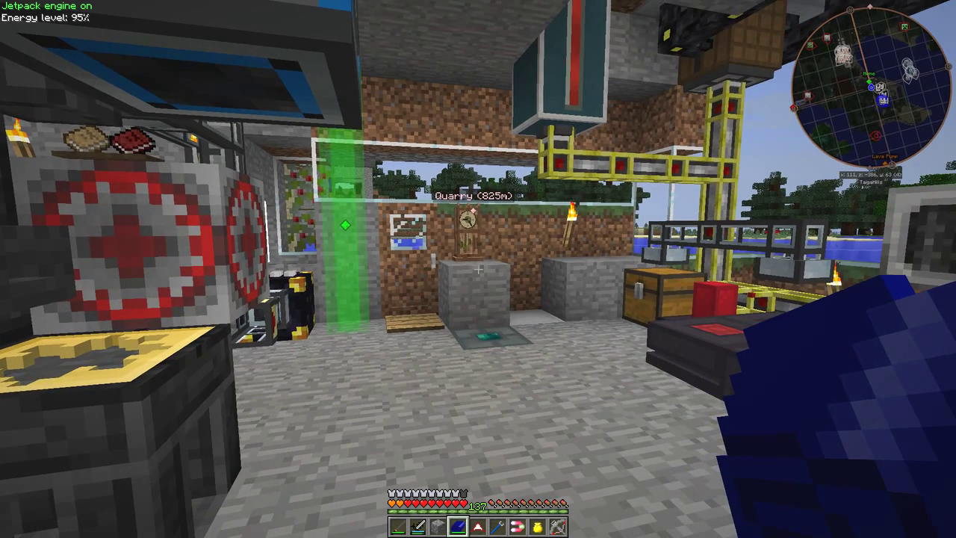
{"action": "mouse_move", "coordinate": [478, 269]}
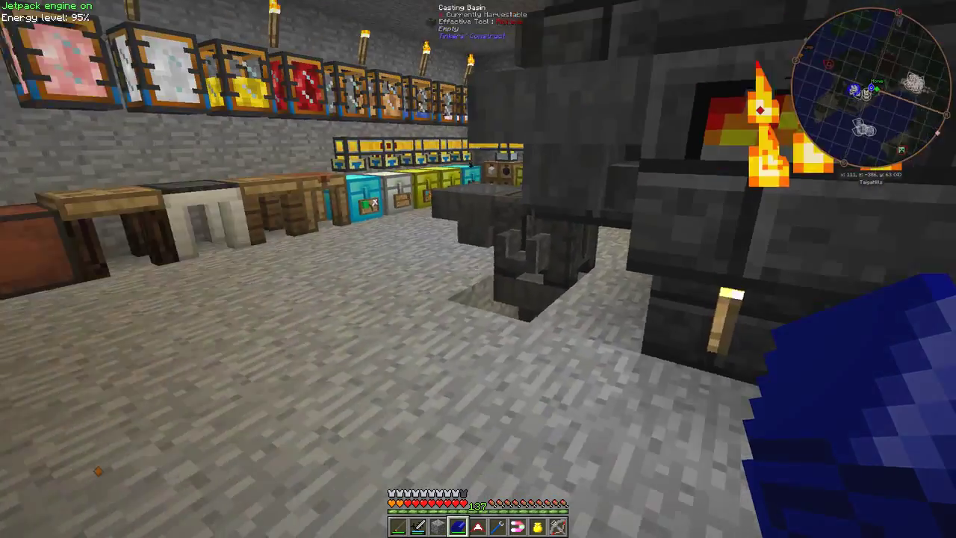
{"action": "mouse_move", "coordinate": [478, 268]}
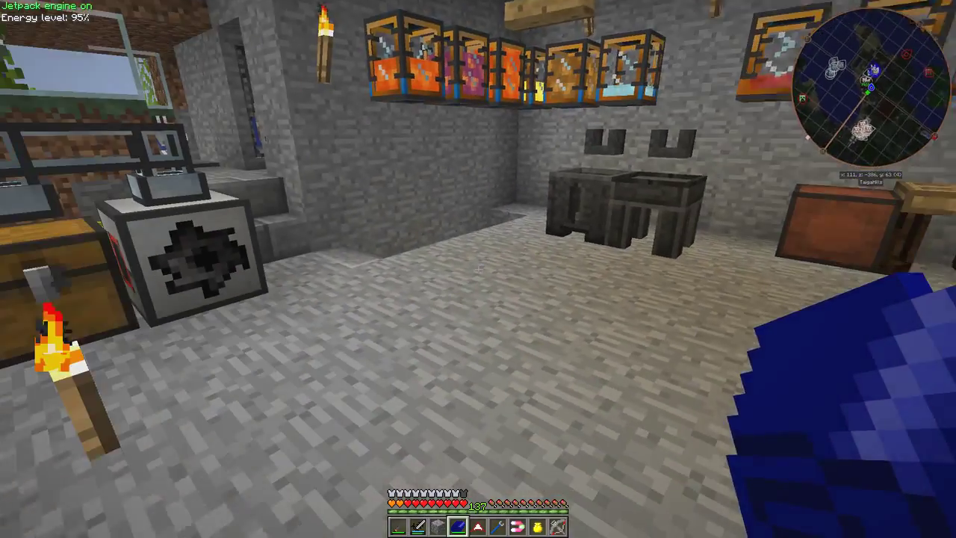
{"action": "mouse_move", "coordinate": [478, 269]}
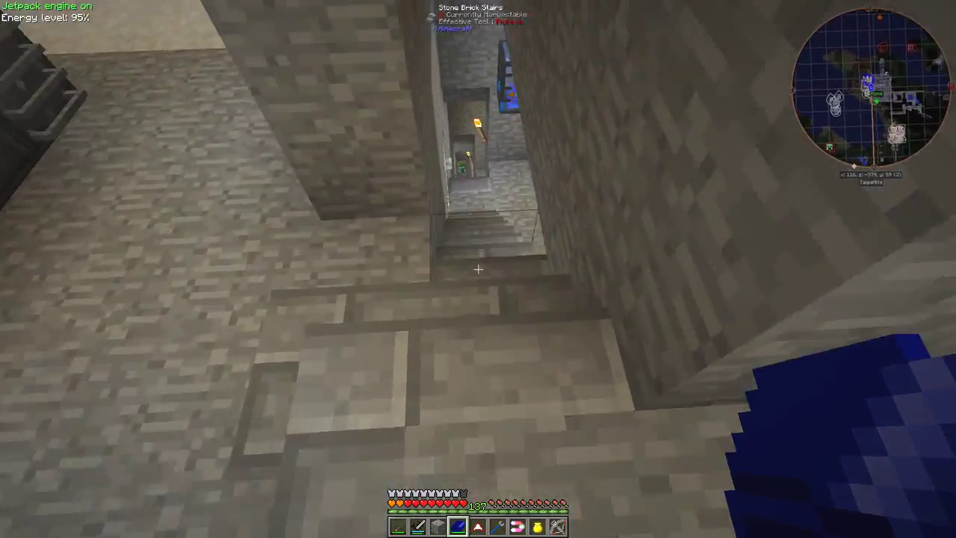
{"action": "mouse_move", "coordinate": [478, 269]}
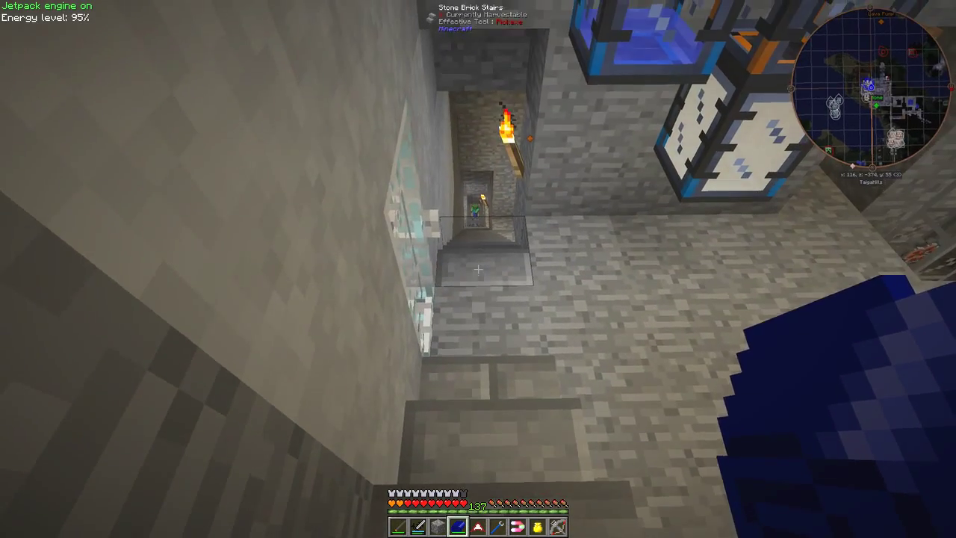
{"action": "mouse_move", "coordinate": [478, 269]}
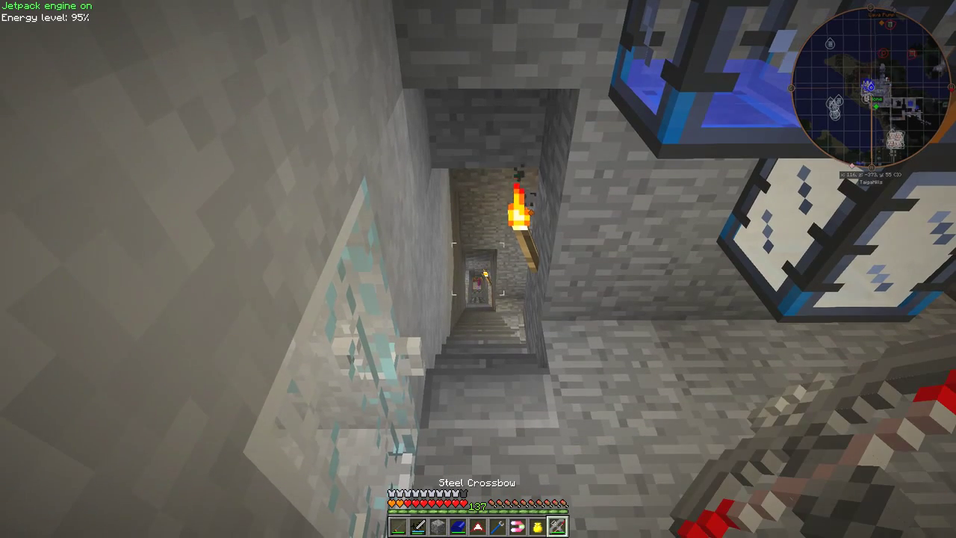
{"action": "mouse_move", "coordinate": [478, 269]}
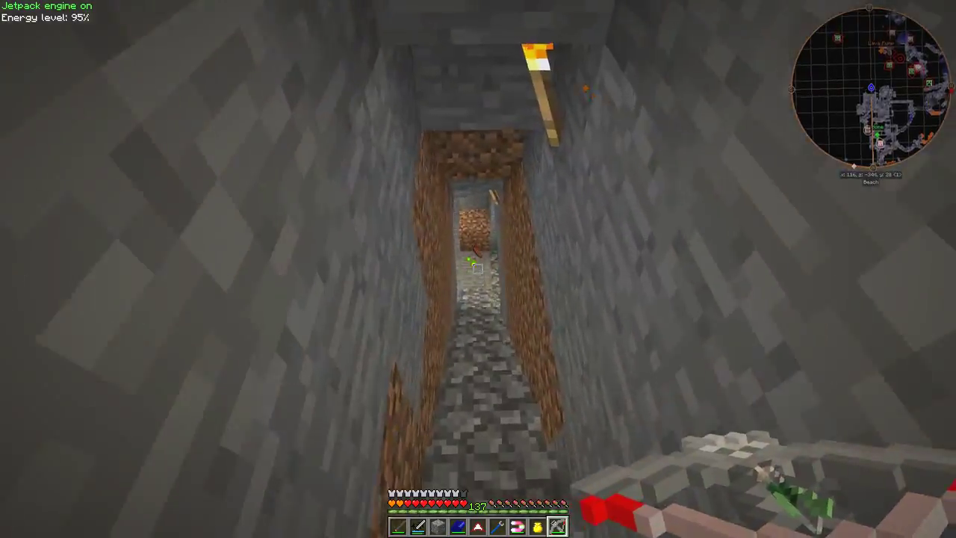
{"action": "mouse_move", "coordinate": [478, 269]}
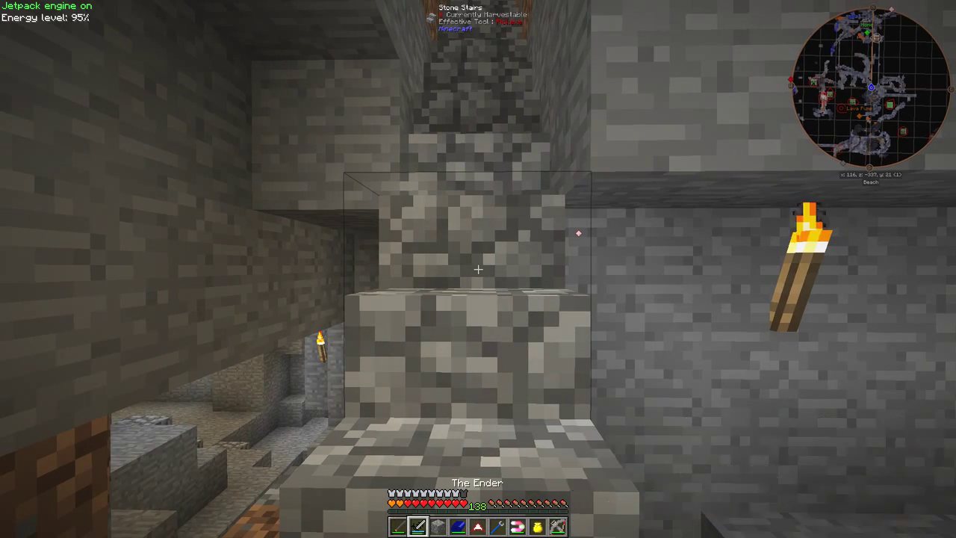
{"action": "mouse_move", "coordinate": [478, 269]}
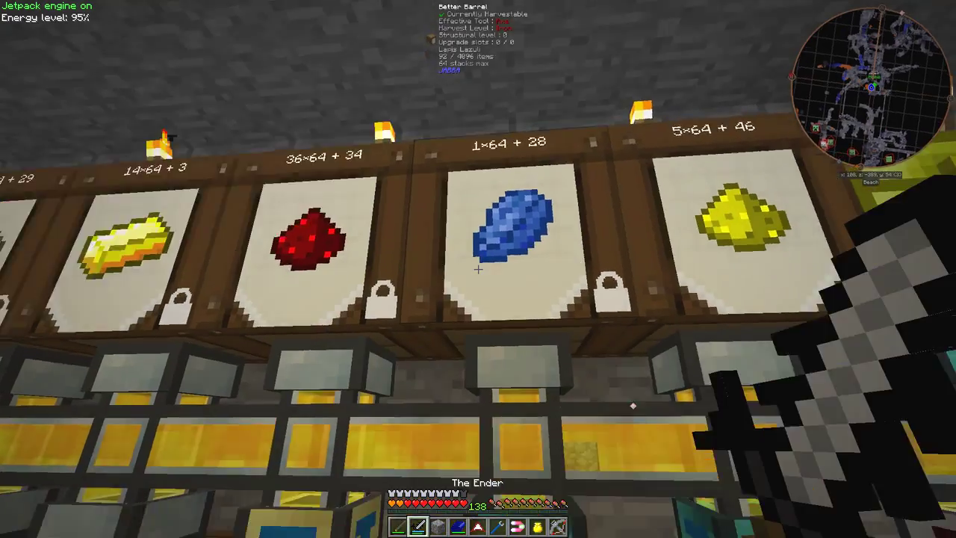
{"action": "mouse_move", "coordinate": [478, 269]}
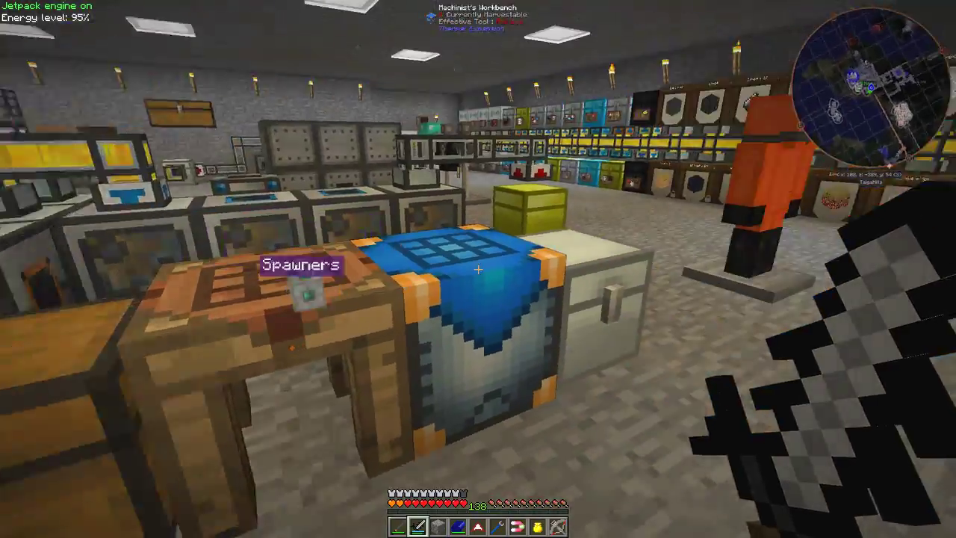
{"action": "mouse_move", "coordinate": [478, 269]}
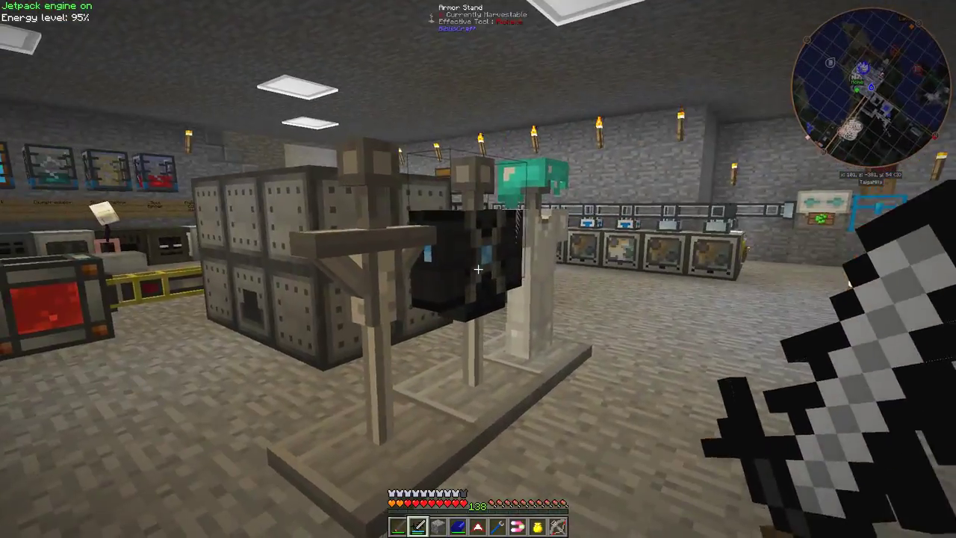
{"action": "mouse_move", "coordinate": [478, 269]}
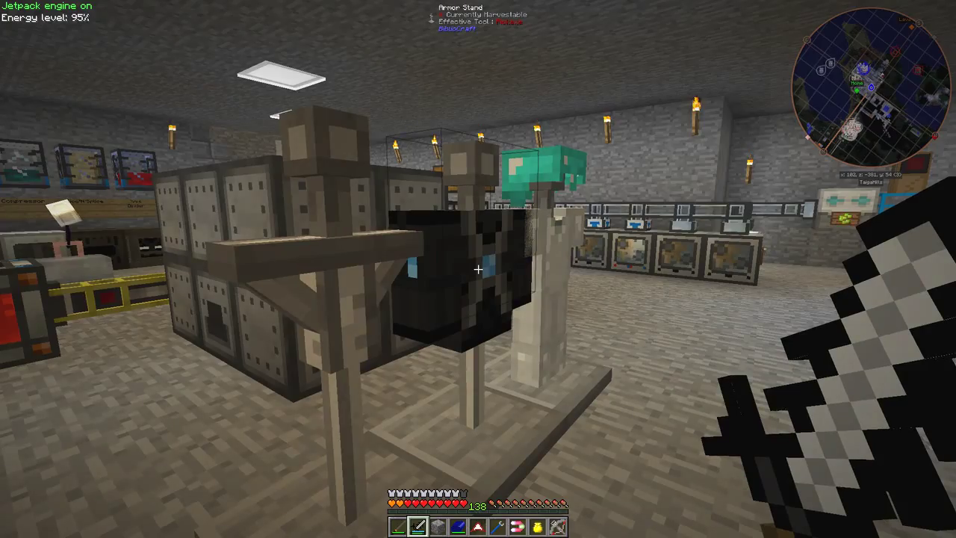
{"action": "mouse_move", "coordinate": [478, 269]}
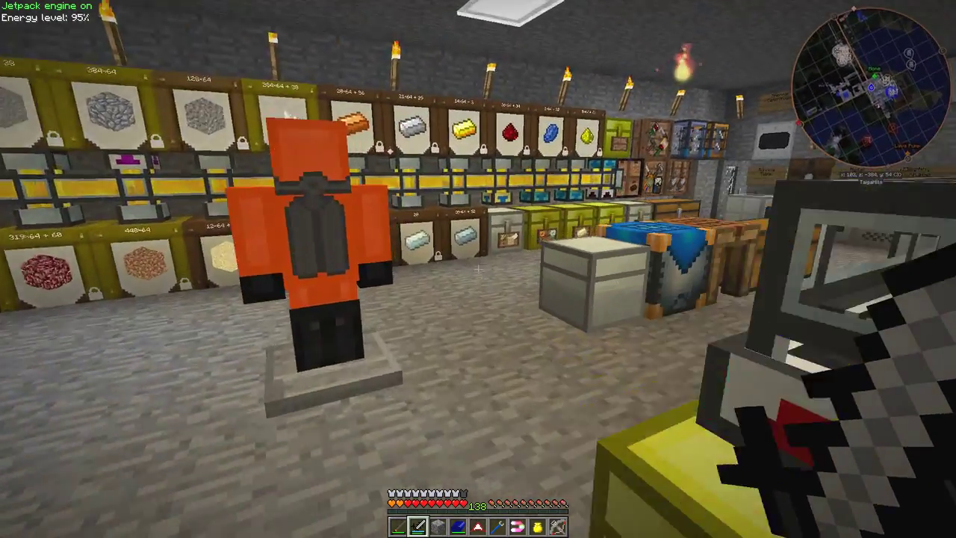
{"action": "mouse_move", "coordinate": [478, 269]}
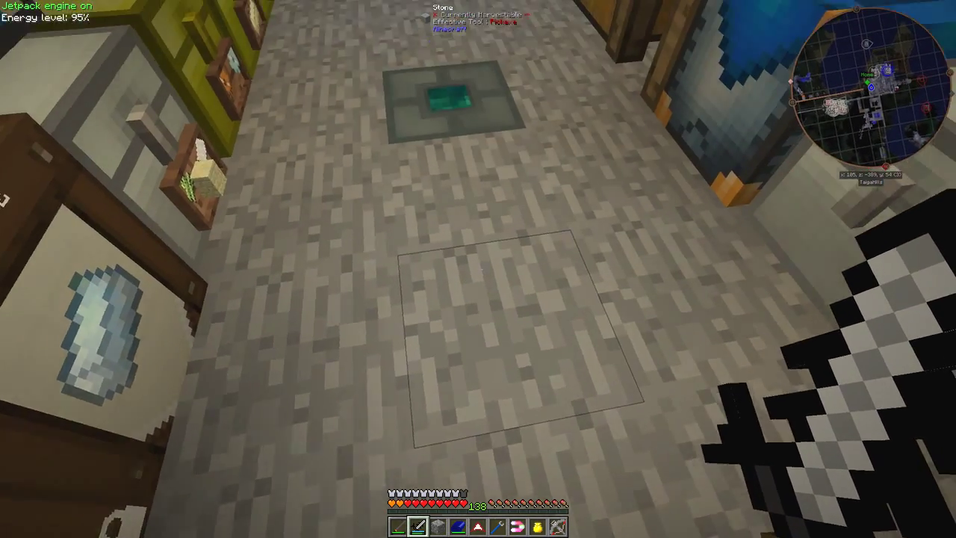
{"action": "mouse_move", "coordinate": [478, 269]}
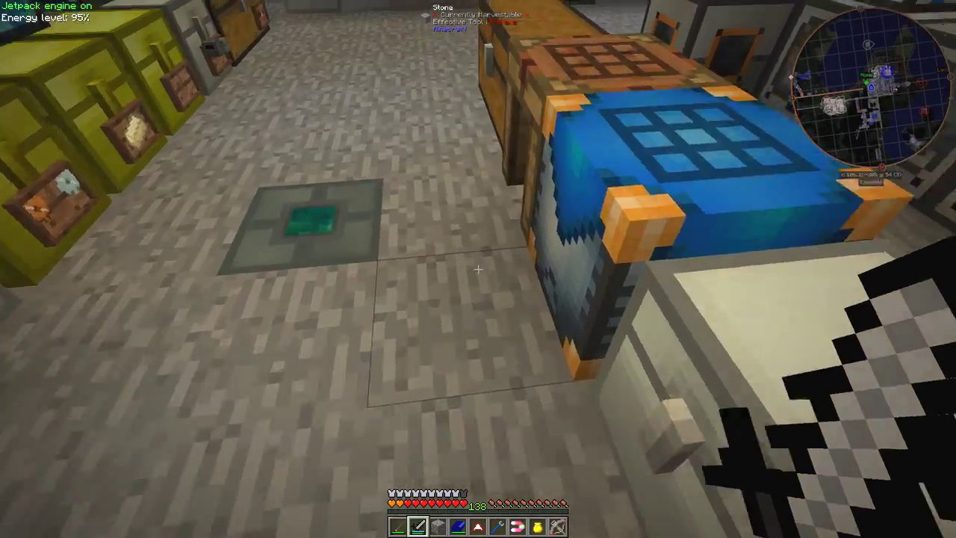
{"action": "mouse_move", "coordinate": [478, 269]}
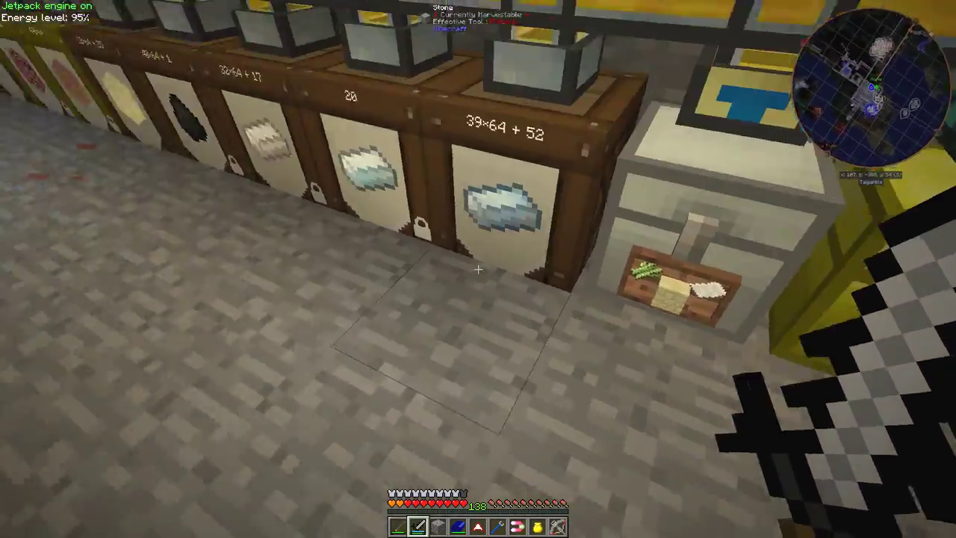
{"action": "mouse_move", "coordinate": [478, 269]}
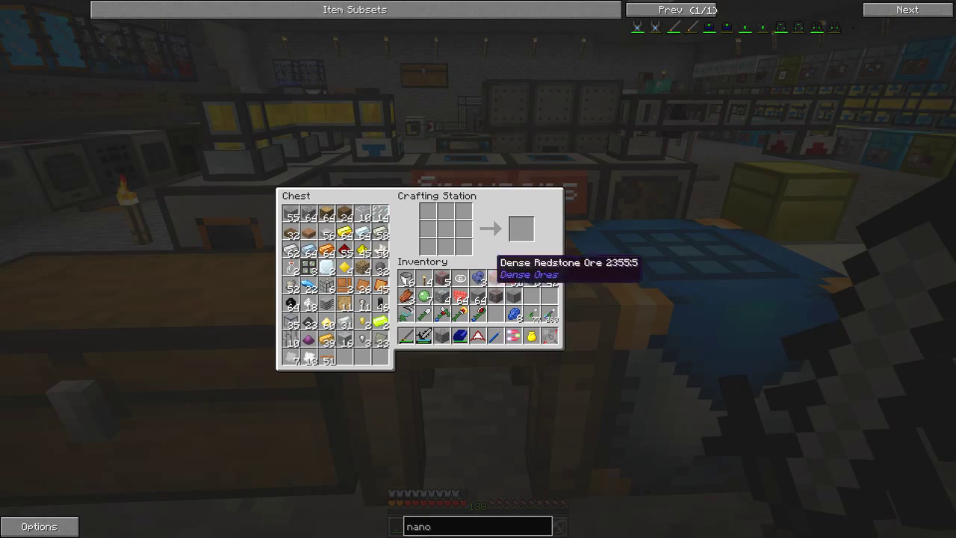
{"action": "mouse_move", "coordinate": [496, 279]}
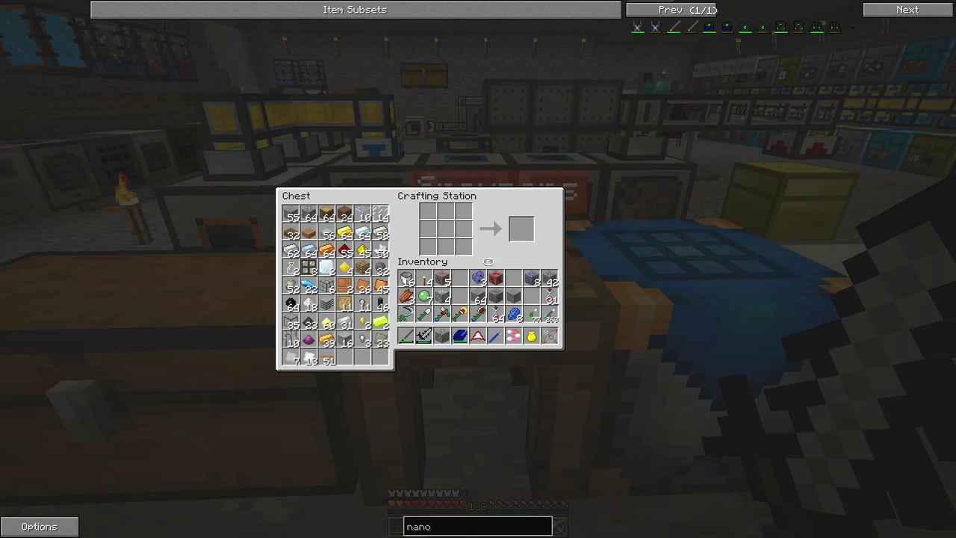
{"action": "key", "text": "Escape"}
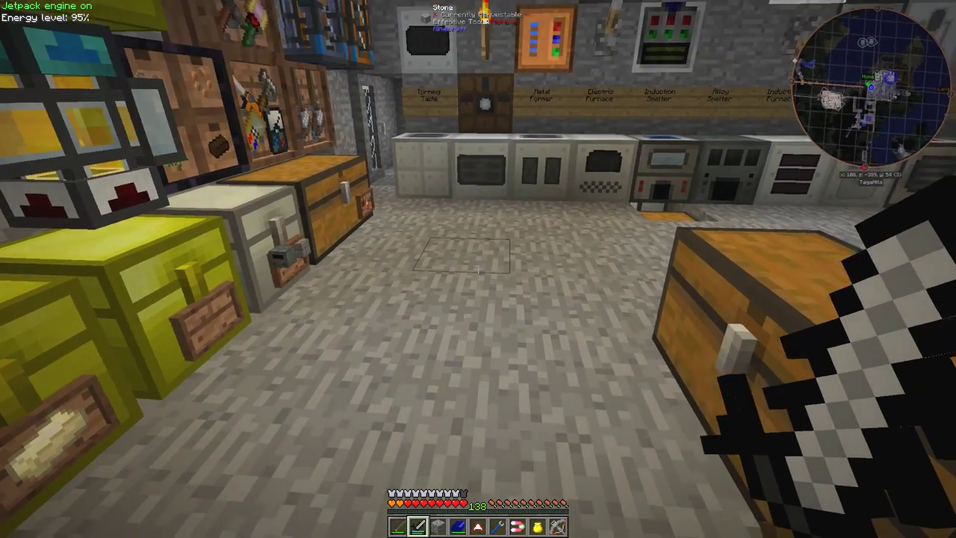
{"action": "key", "text": "e"}
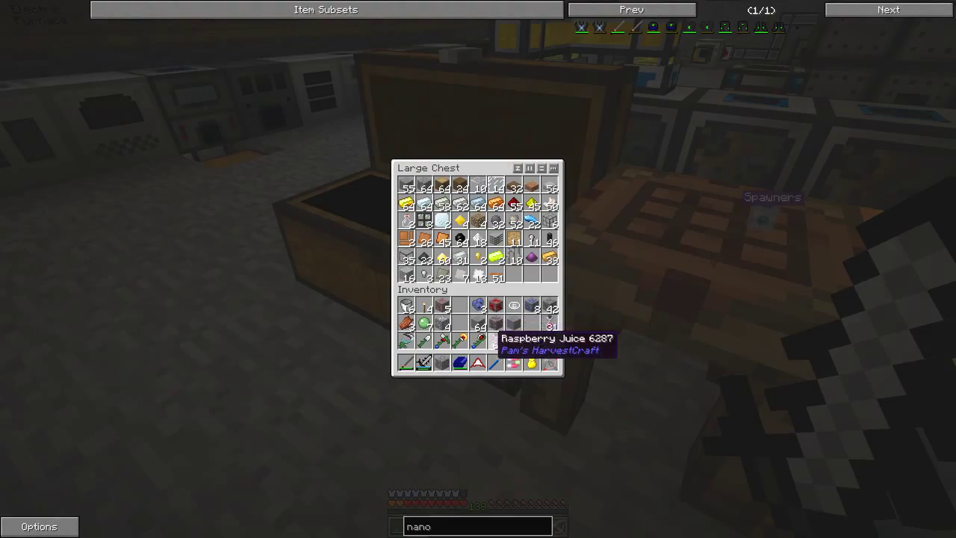
{"action": "key", "text": "Escape"}
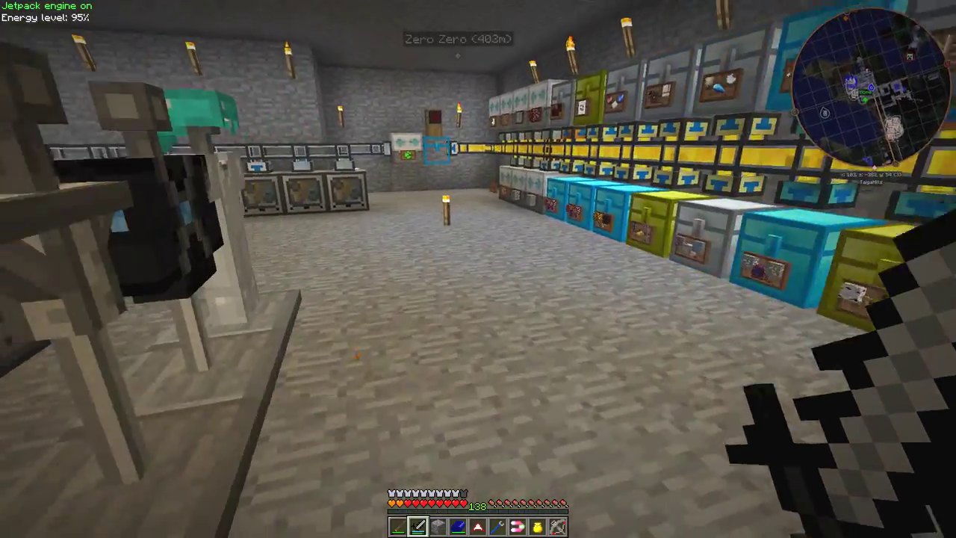
{"action": "mouse_move", "coordinate": [478, 269]}
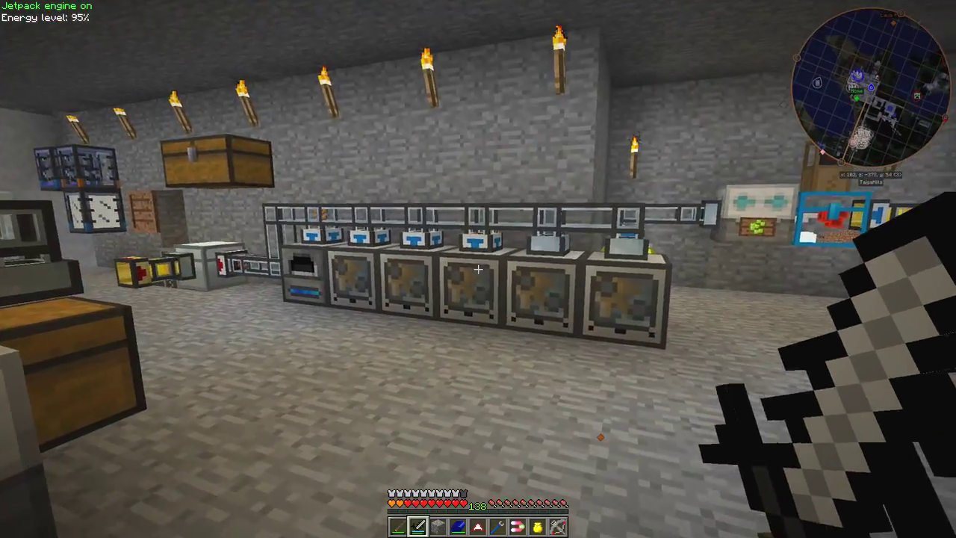
{"action": "mouse_move", "coordinate": [479, 268]}
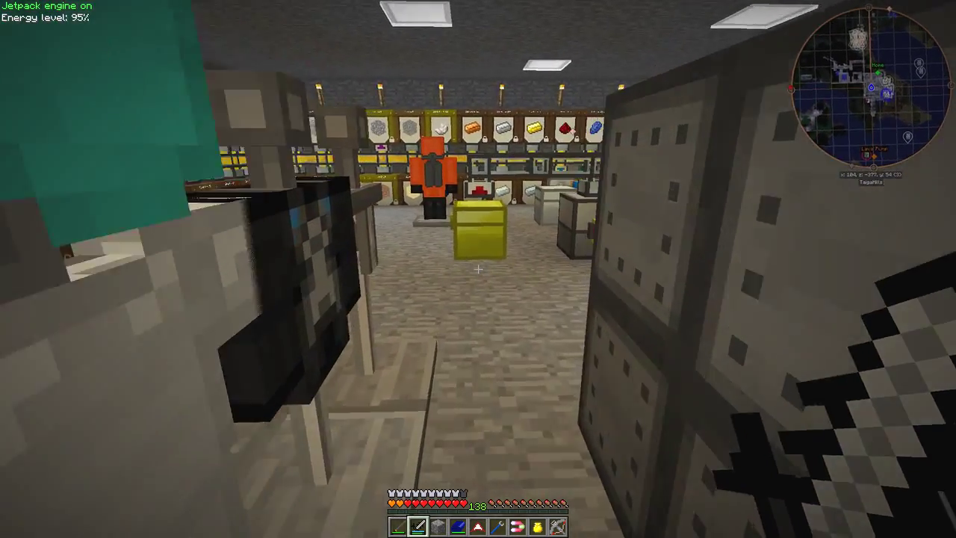
{"action": "key", "text": "e"}
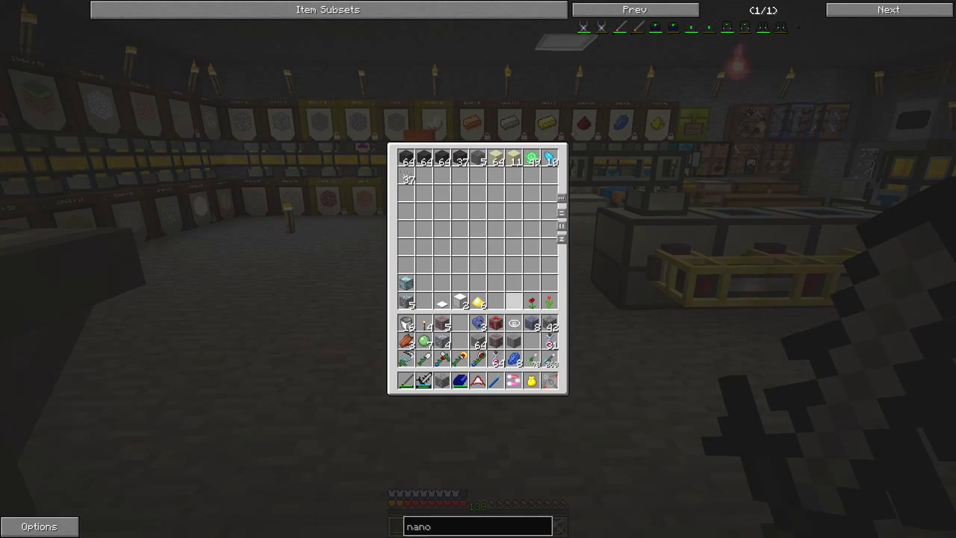
{"action": "key", "text": "Escape"}
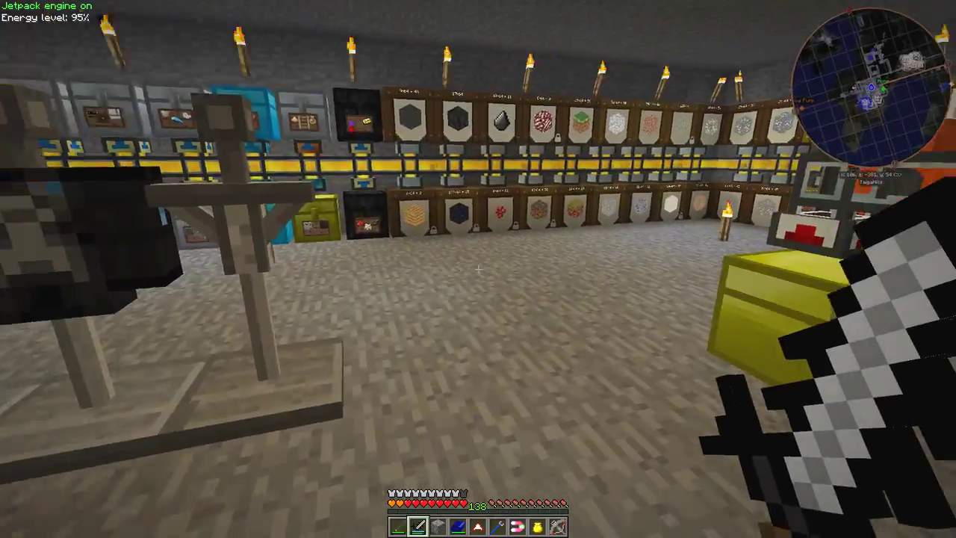
{"action": "mouse_move", "coordinate": [478, 269]}
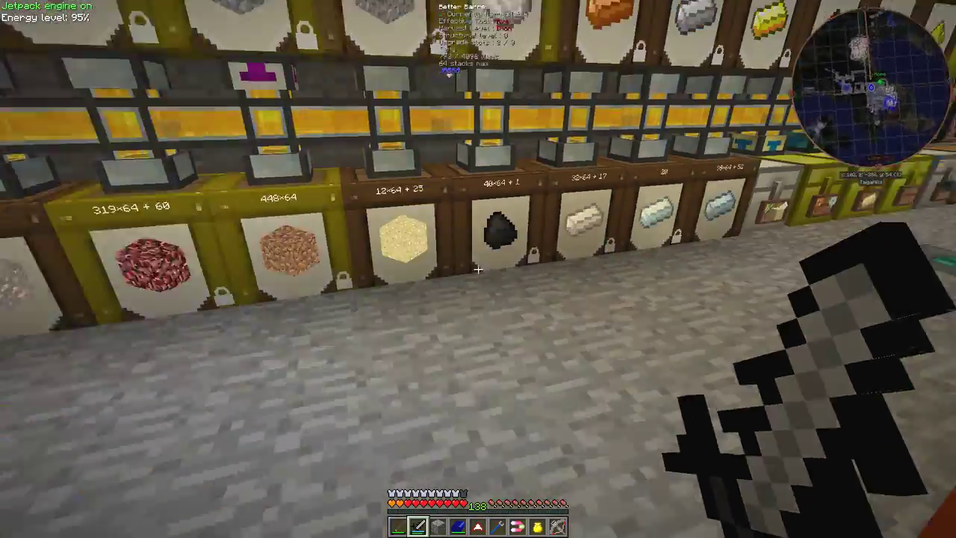
{"action": "mouse_move", "coordinate": [478, 269]}
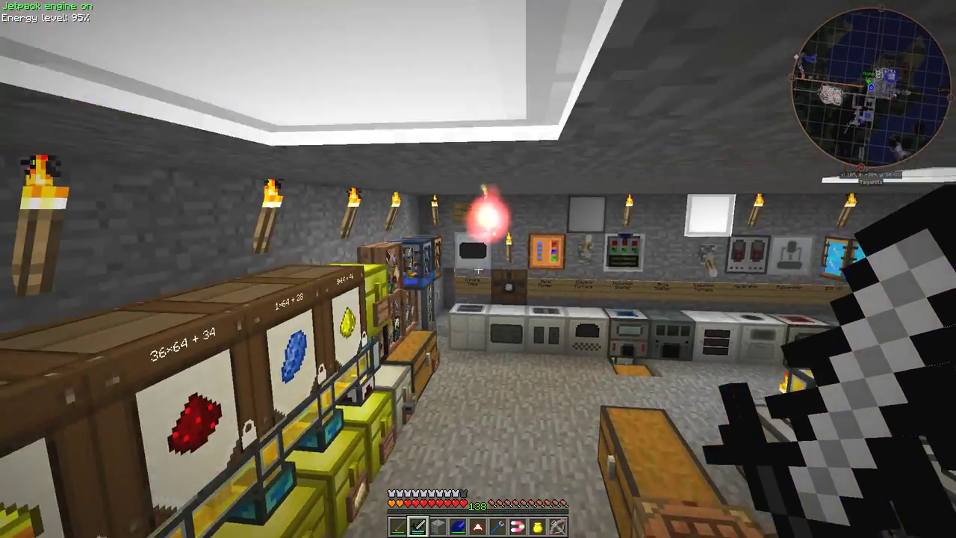
{"action": "mouse_move", "coordinate": [478, 269]}
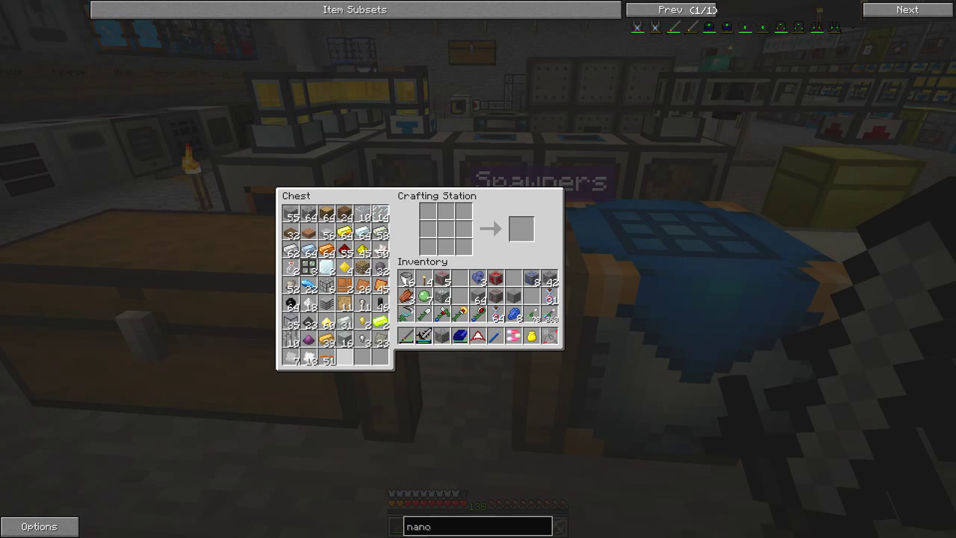
{"action": "mouse_move", "coordinate": [426, 334]}
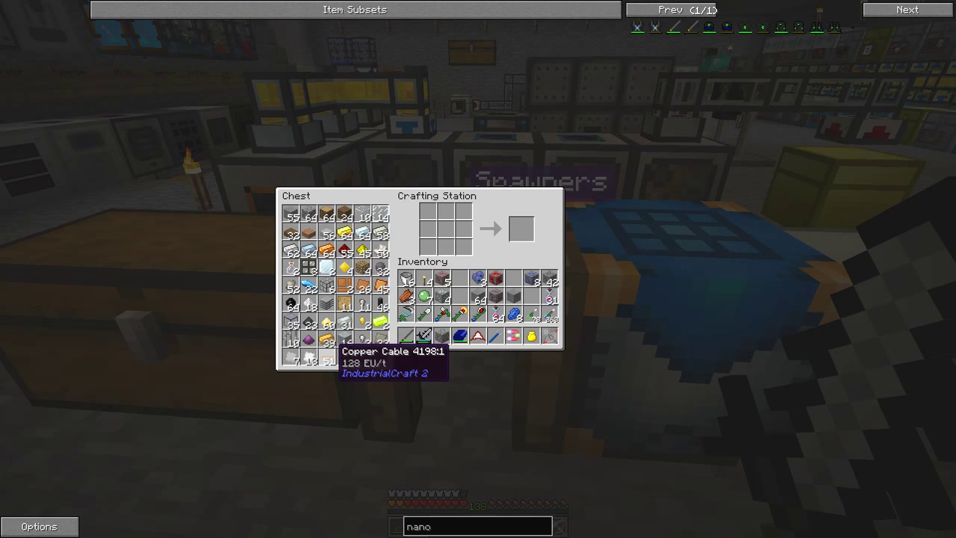
- Leave the crafting station and storage chest screens after checking for plates and cables
{"action": "key", "text": "Escape"}
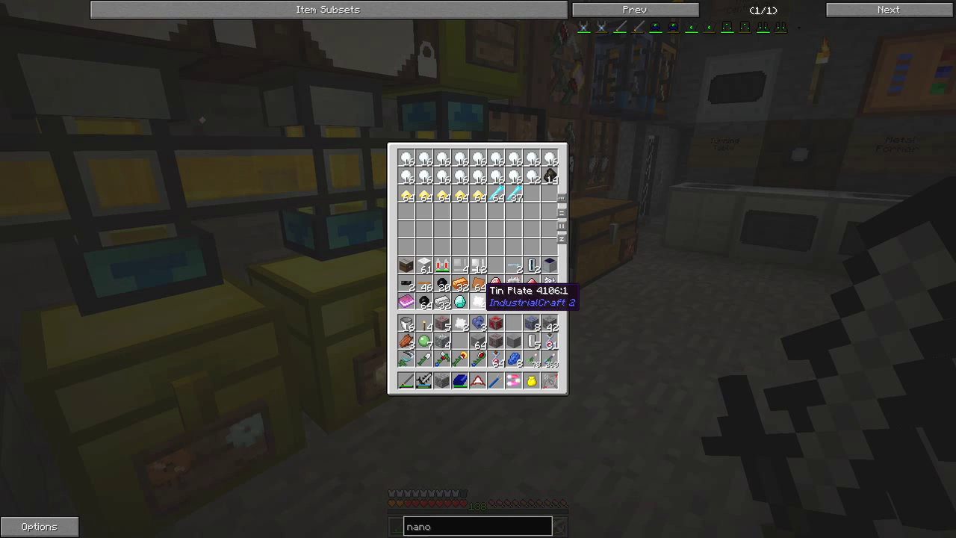
{"action": "mouse_move", "coordinate": [495, 315]}
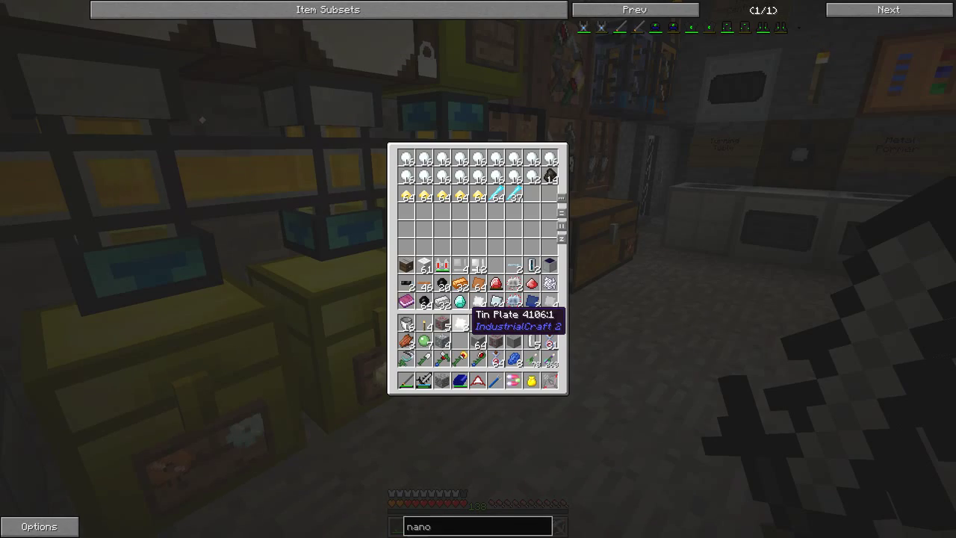
{"action": "key", "text": "Escape"}
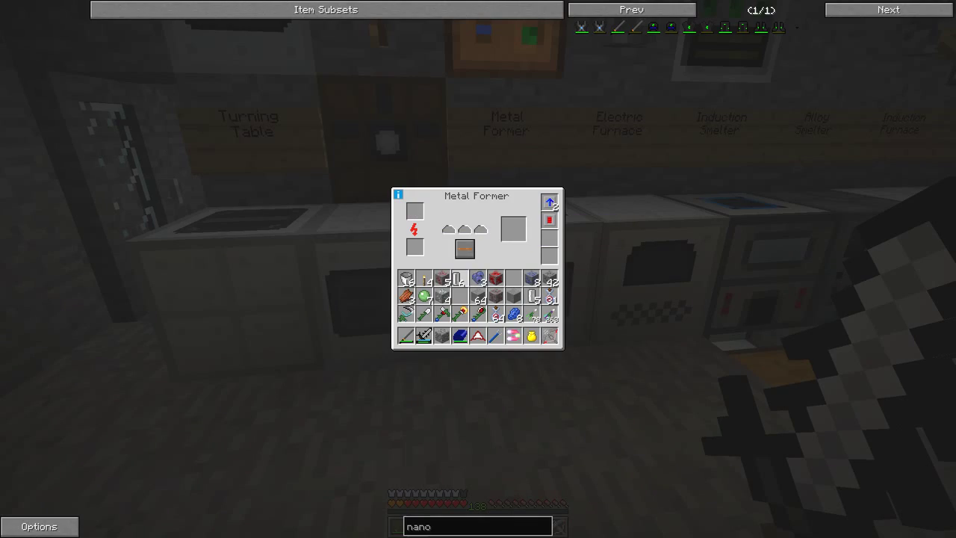
- Dismiss the Metal Former, Pulverizer and Macerator interfaces in turn
{"action": "key", "text": "Escape"}
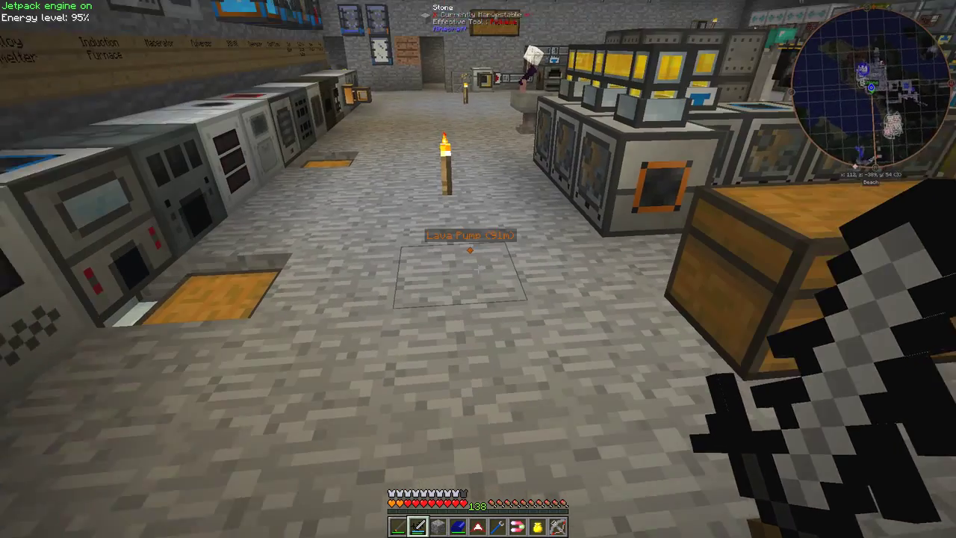
{"action": "mouse_move", "coordinate": [478, 269]}
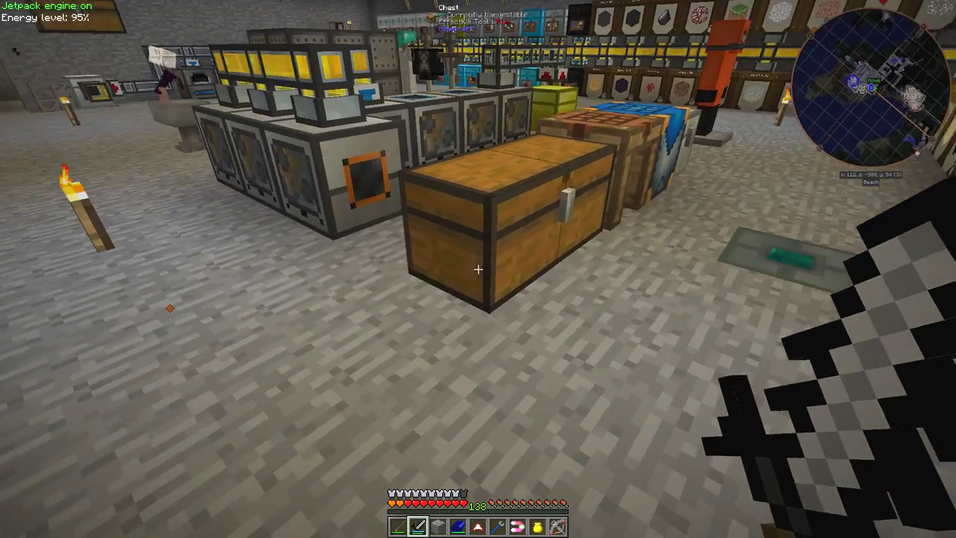
{"action": "mouse_move", "coordinate": [478, 269]}
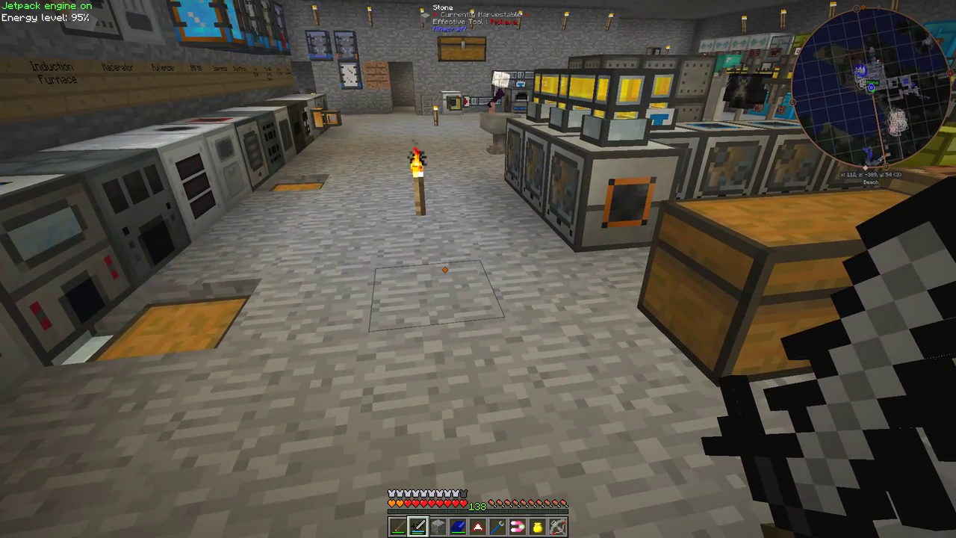
{"action": "mouse_move", "coordinate": [478, 269]}
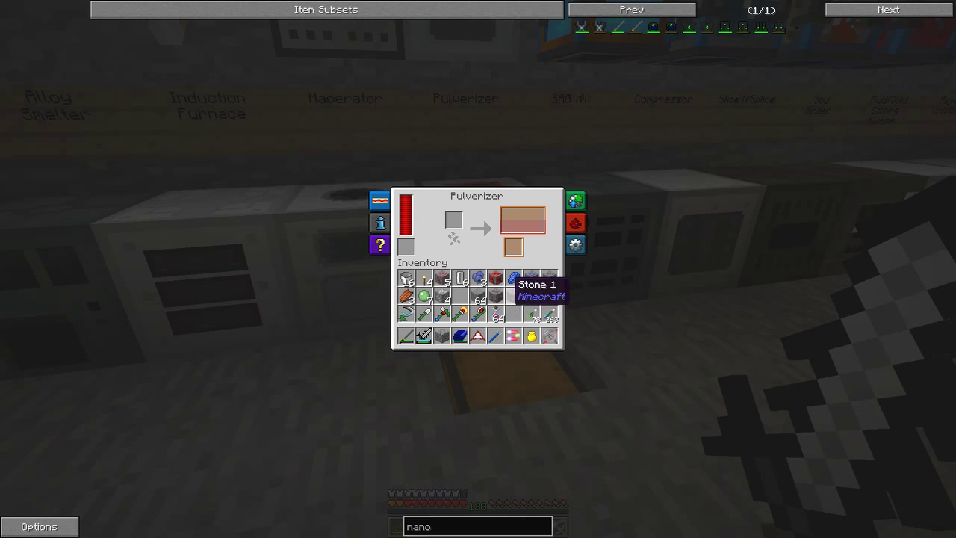
{"action": "key", "text": "Escape"}
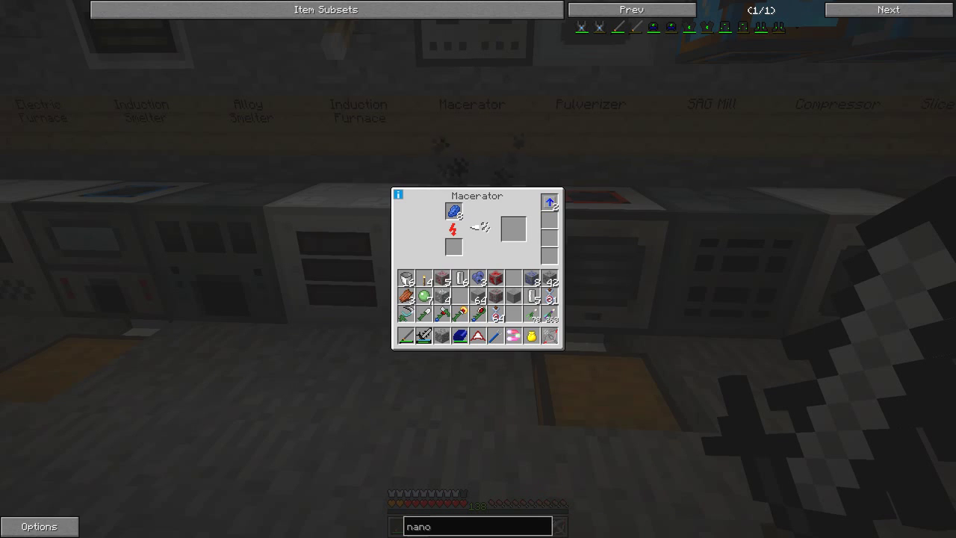
{"action": "key", "text": "Escape"}
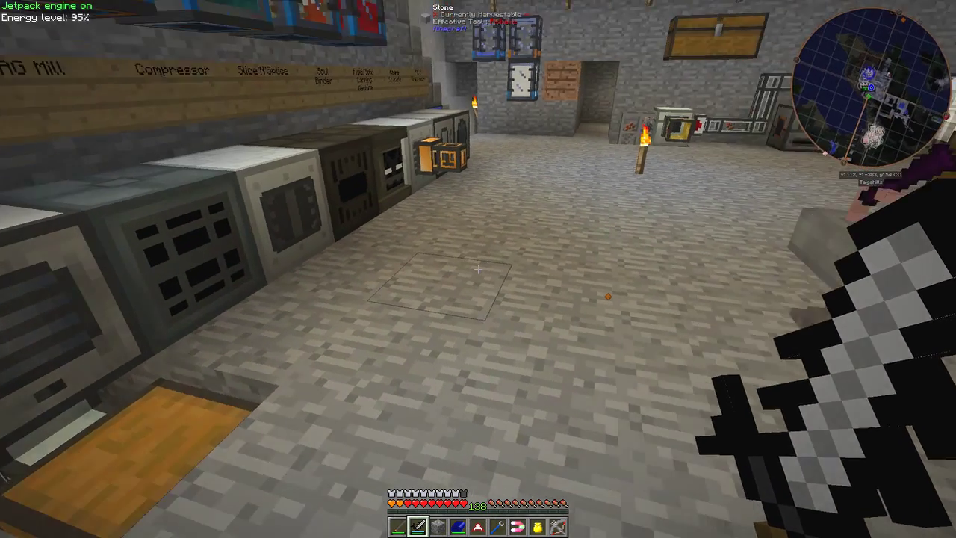
{"action": "mouse_move", "coordinate": [478, 269]}
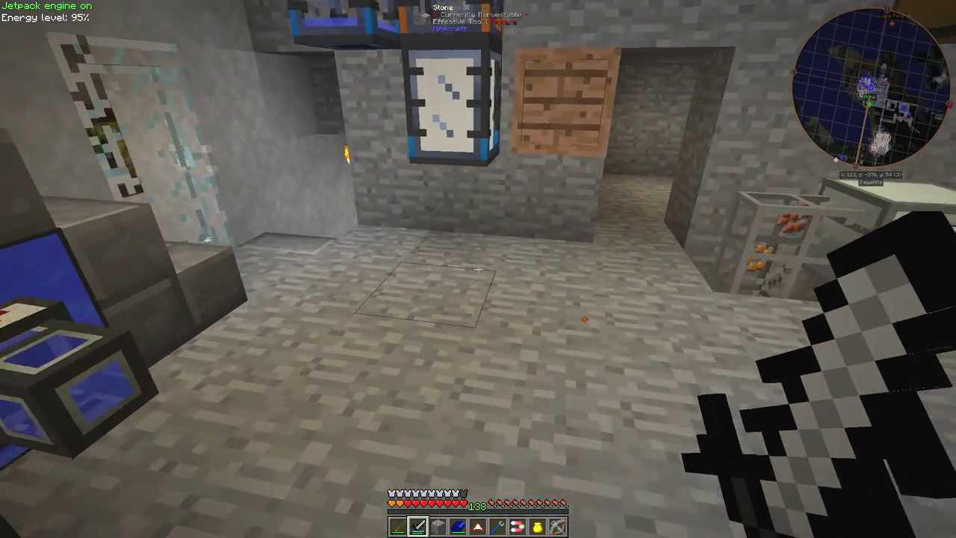
{"action": "mouse_move", "coordinate": [478, 268]}
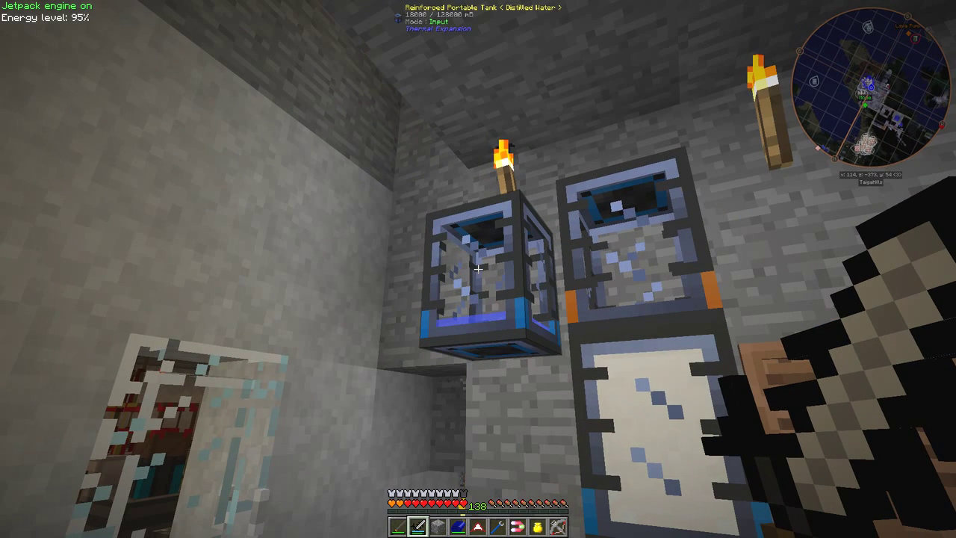
- Bring up the inventory at the Reinforced Portable Tank of distilled water
{"action": "key", "text": "e"}
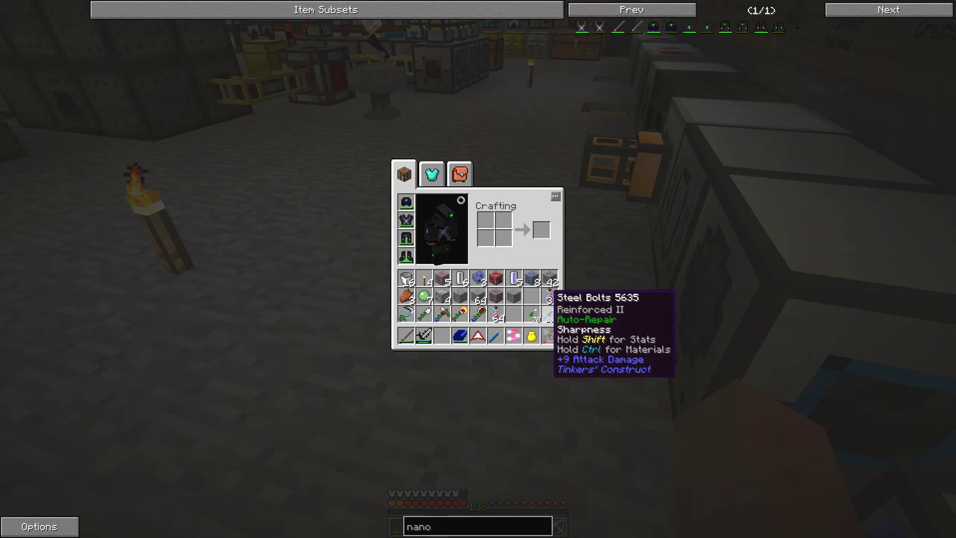
{"action": "mouse_move", "coordinate": [515, 280]}
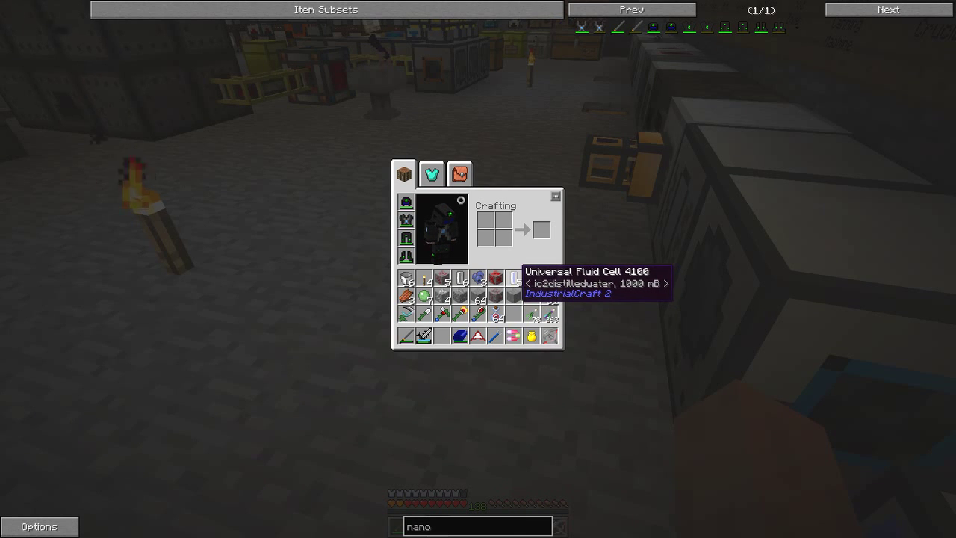
- Hold the Universal Fluid Cell and access the Fluid/Solid Canning Machine
{"action": "key", "text": "Escape"}
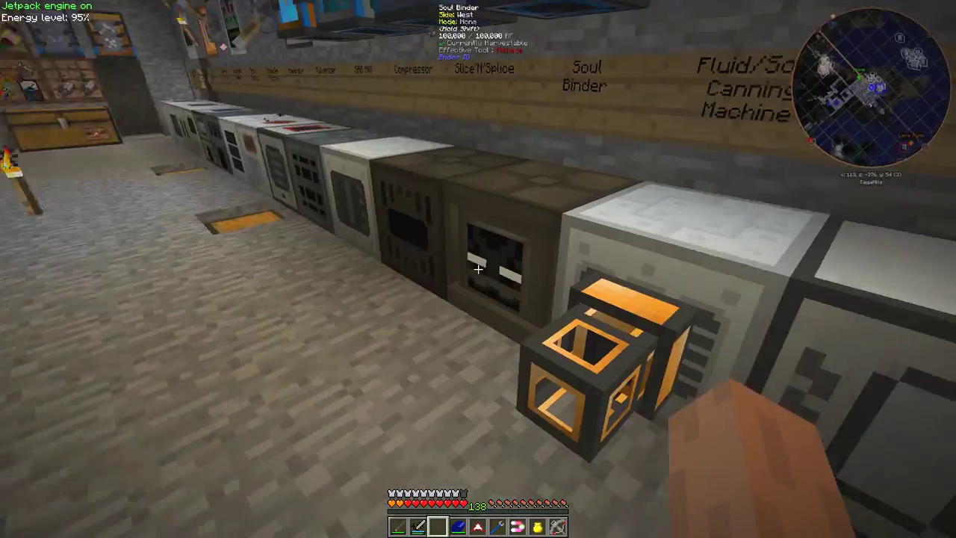
{"action": "mouse_move", "coordinate": [478, 269]}
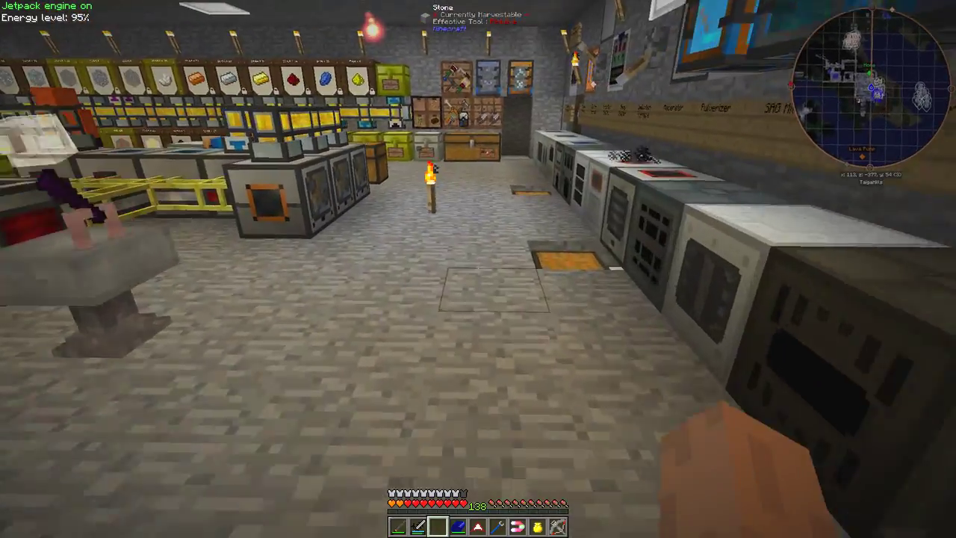
{"action": "mouse_move", "coordinate": [478, 269]}
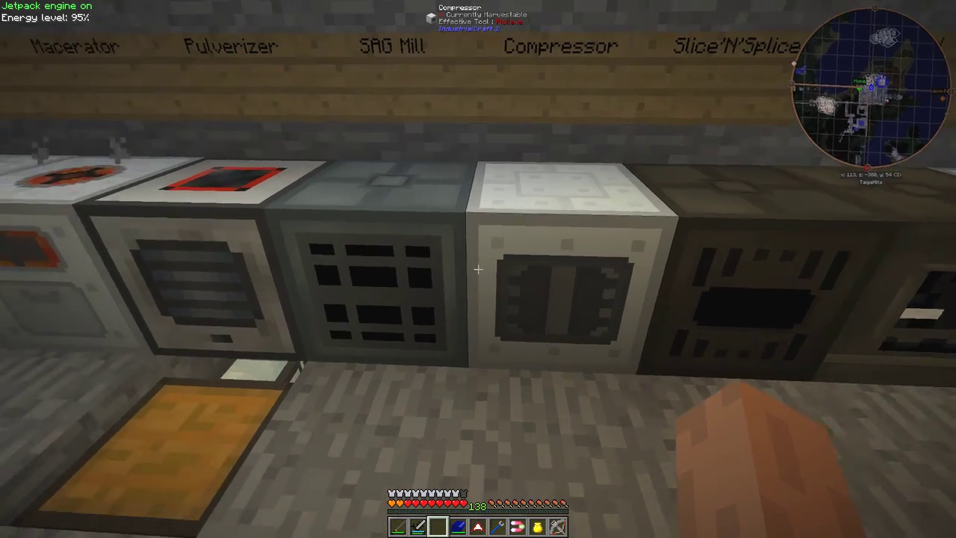
{"action": "mouse_move", "coordinate": [478, 269]}
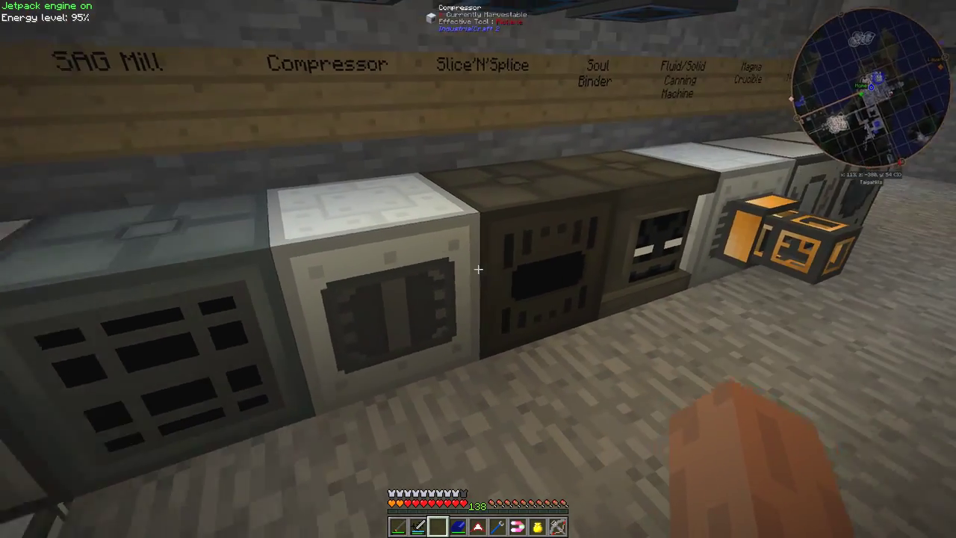
{"action": "mouse_move", "coordinate": [478, 268]}
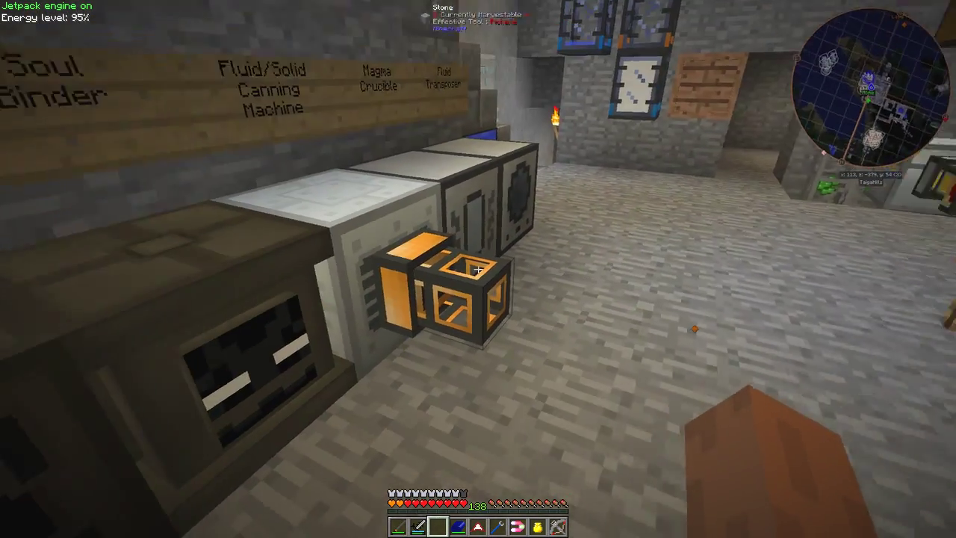
{"action": "mouse_move", "coordinate": [478, 269]}
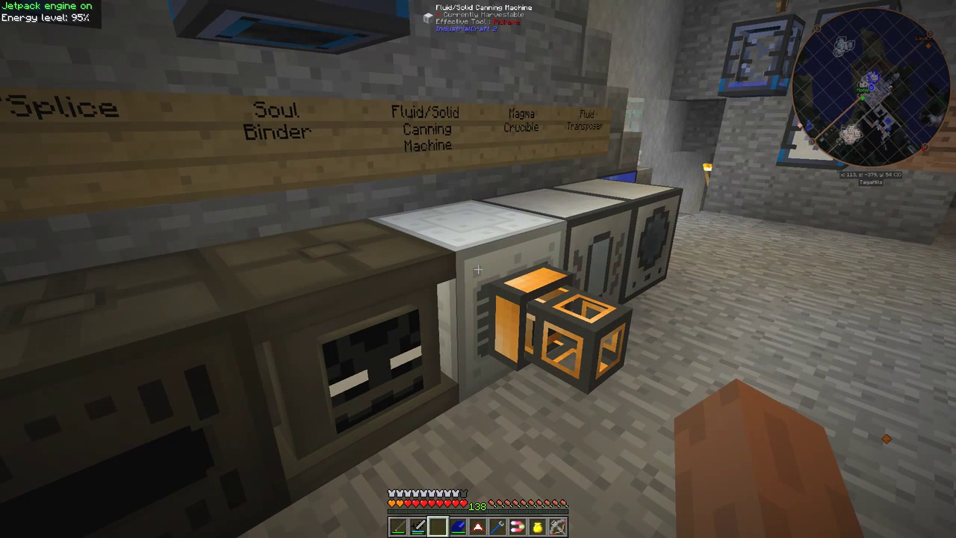
{"action": "key", "text": "e"}
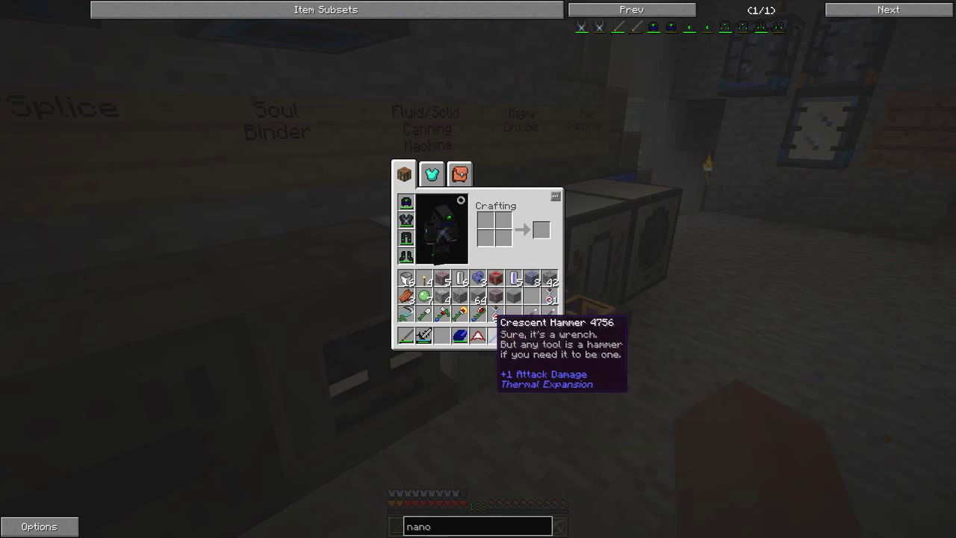
{"action": "key", "text": "Escape"}
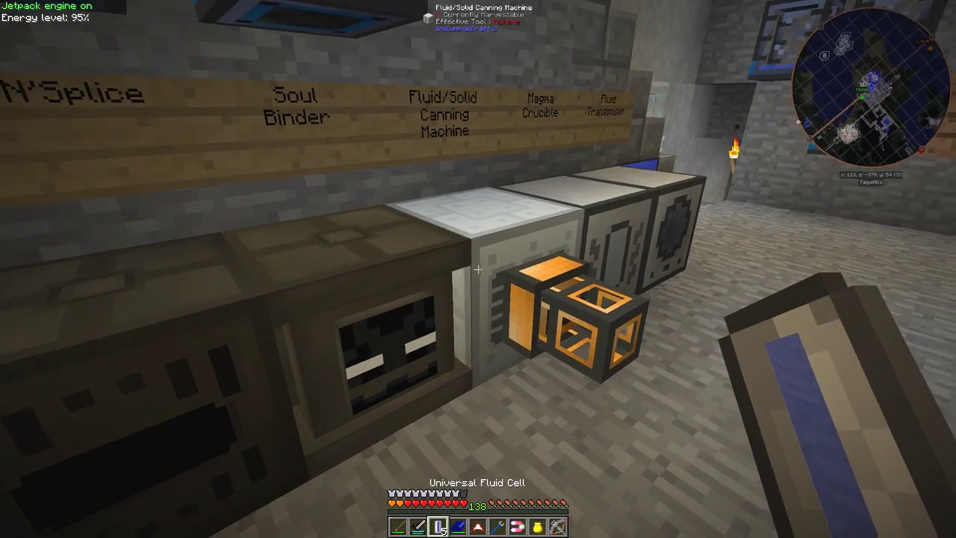
{"action": "right_click", "coordinate": [478, 269]}
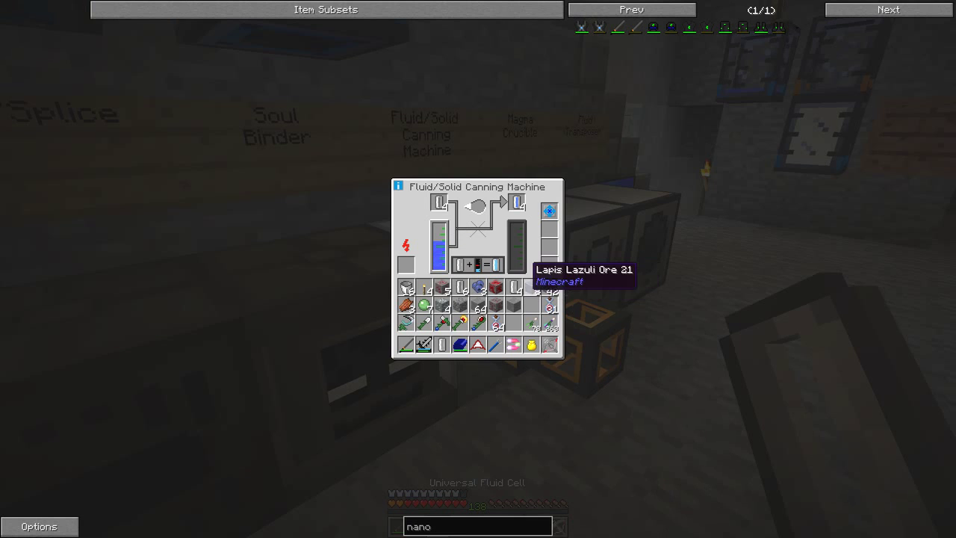
{"action": "mouse_move", "coordinate": [517, 203]}
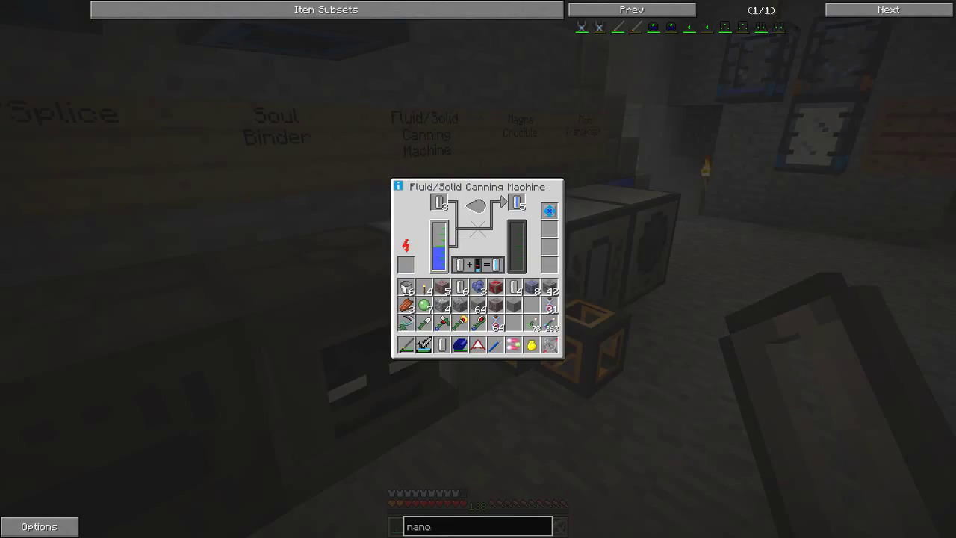
{"action": "mouse_move", "coordinate": [517, 202]}
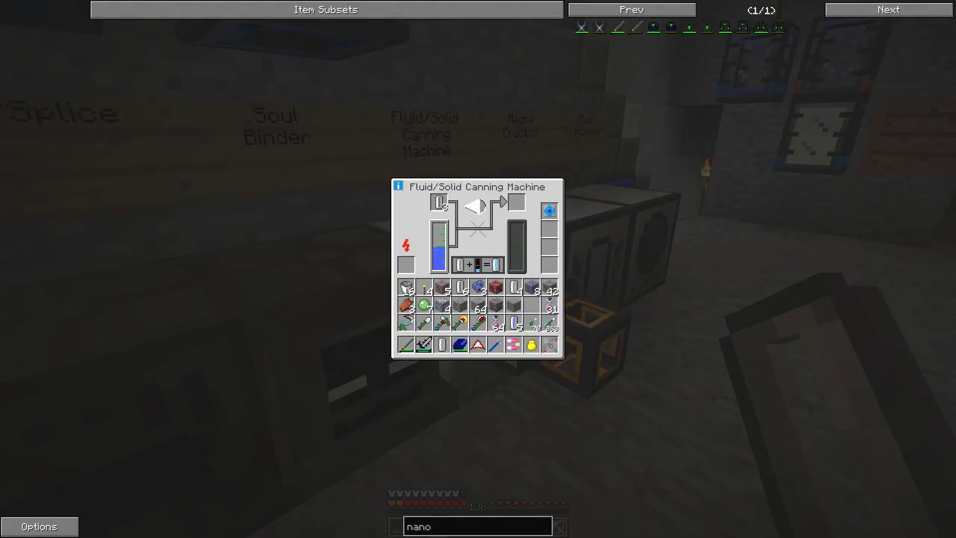
{"action": "mouse_move", "coordinate": [439, 254]}
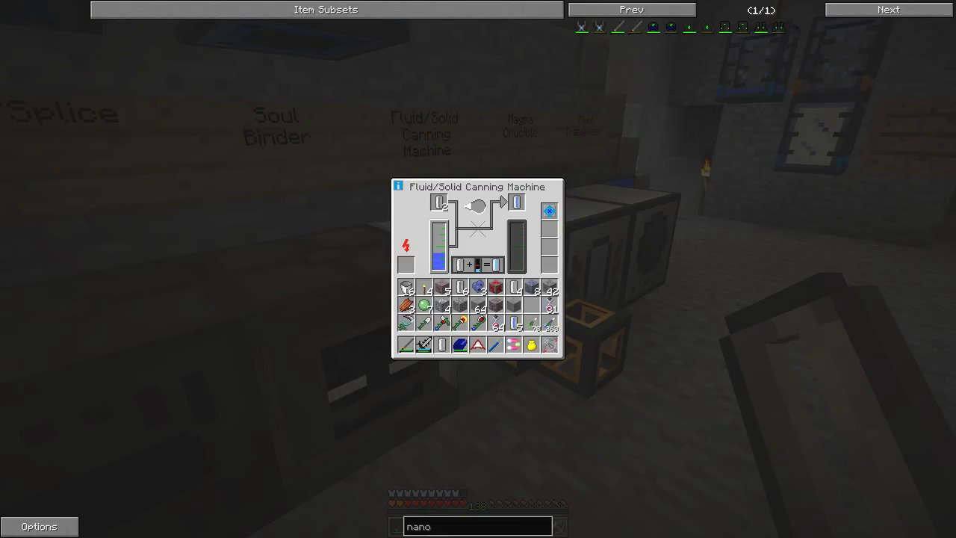
{"action": "mouse_move", "coordinate": [517, 203]}
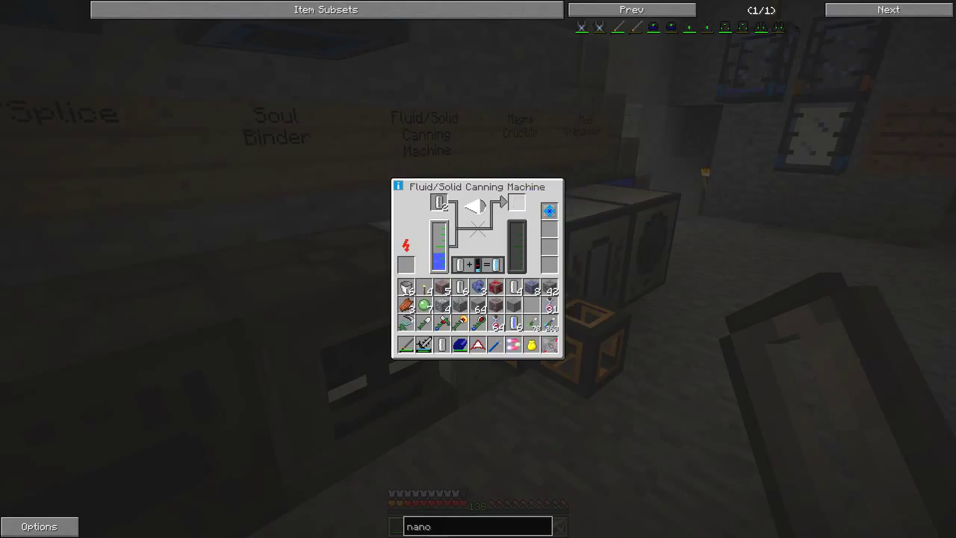
{"action": "mouse_move", "coordinate": [515, 323]}
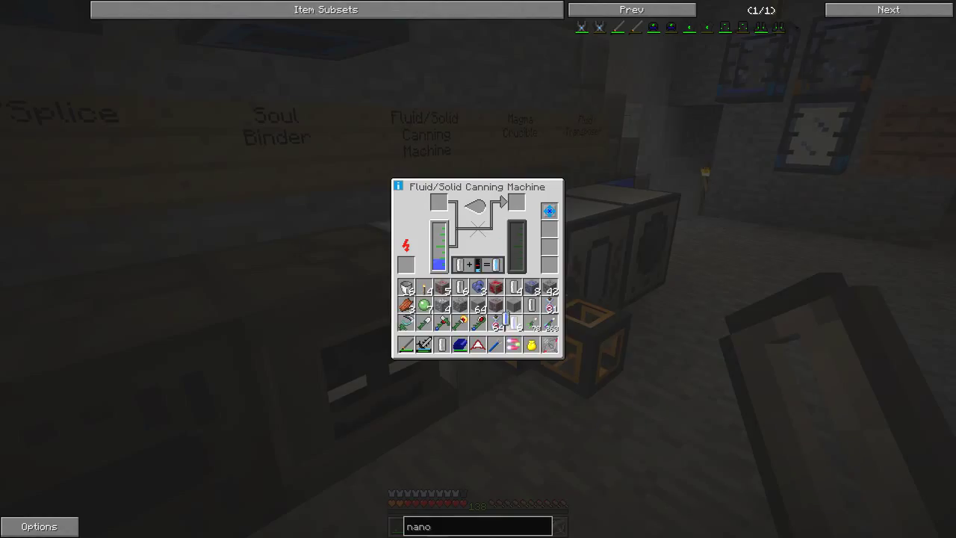
{"action": "mouse_move", "coordinate": [531, 307]}
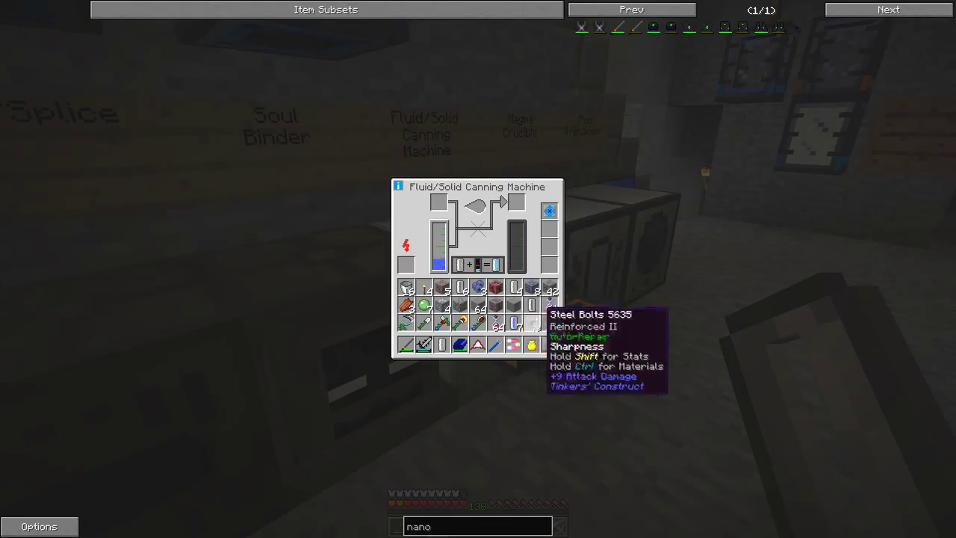
- Move the empty Universal Fluid Cells from the Ender Pouch into the inventory
{"action": "key", "text": "Escape"}
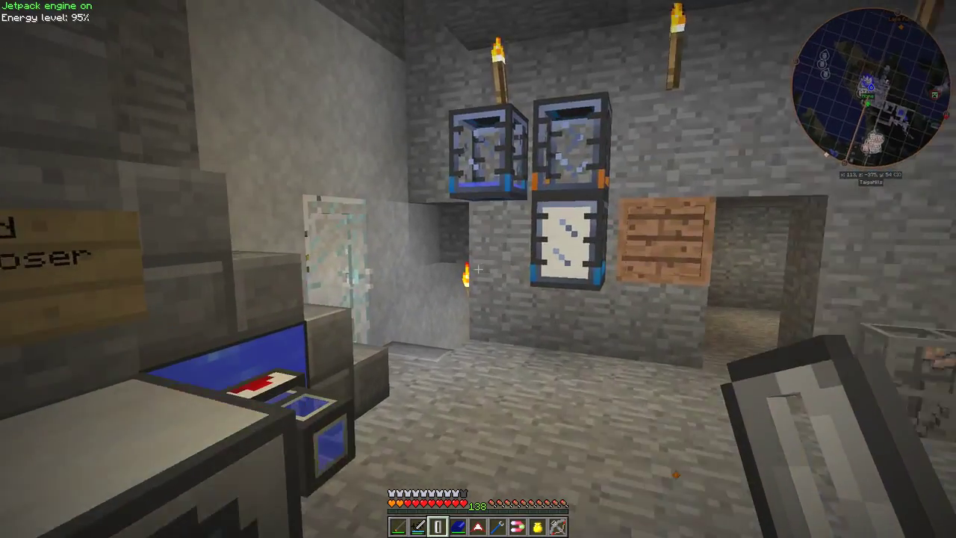
{"action": "mouse_move", "coordinate": [478, 269]}
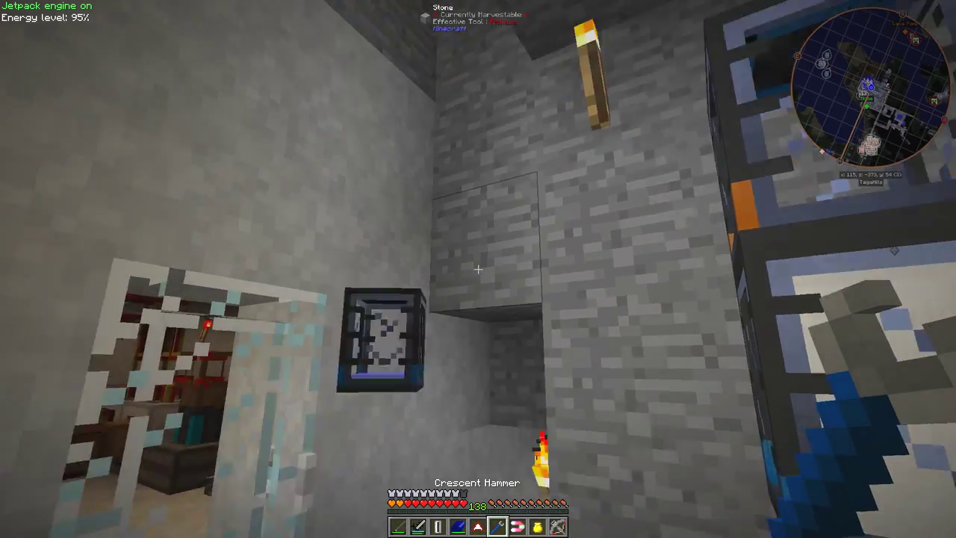
{"action": "mouse_move", "coordinate": [478, 269]}
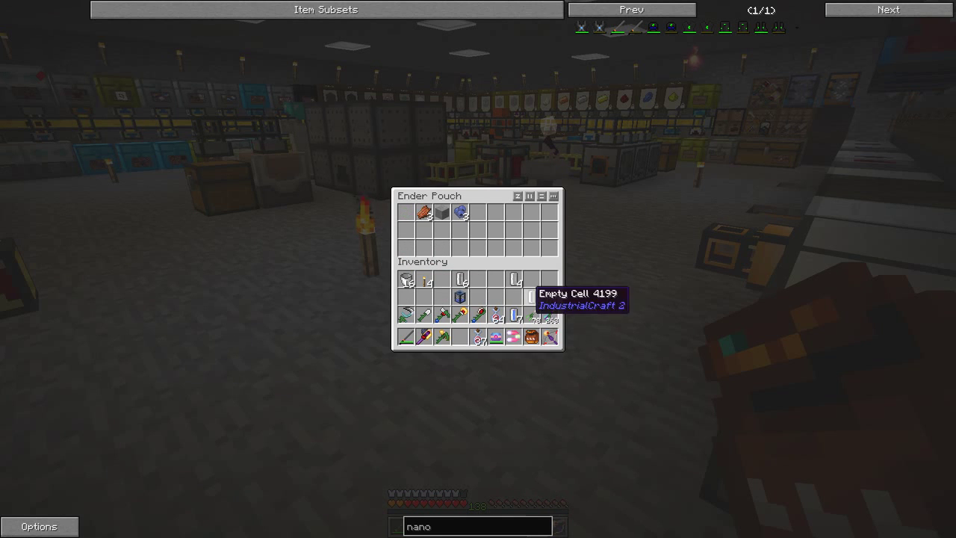
{"action": "left_click", "coordinate": [423, 212]}
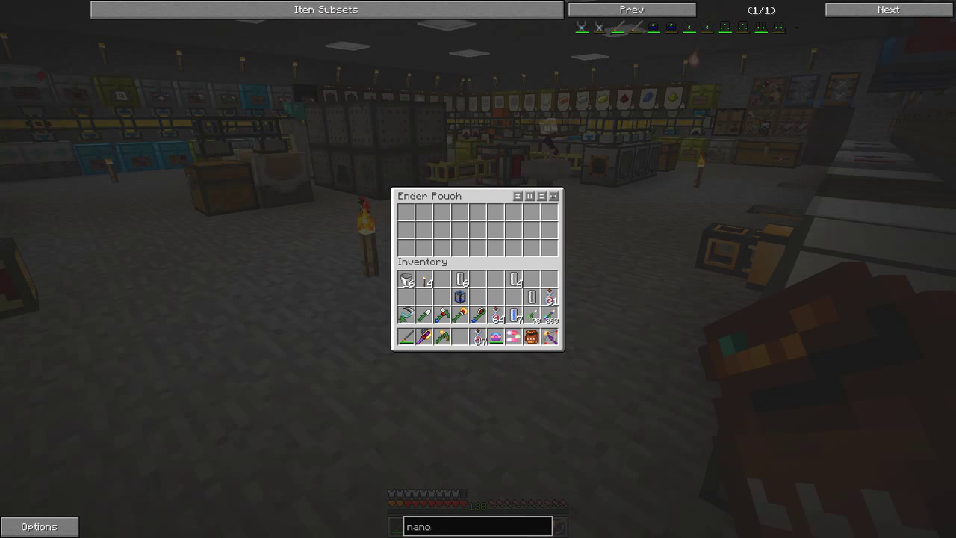
{"action": "mouse_move", "coordinate": [550, 298]}
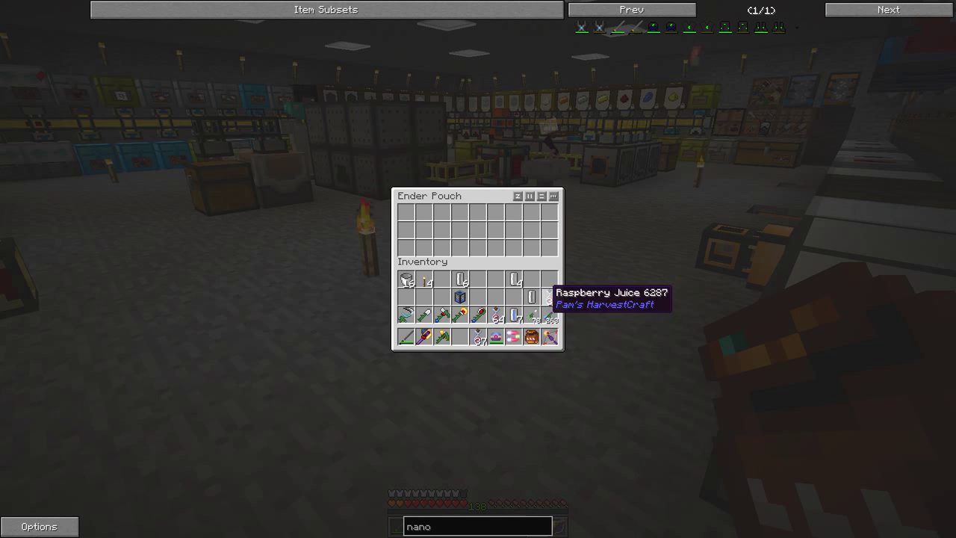
{"action": "key", "text": "Escape"}
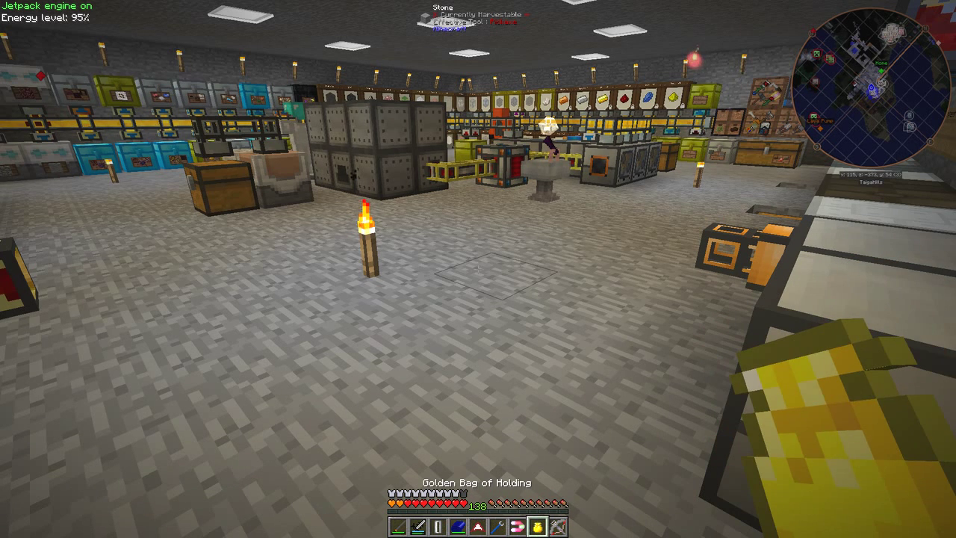
{"action": "key", "text": "e"}
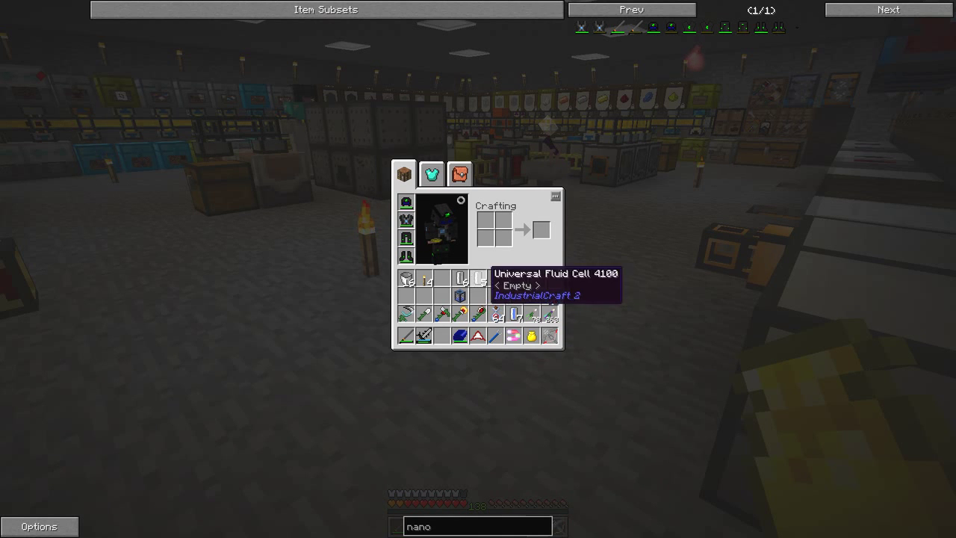
{"action": "mouse_move", "coordinate": [515, 297]}
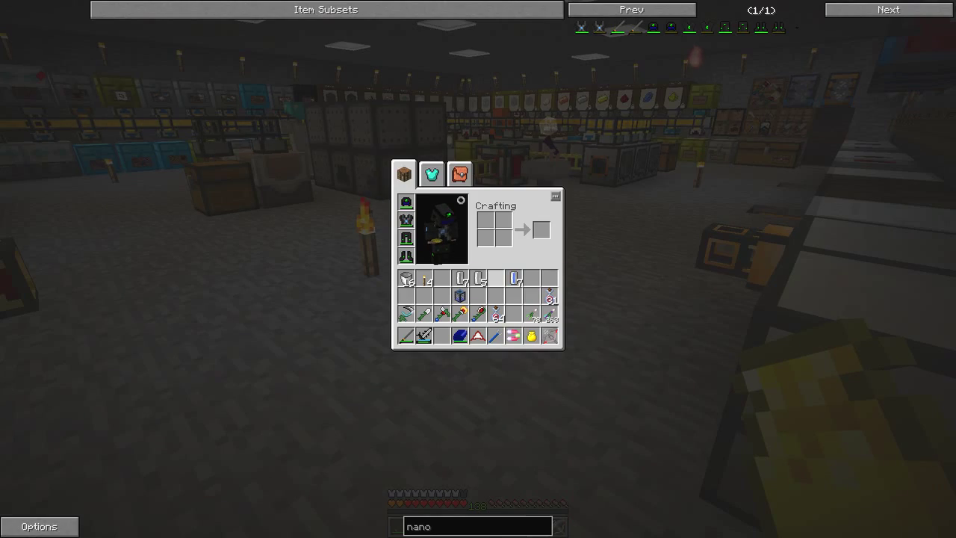
{"action": "key", "text": "Escape"}
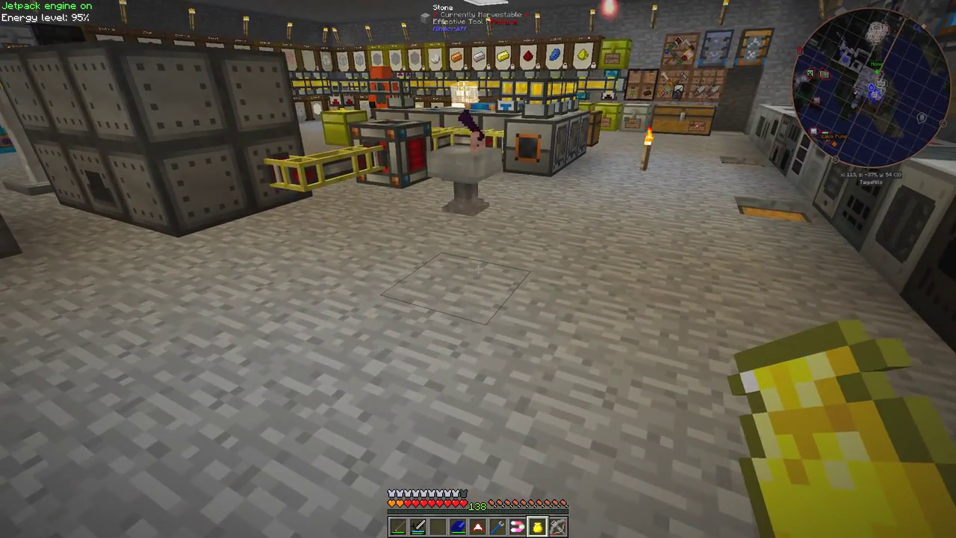
- Check the inventory for the Reinforced Portable Tank before filling the canning machine
{"action": "key", "text": "e"}
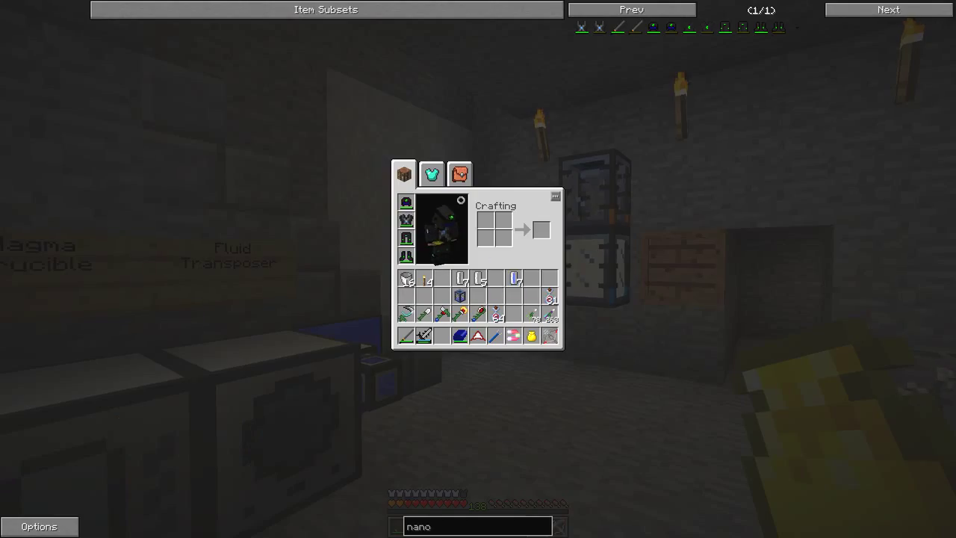
{"action": "mouse_move", "coordinate": [442, 334]}
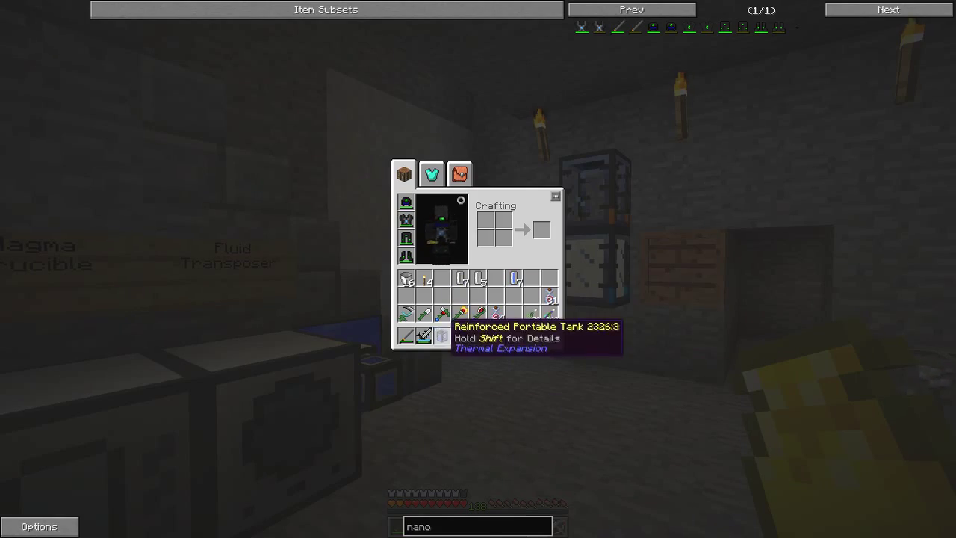
{"action": "key", "text": "Escape"}
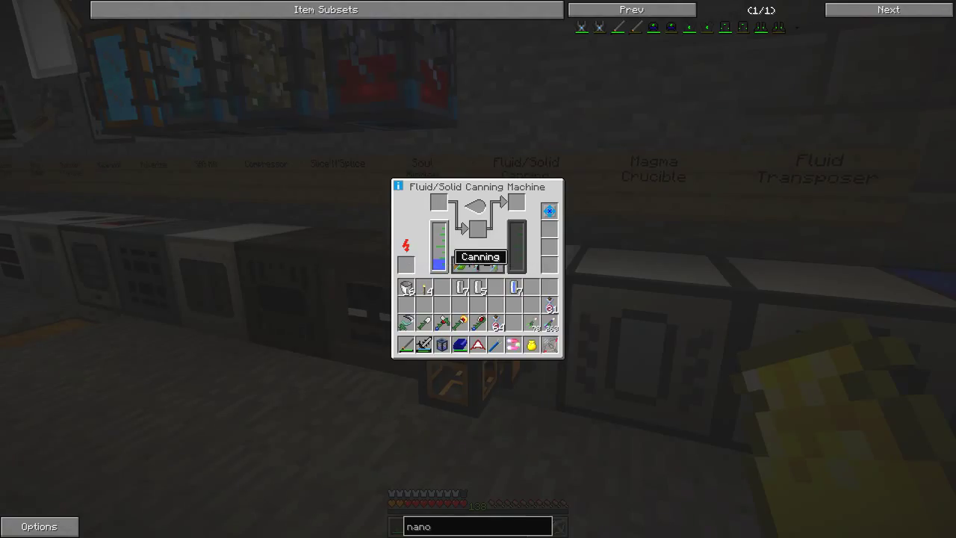
{"action": "mouse_move", "coordinate": [499, 239]}
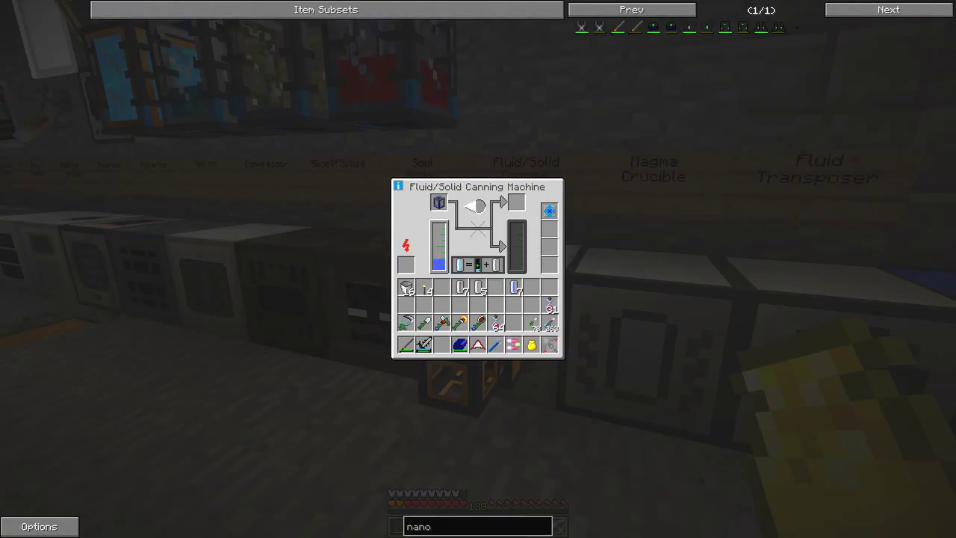
{"action": "mouse_move", "coordinate": [549, 212]}
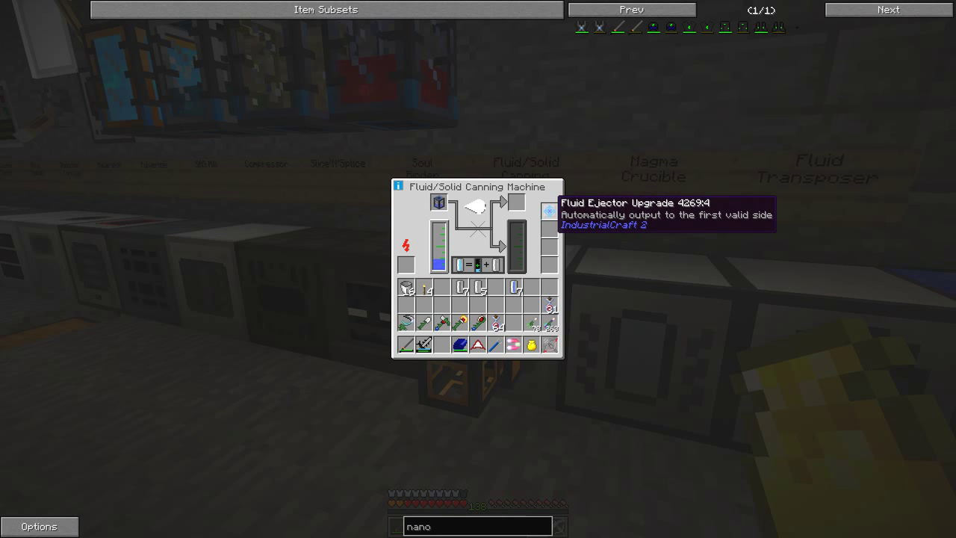
{"action": "mouse_move", "coordinate": [516, 286]}
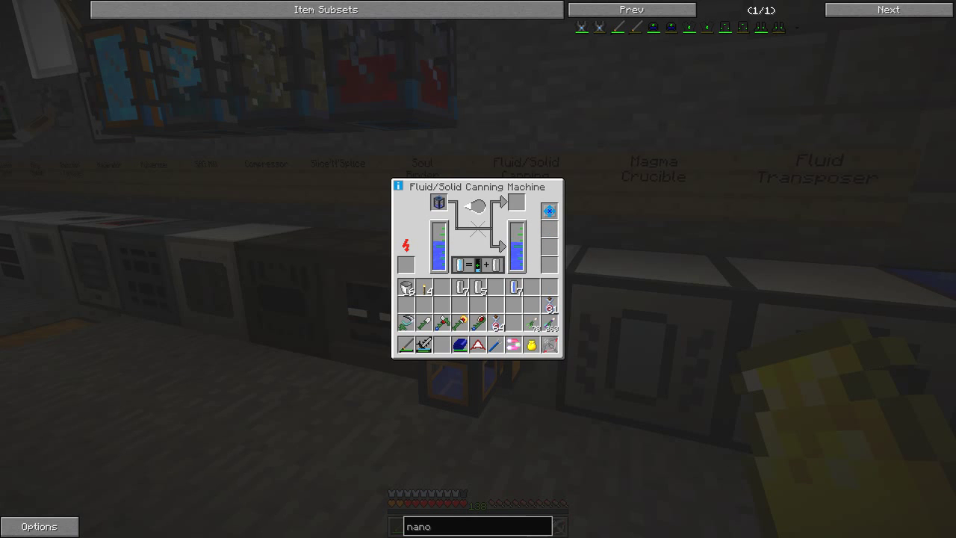
{"action": "mouse_move", "coordinate": [439, 257]}
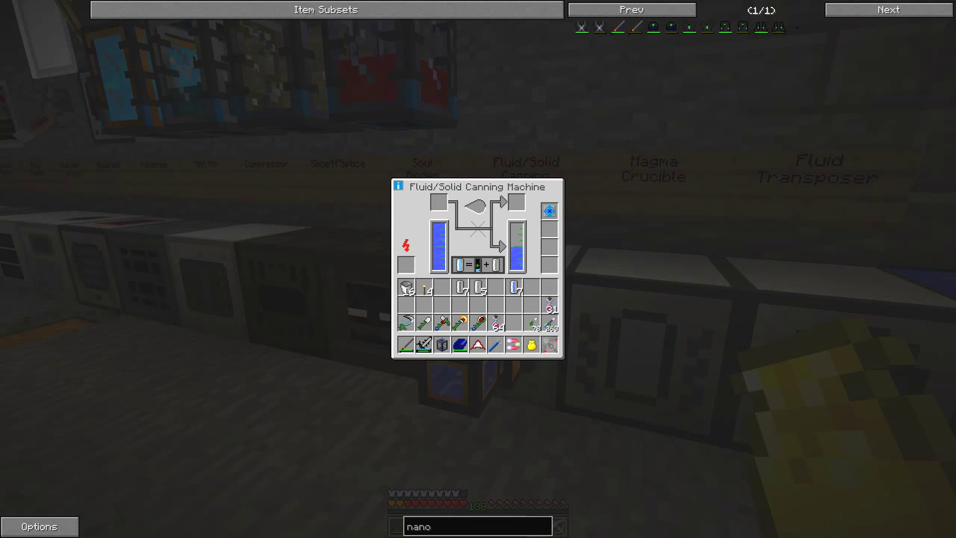
- Mix Lapis Lazuli Dust into the canning machine's water and drain the output into a portable tank
{"action": "key", "text": "Escape"}
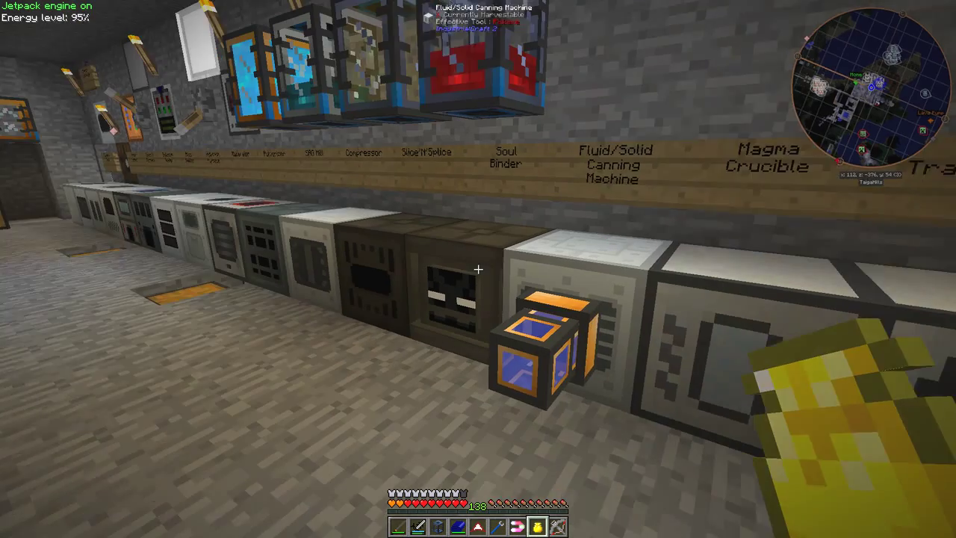
{"action": "mouse_move", "coordinate": [478, 269]}
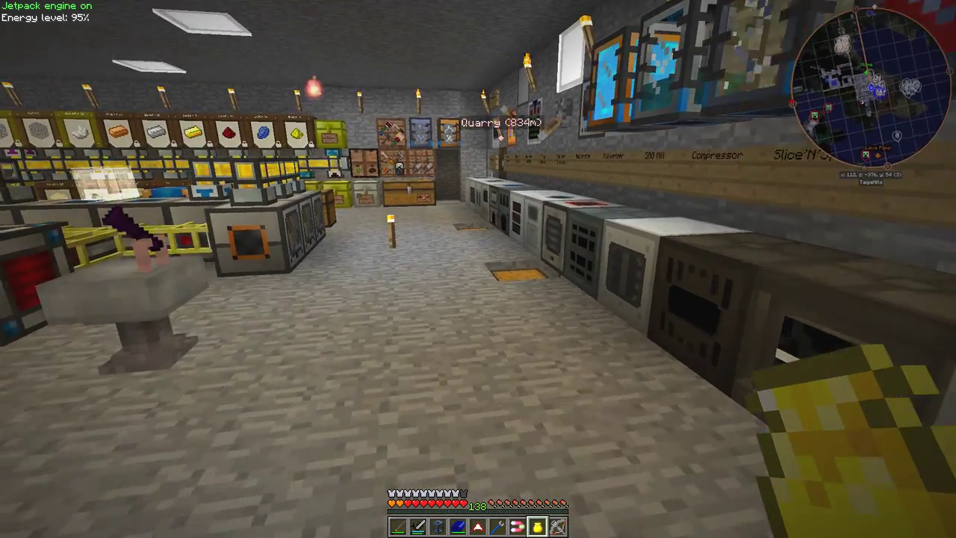
{"action": "mouse_move", "coordinate": [479, 269]}
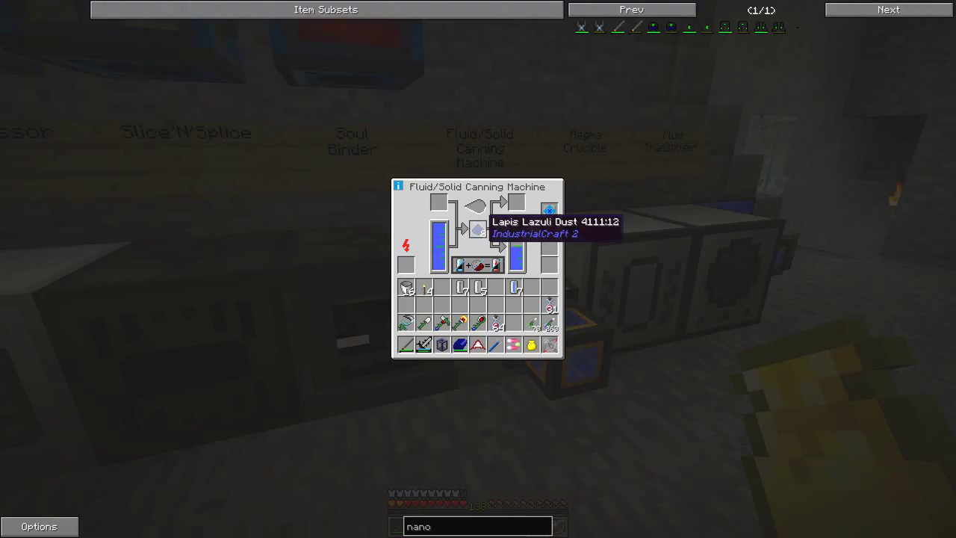
{"action": "mouse_move", "coordinate": [462, 287]}
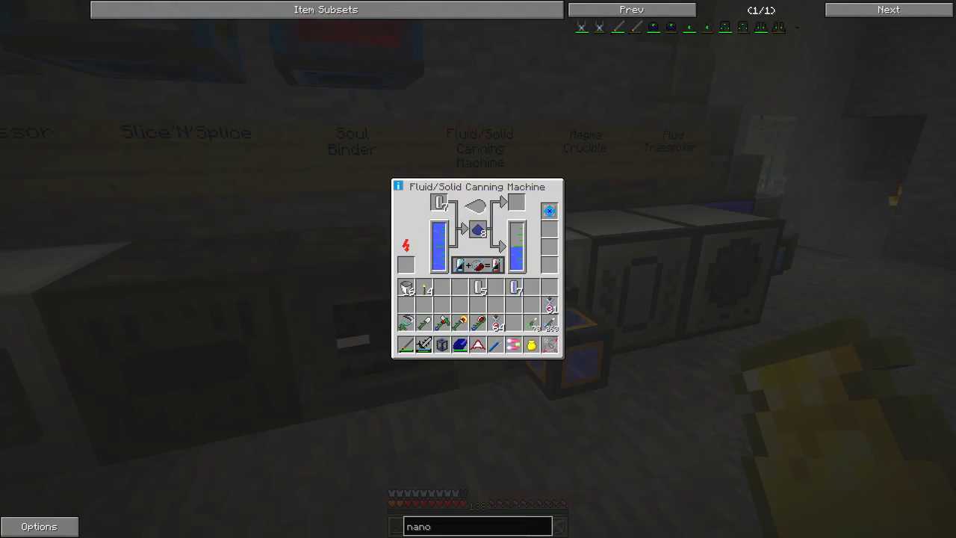
{"action": "mouse_move", "coordinate": [439, 203]}
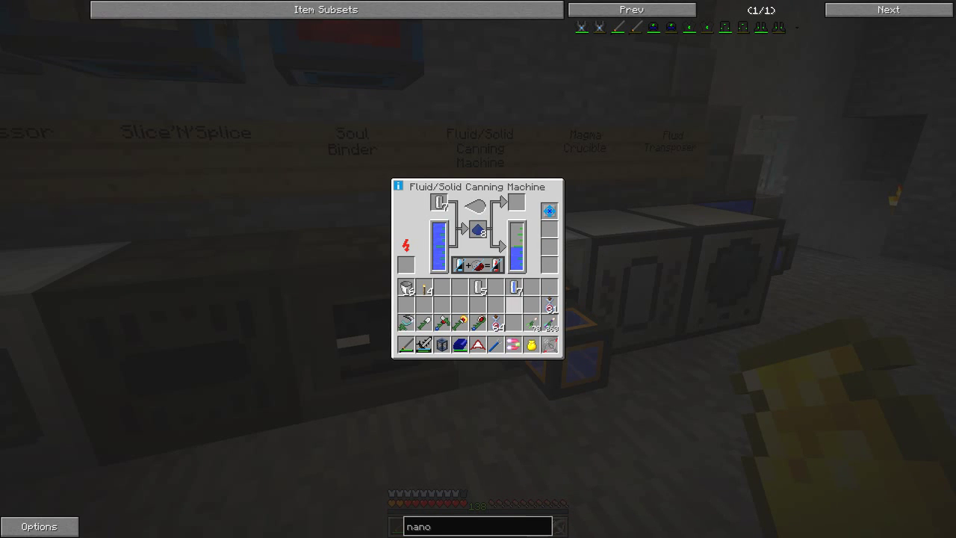
{"action": "key", "text": "Escape"}
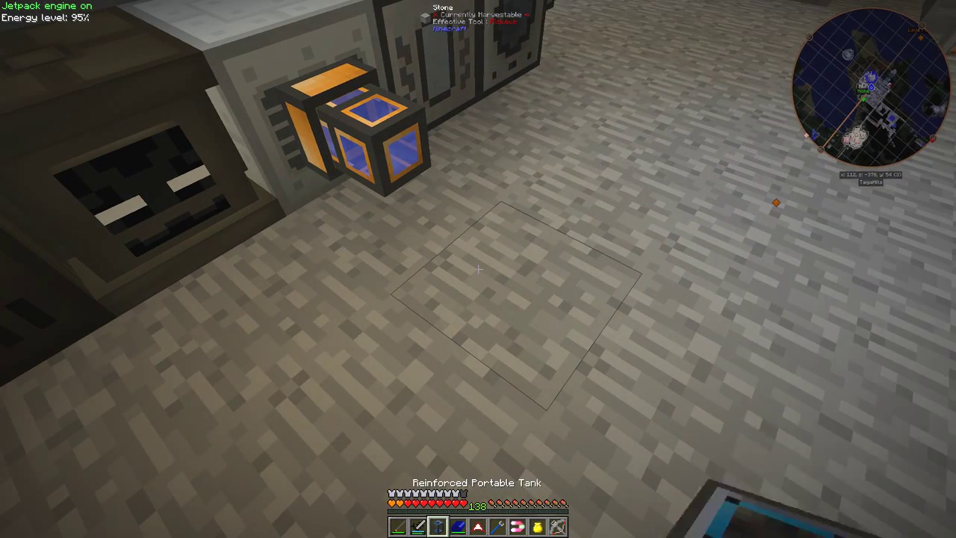
{"action": "mouse_move", "coordinate": [478, 269]}
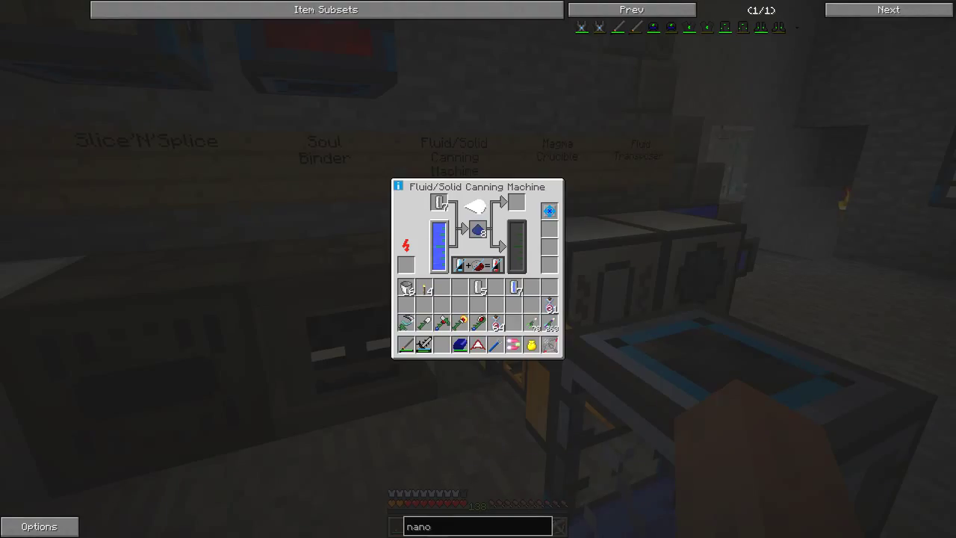
{"action": "mouse_move", "coordinate": [517, 203]}
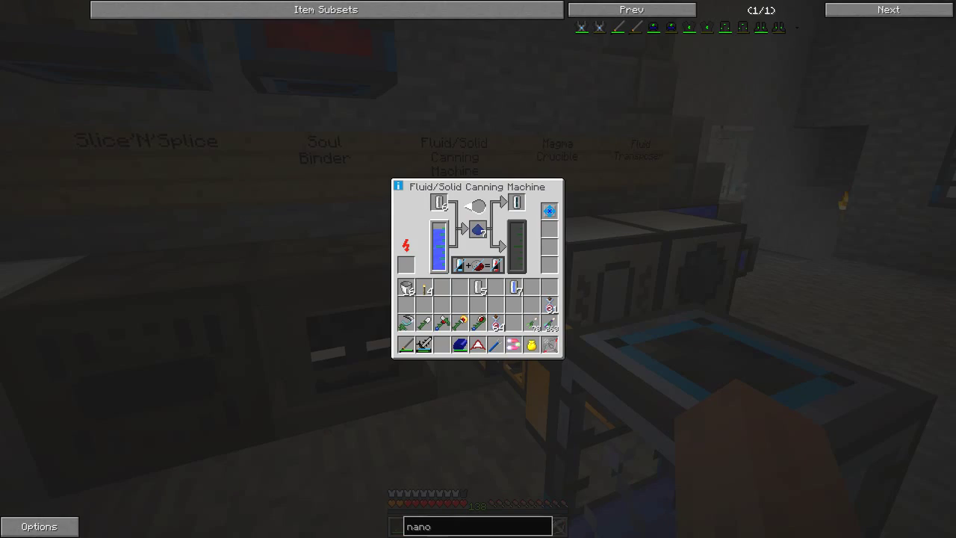
{"action": "key", "text": "Escape"}
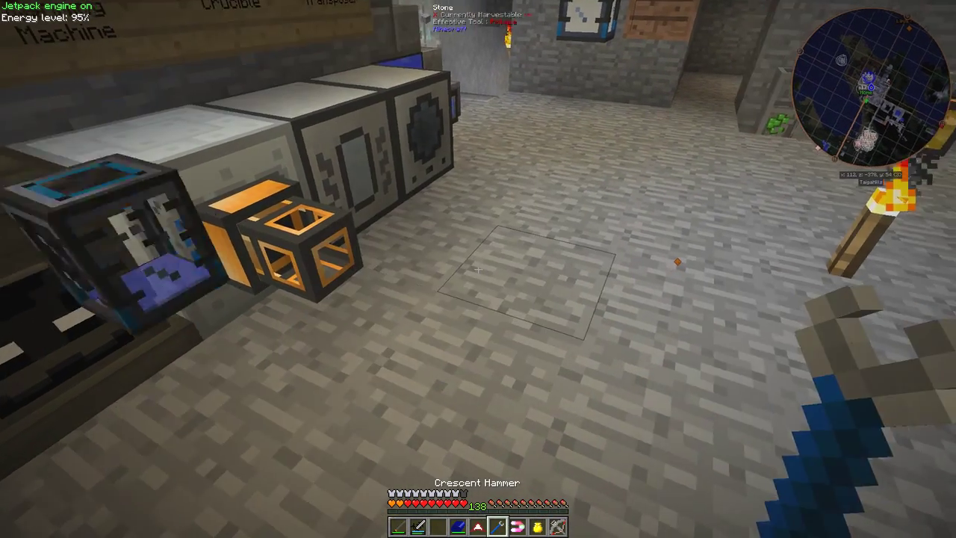
{"action": "mouse_move", "coordinate": [478, 269]}
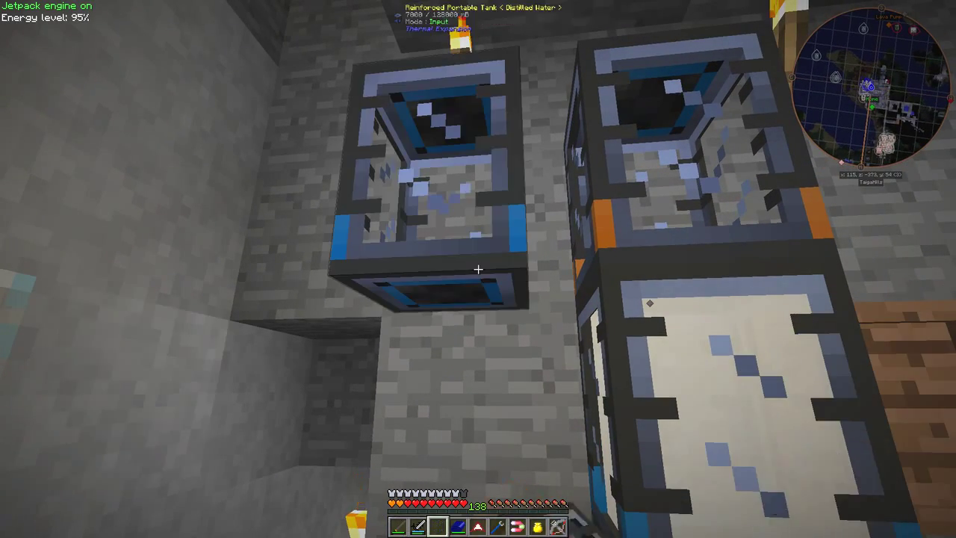
- Take an Empty Cell and load it into the Fluid/Solid Canning Machine
{"action": "key", "text": "e"}
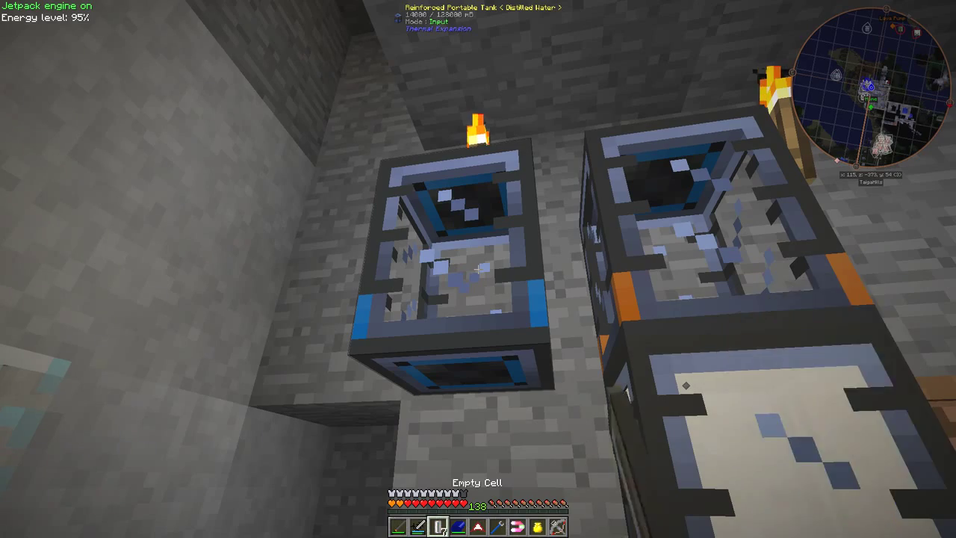
{"action": "mouse_move", "coordinate": [478, 269]}
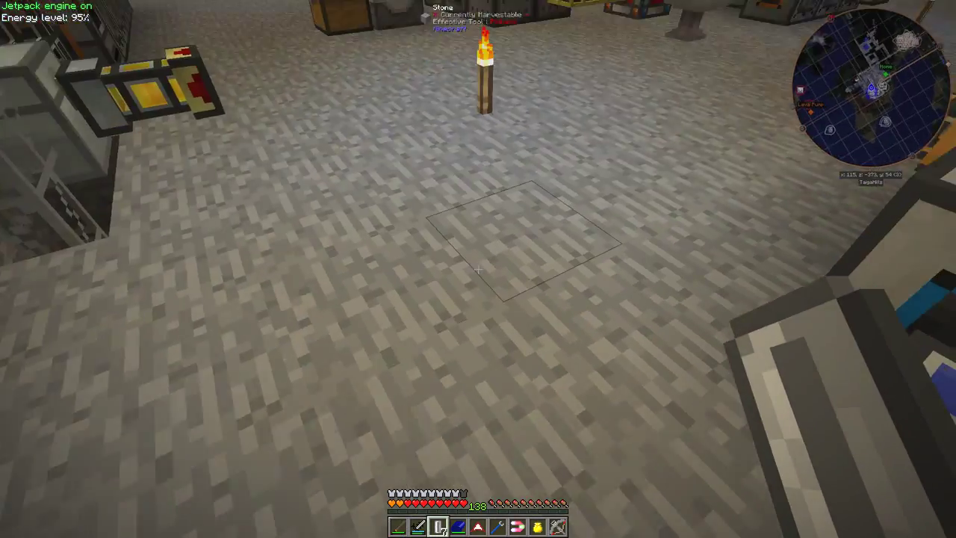
{"action": "key", "text": "e"}
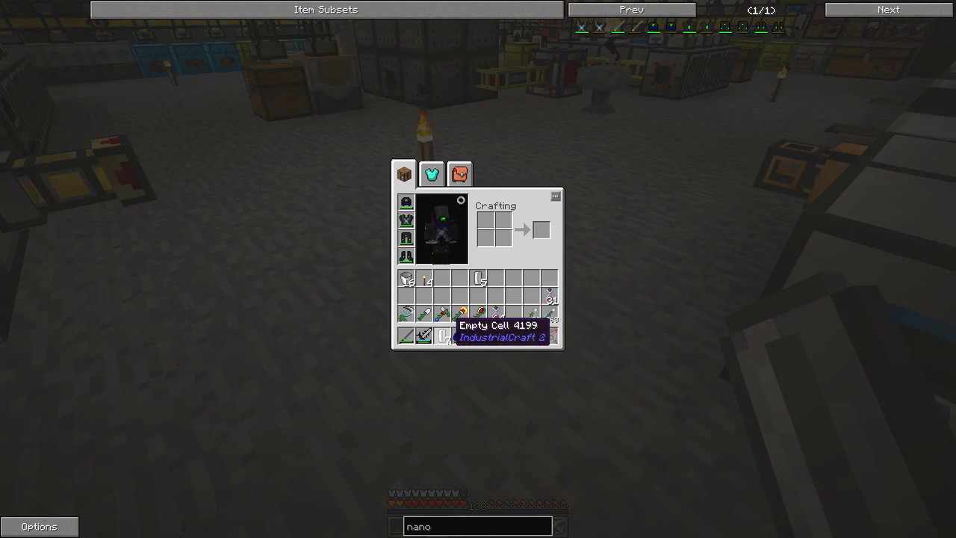
{"action": "key", "text": "Escape"}
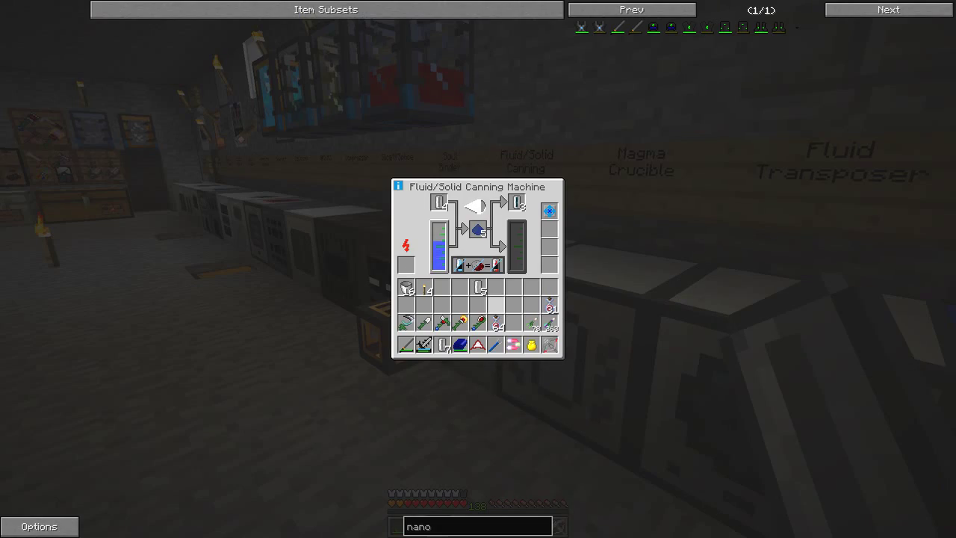
{"action": "mouse_move", "coordinate": [496, 323]}
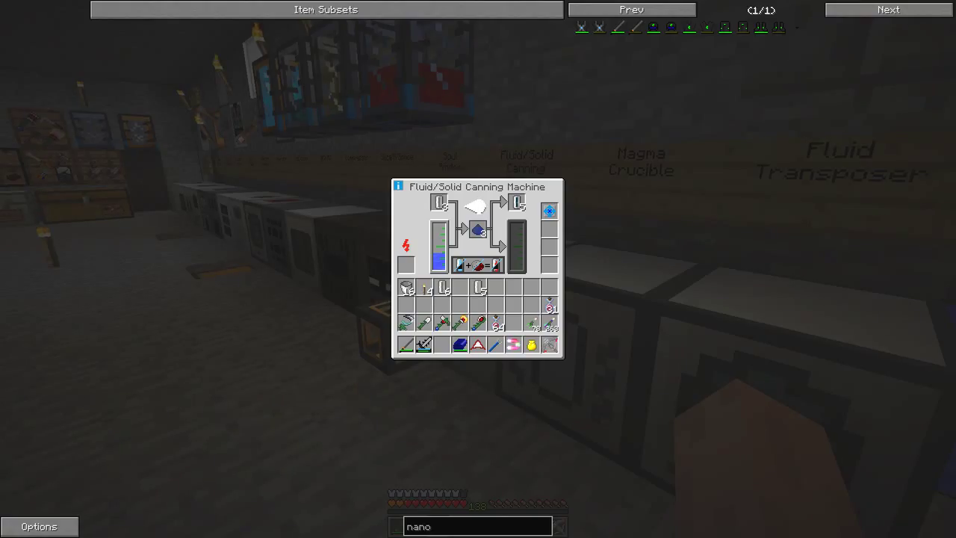
{"action": "key", "text": "Escape"}
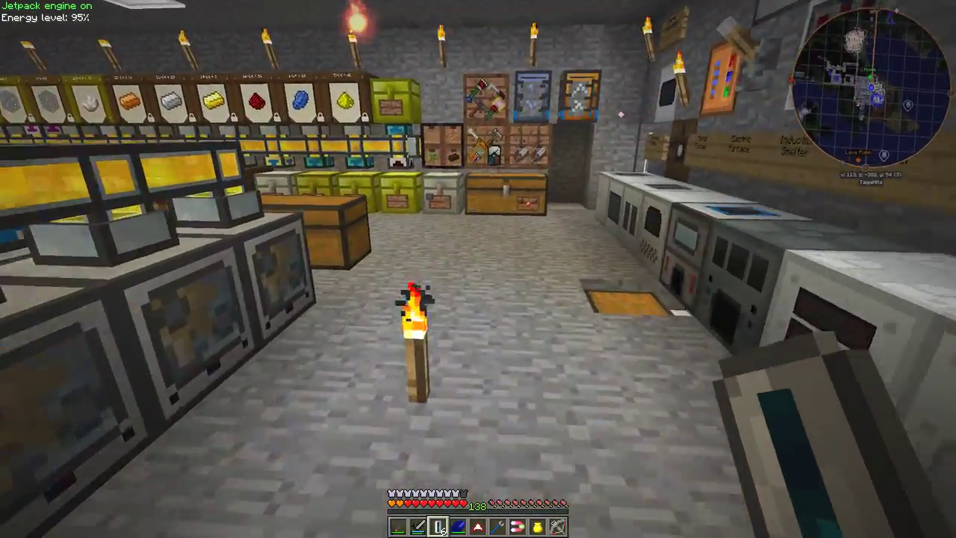
{"action": "mouse_move", "coordinate": [478, 269]}
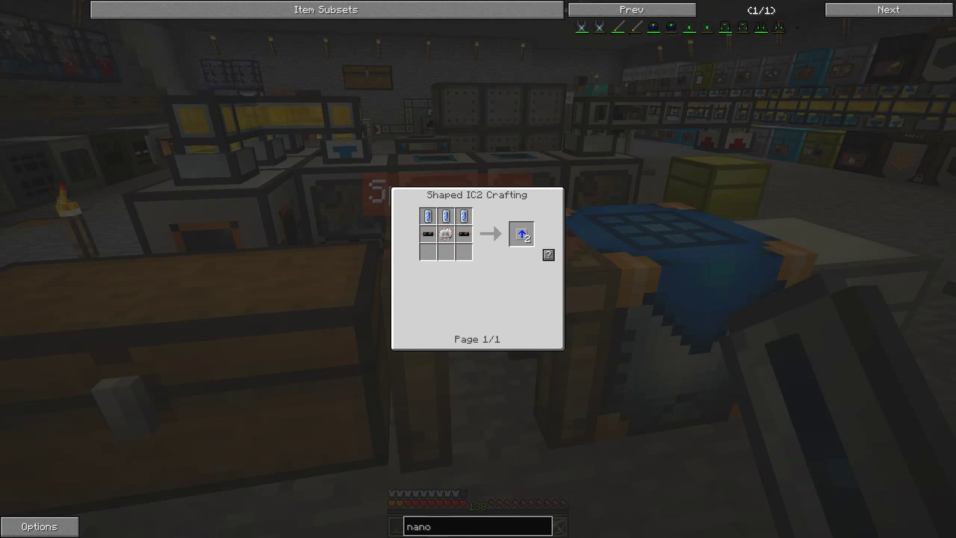
{"action": "mouse_move", "coordinate": [463, 215]}
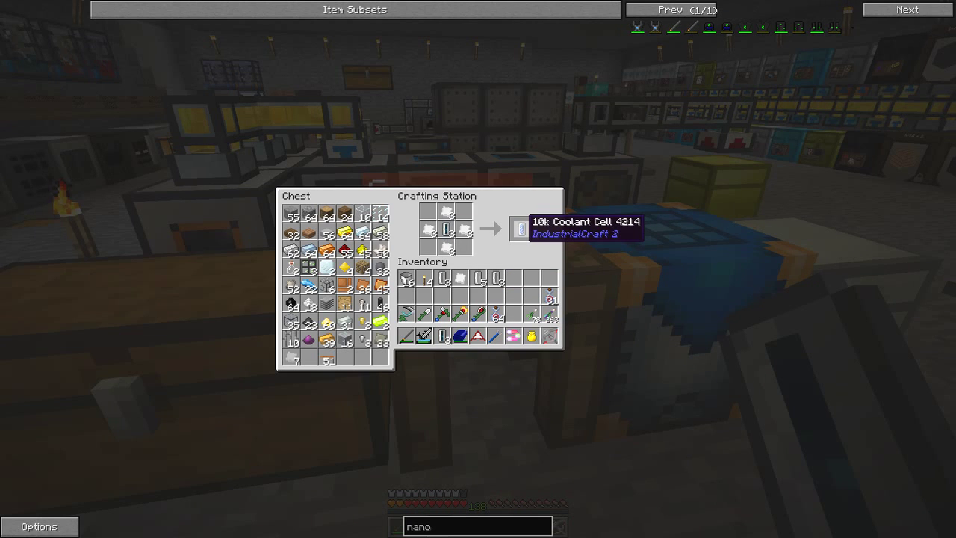
- Collect the crafted 10k Coolant Cell and look up the IC2 recipe that uses it
{"action": "left_click", "coordinate": [521, 227]}
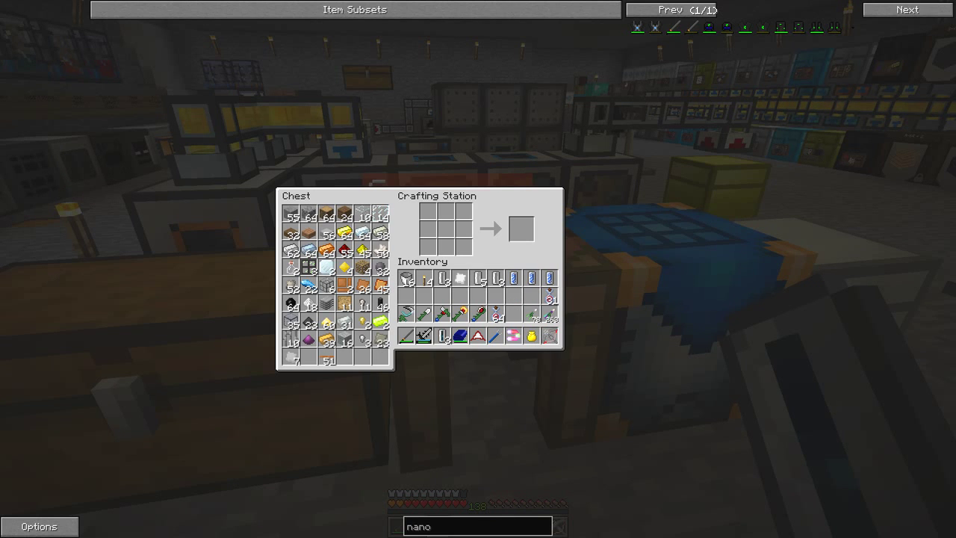
{"action": "mouse_move", "coordinate": [514, 279]}
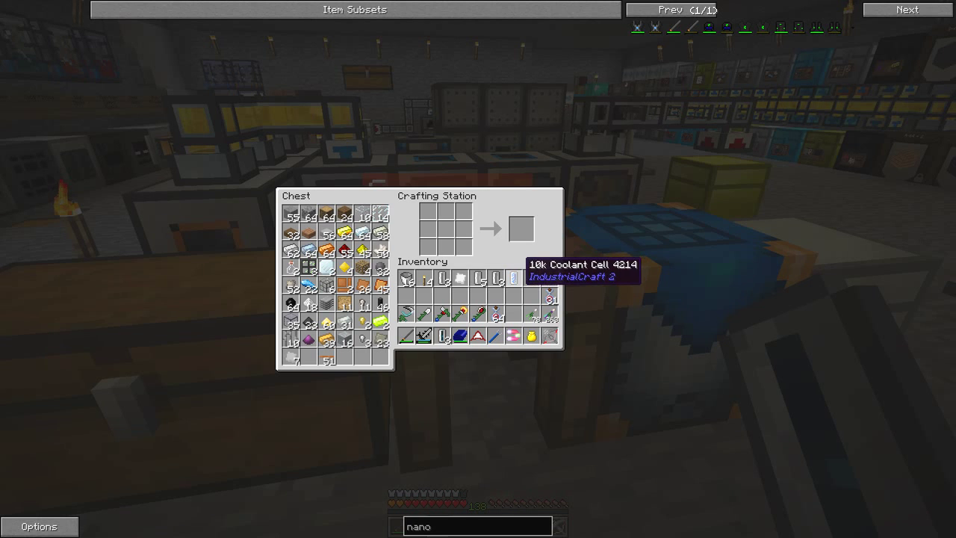
{"action": "left_click", "coordinate": [514, 278]}
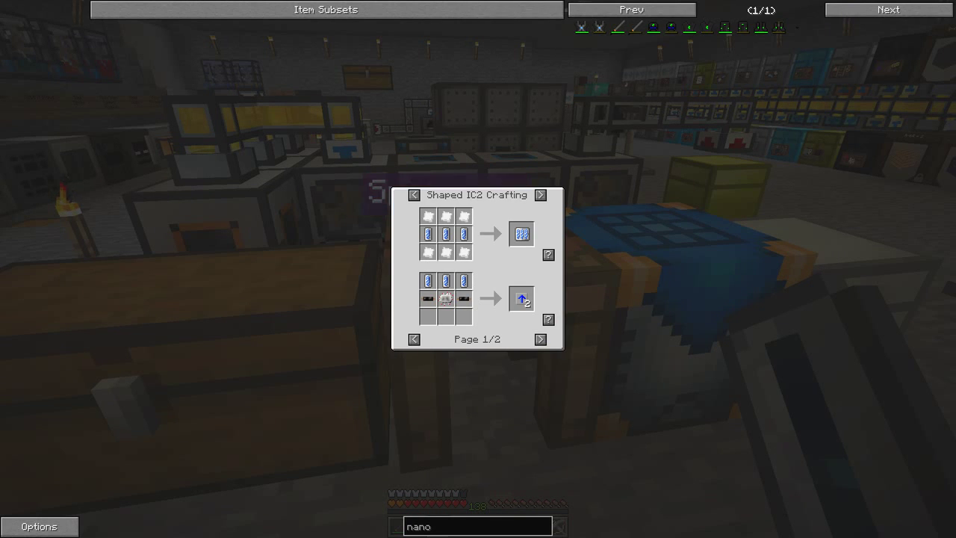
{"action": "mouse_move", "coordinate": [521, 299]}
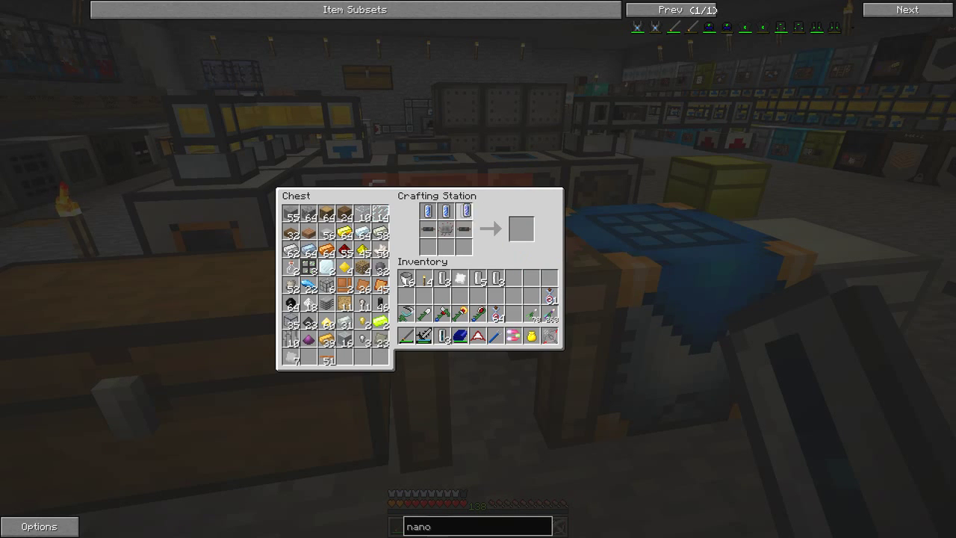
- Fetch Copper Cable, complete the coolant-cell recipe and collect the finished IC2 part
{"action": "key", "text": "Escape"}
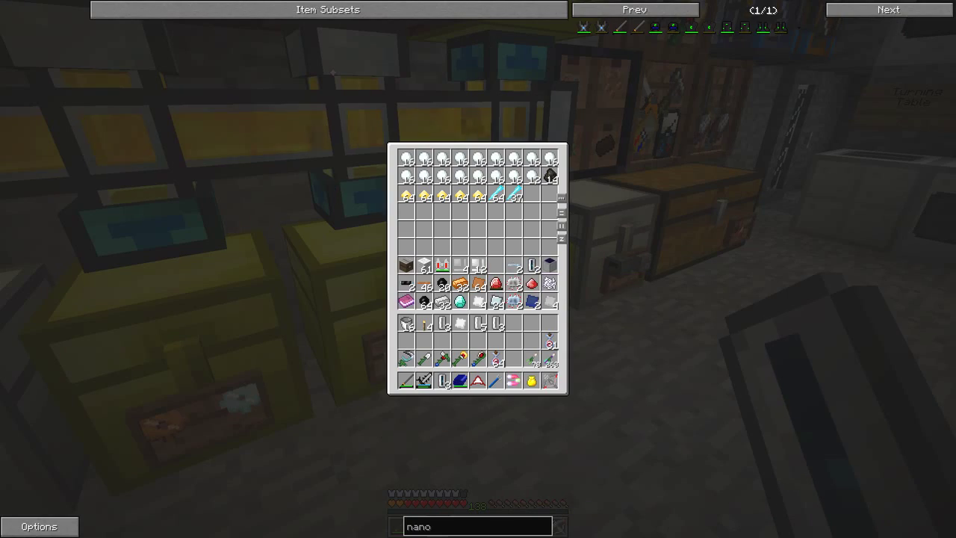
{"action": "mouse_move", "coordinate": [478, 322]}
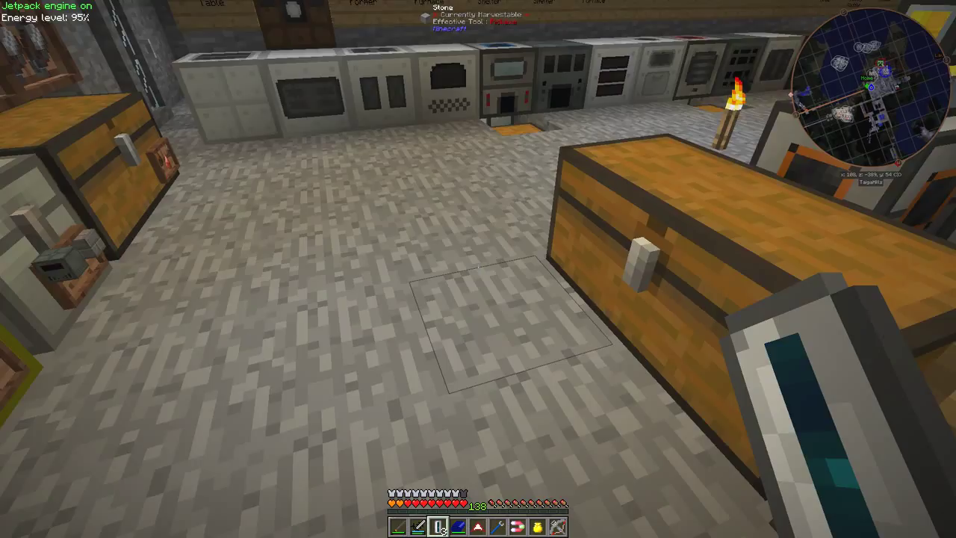
{"action": "key", "text": "e"}
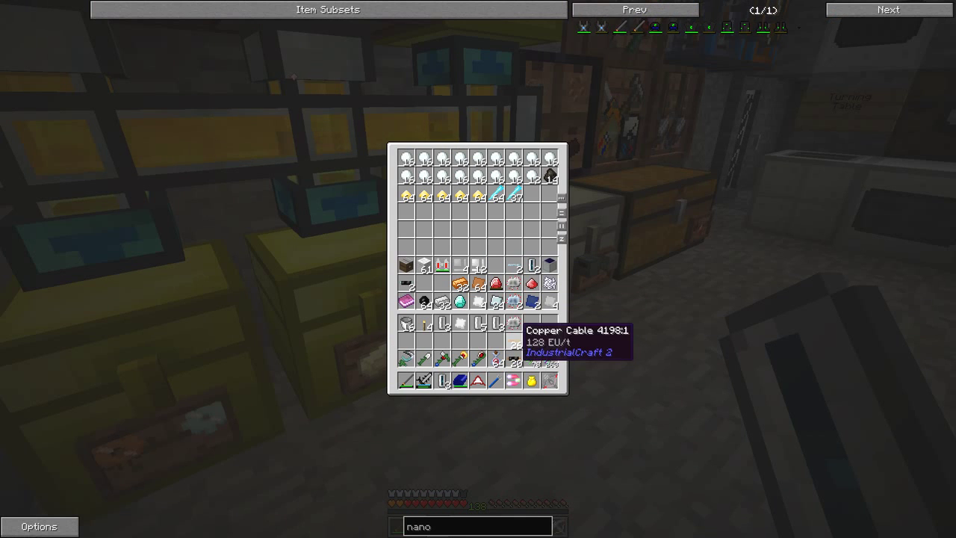
{"action": "mouse_move", "coordinate": [496, 283]}
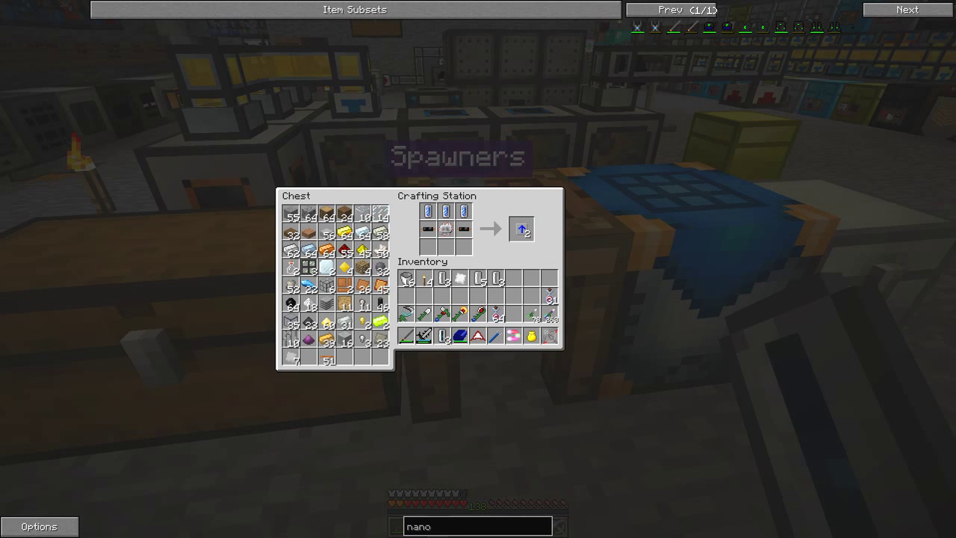
{"action": "left_click", "coordinate": [523, 228]}
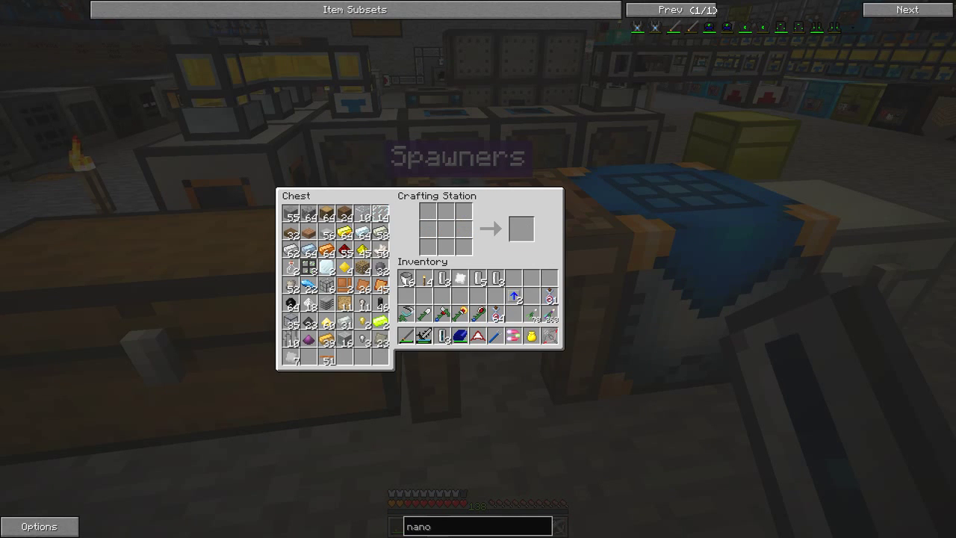
- Search NEI for 'lamp' and bring up the Radiant Lumium Lamp recipe
{"action": "key", "text": "Escape"}
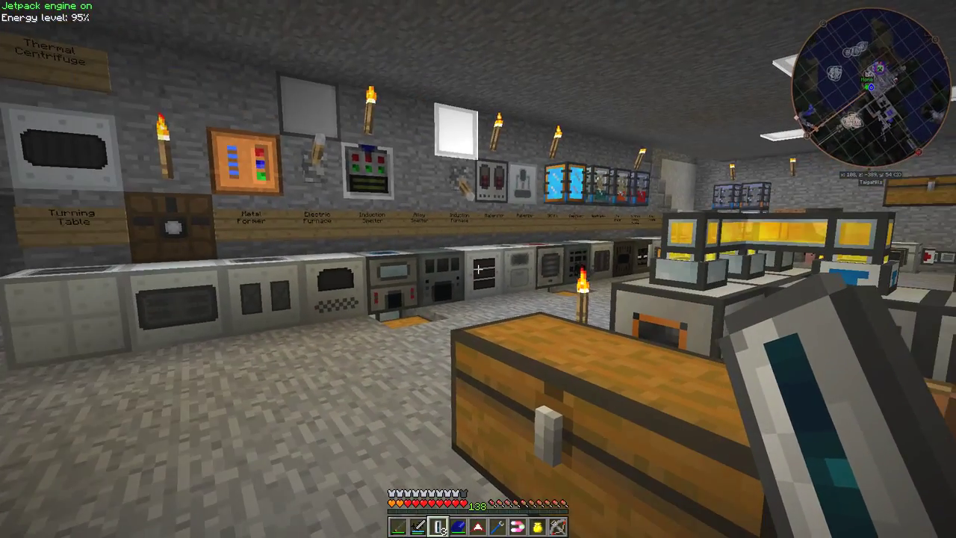
{"action": "mouse_move", "coordinate": [478, 269]}
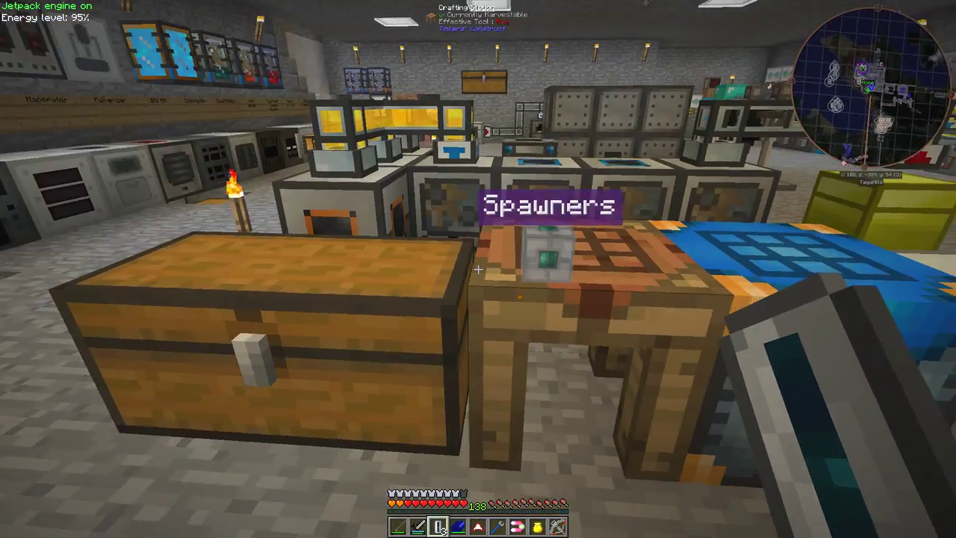
{"action": "mouse_move", "coordinate": [478, 269]}
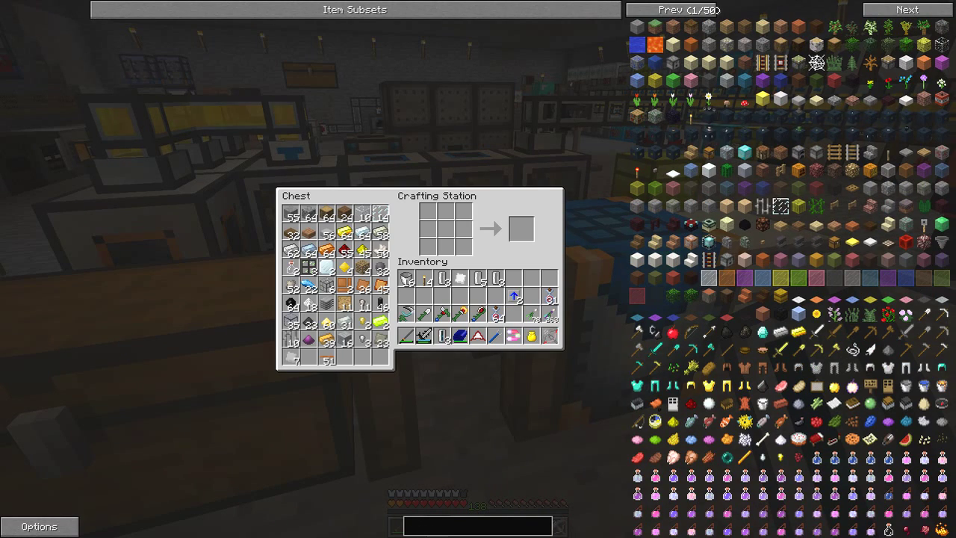
{"action": "type", "text": "lamp"}
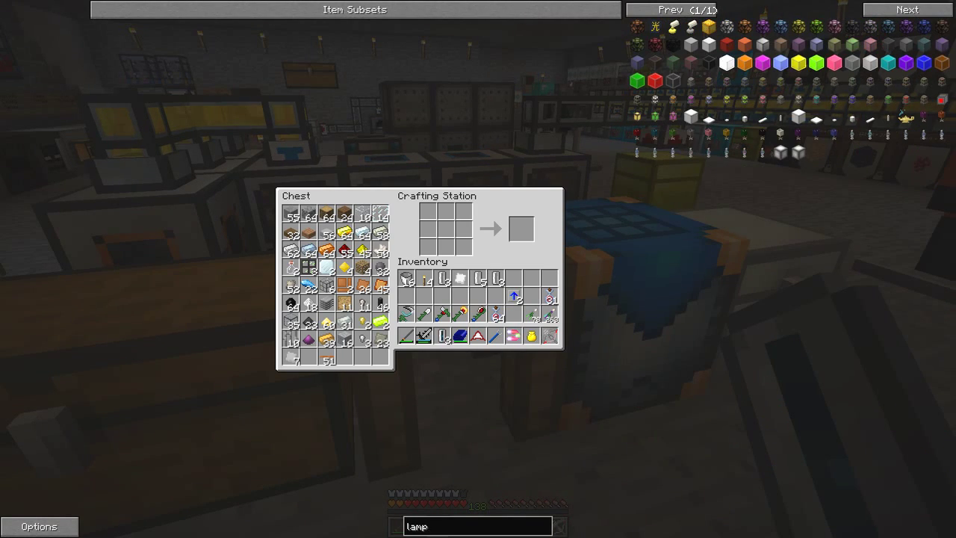
{"action": "mouse_move", "coordinate": [690, 24]}
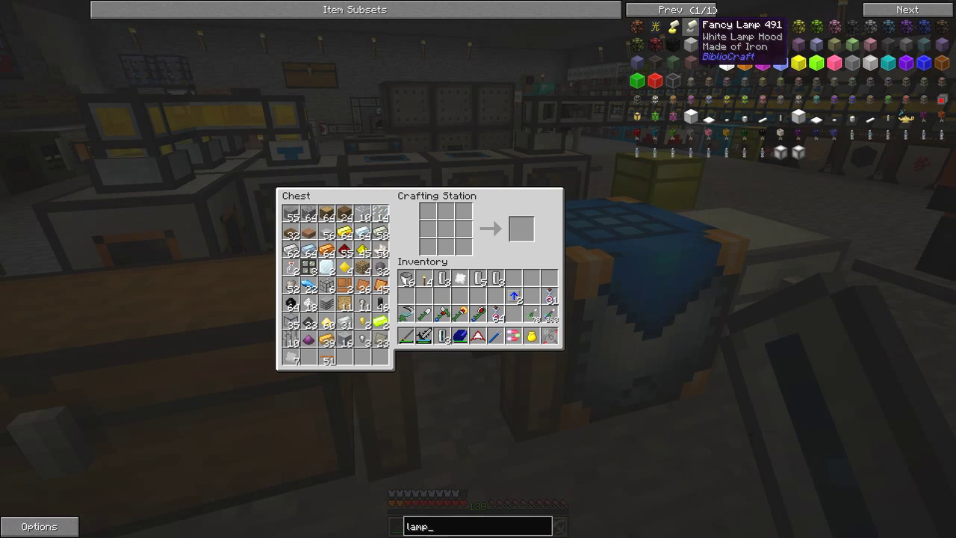
{"action": "mouse_move", "coordinate": [689, 27]}
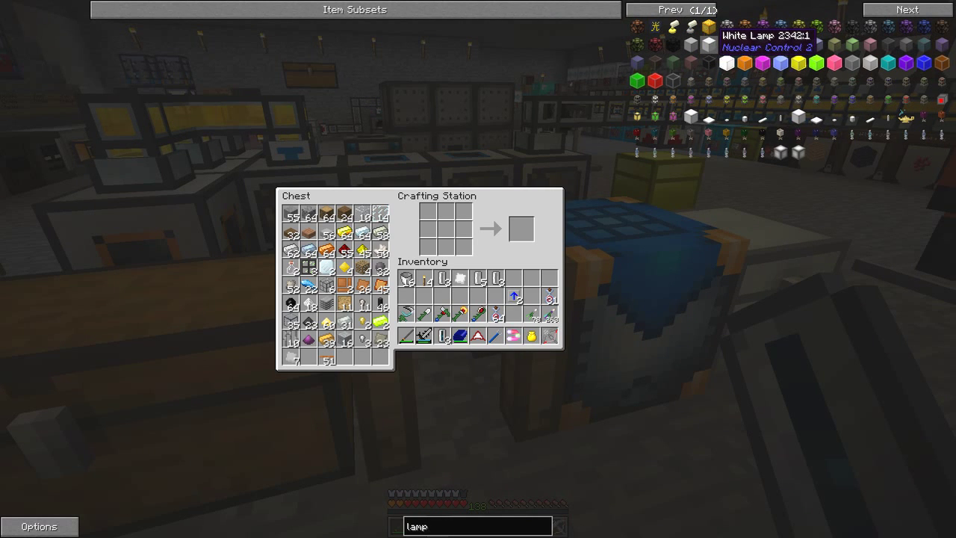
{"action": "mouse_move", "coordinate": [798, 135]}
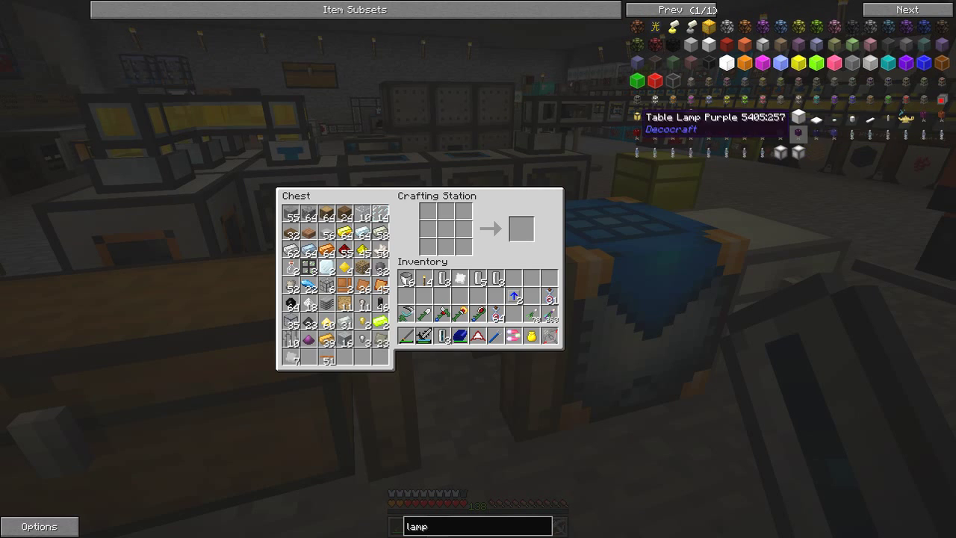
{"action": "mouse_move", "coordinate": [778, 120]}
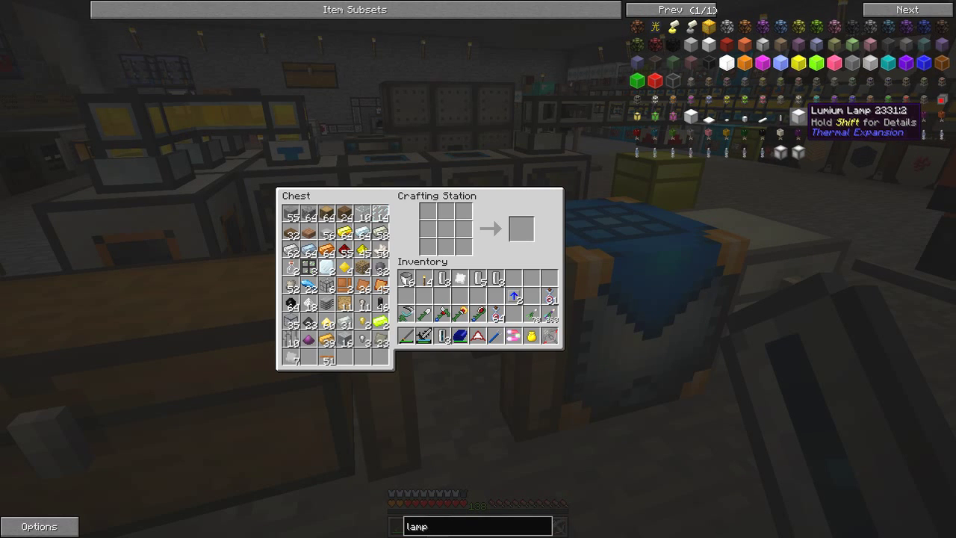
{"action": "mouse_move", "coordinate": [690, 117]}
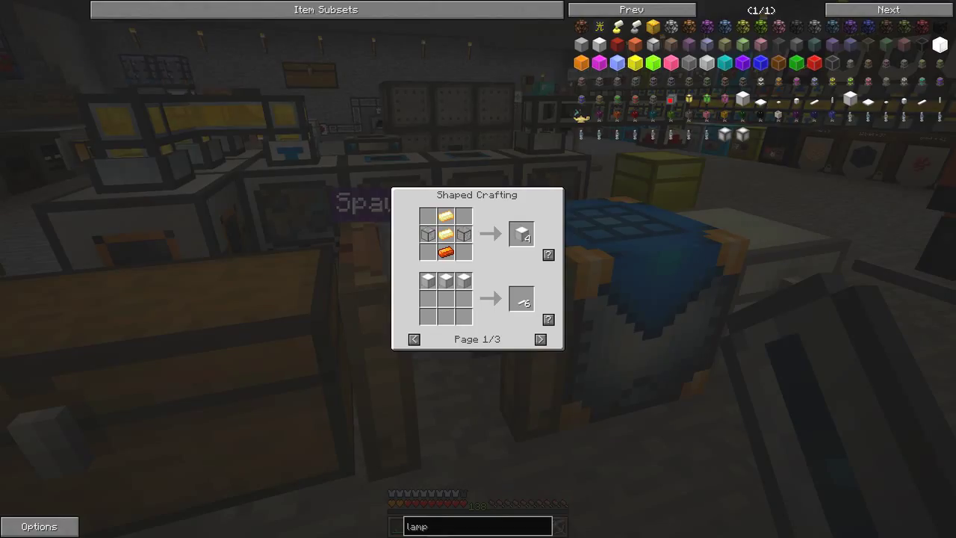
{"action": "left_click", "coordinate": [541, 340]}
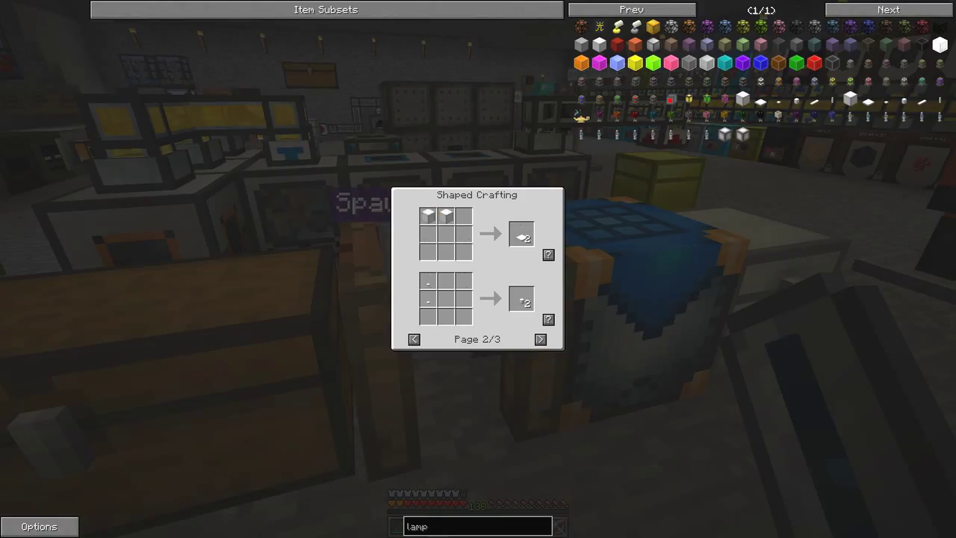
{"action": "mouse_move", "coordinate": [520, 233]}
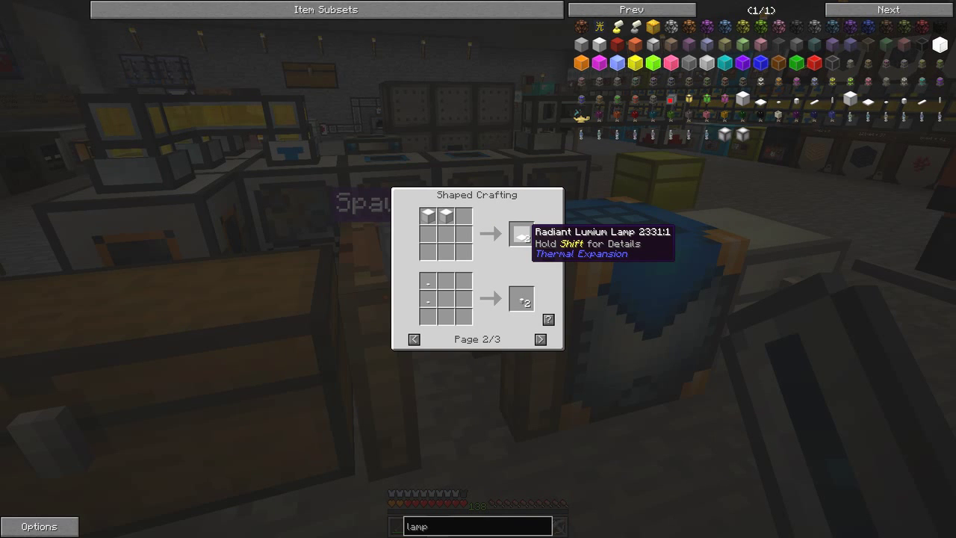
{"action": "mouse_move", "coordinate": [523, 233]}
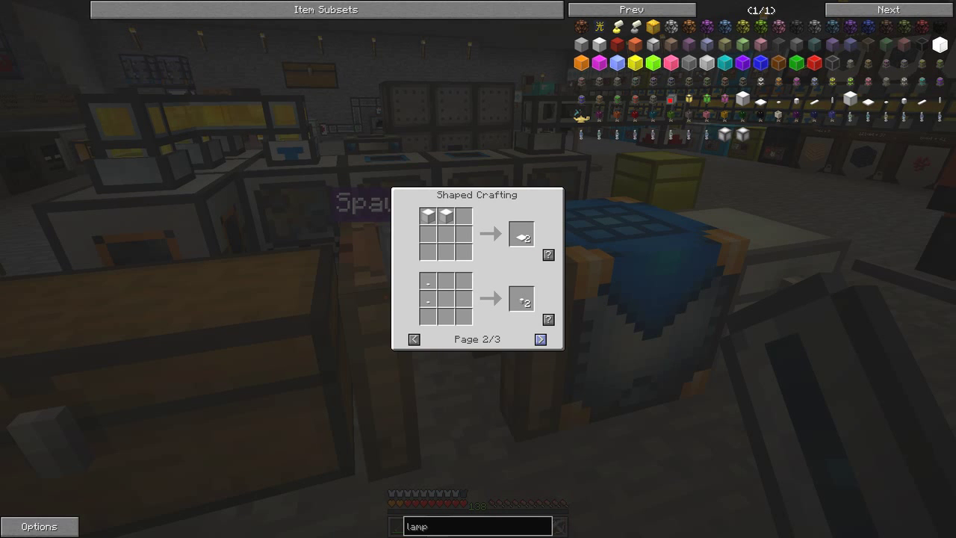
{"action": "mouse_move", "coordinate": [427, 215]}
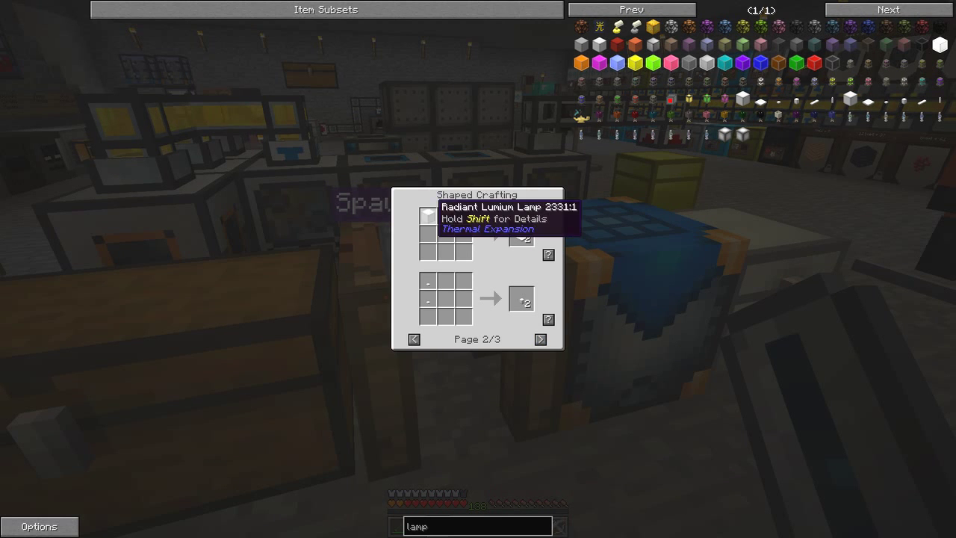
- Trace the Lumium Lamp ingredient back through the Lumium Ingot to the Lumium Blend recipe
{"action": "left_click", "coordinate": [414, 339]}
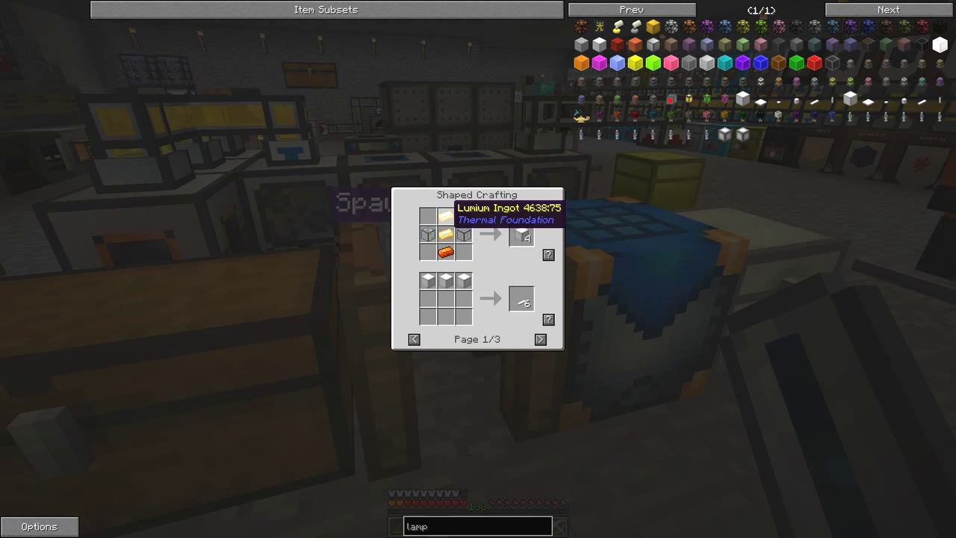
{"action": "mouse_move", "coordinate": [449, 248]}
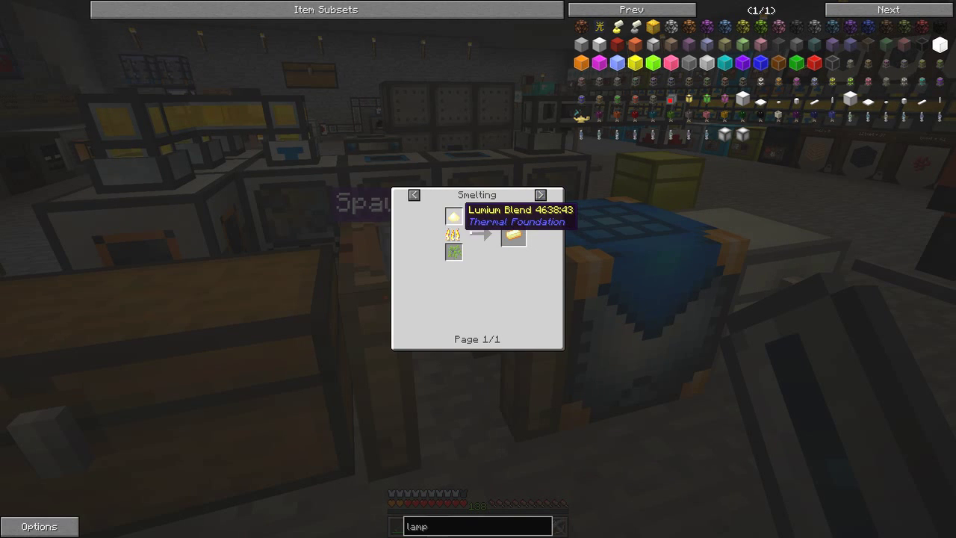
{"action": "left_click", "coordinate": [541, 194]}
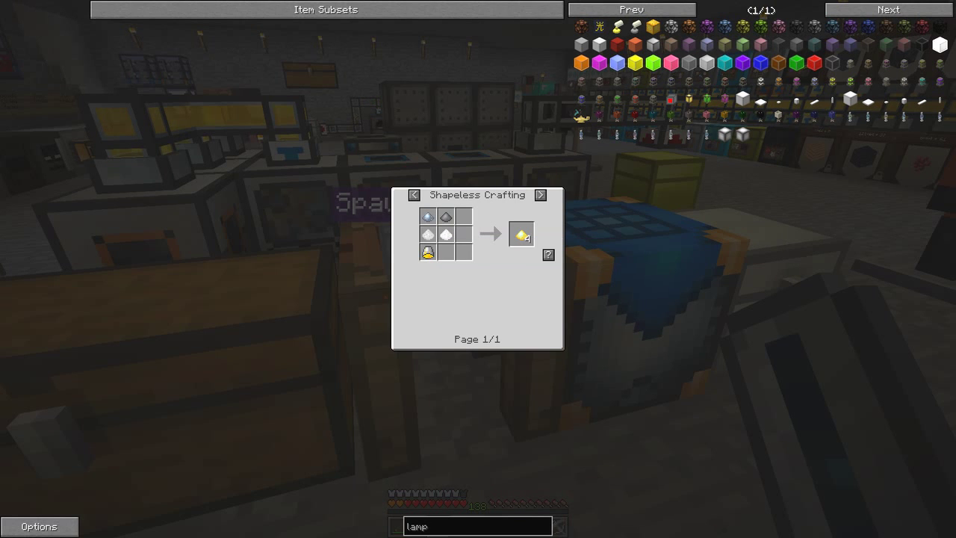
{"action": "mouse_move", "coordinate": [521, 233]}
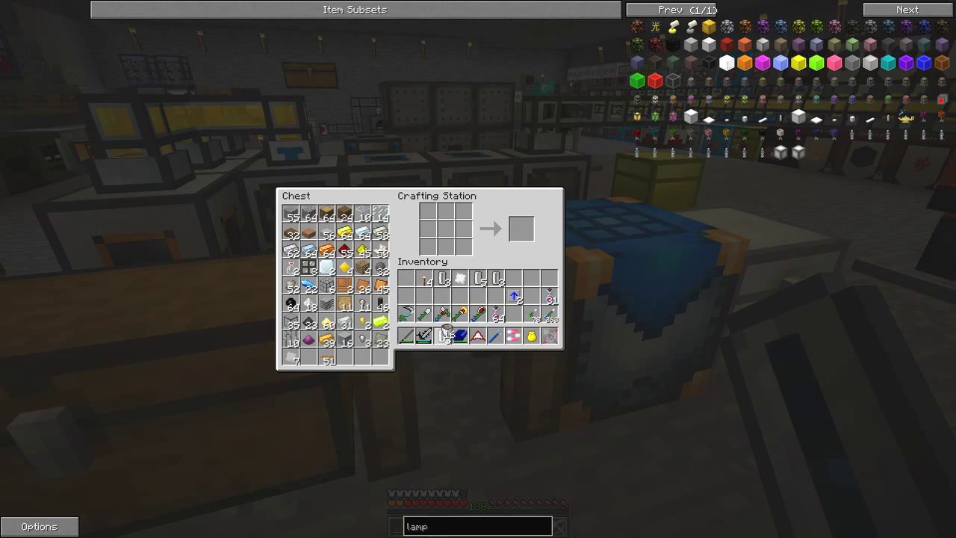
- Leave the crafting station and bring up the shapeless recipe for the yellow dust
{"action": "key", "text": "Escape"}
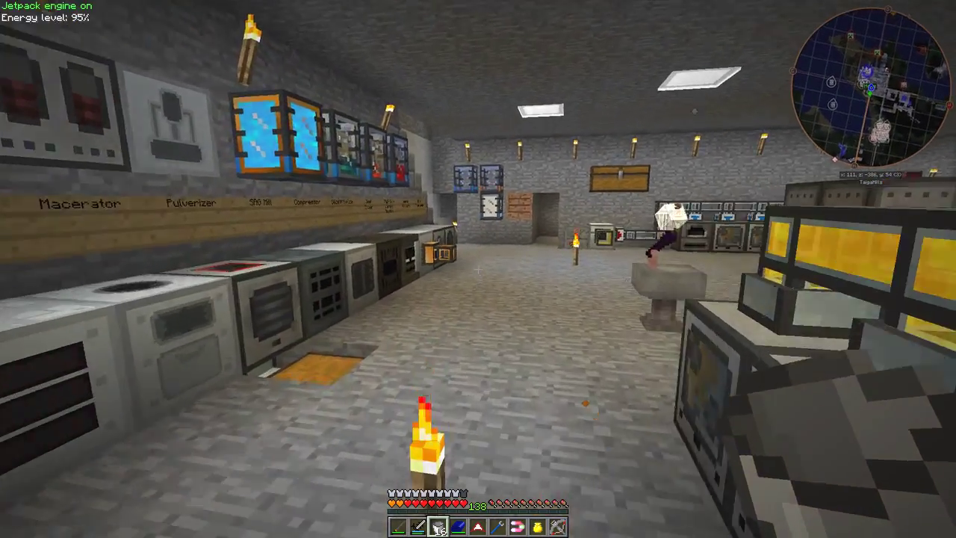
{"action": "mouse_move", "coordinate": [478, 269]}
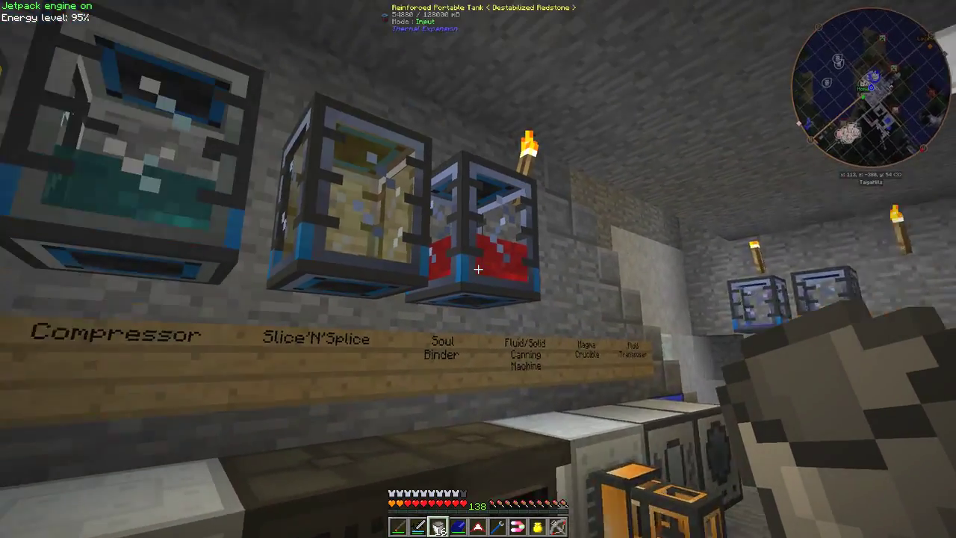
{"action": "mouse_move", "coordinate": [478, 269]}
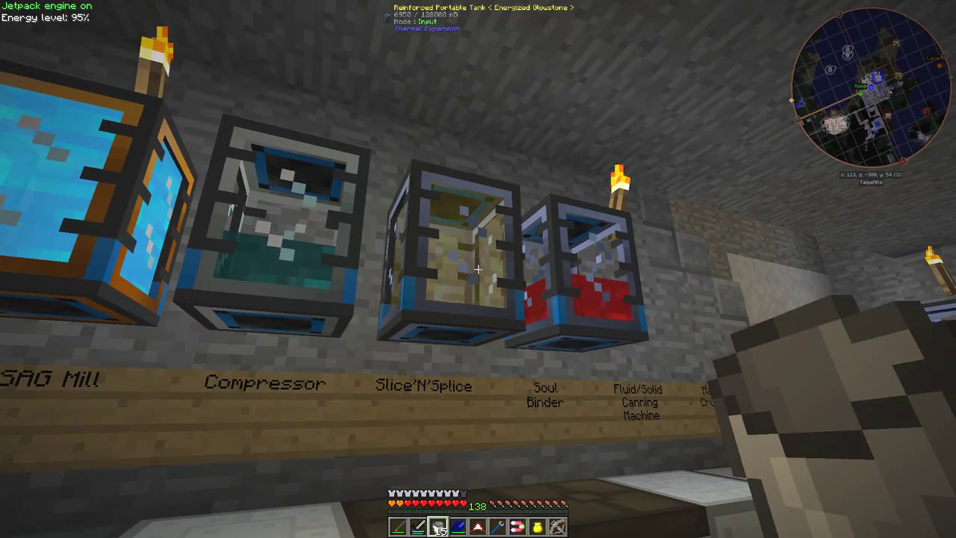
{"action": "key", "text": "e"}
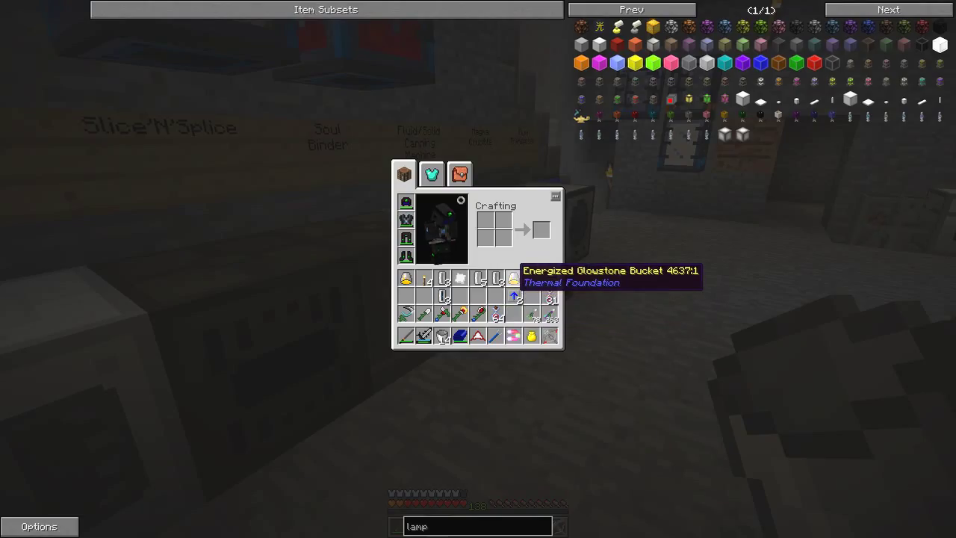
{"action": "key", "text": "Escape"}
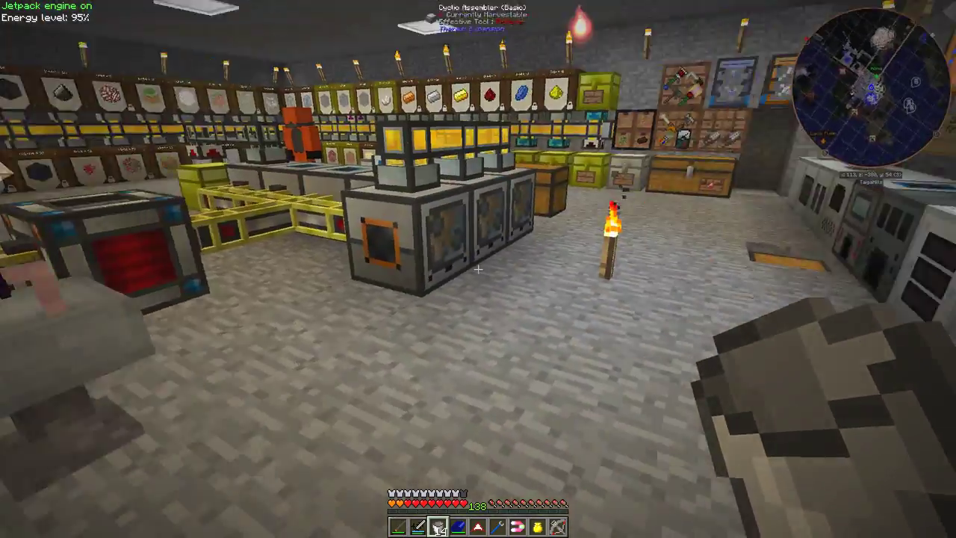
{"action": "mouse_move", "coordinate": [478, 269]}
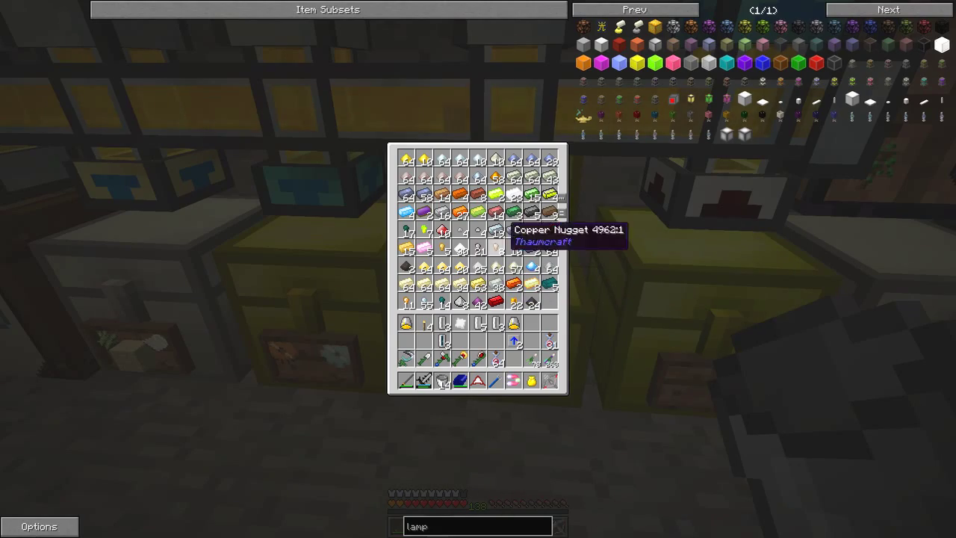
{"action": "mouse_move", "coordinate": [475, 159]}
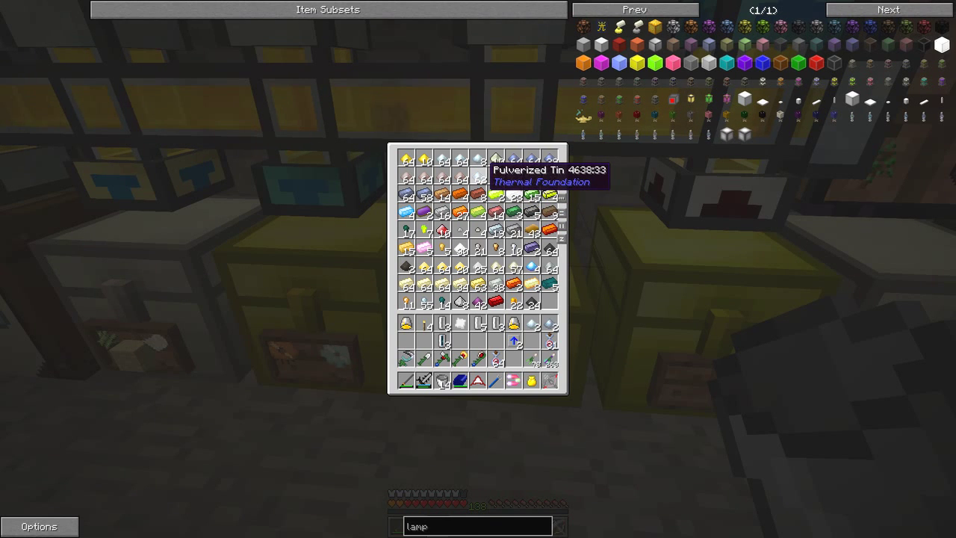
{"action": "key", "text": "Escape"}
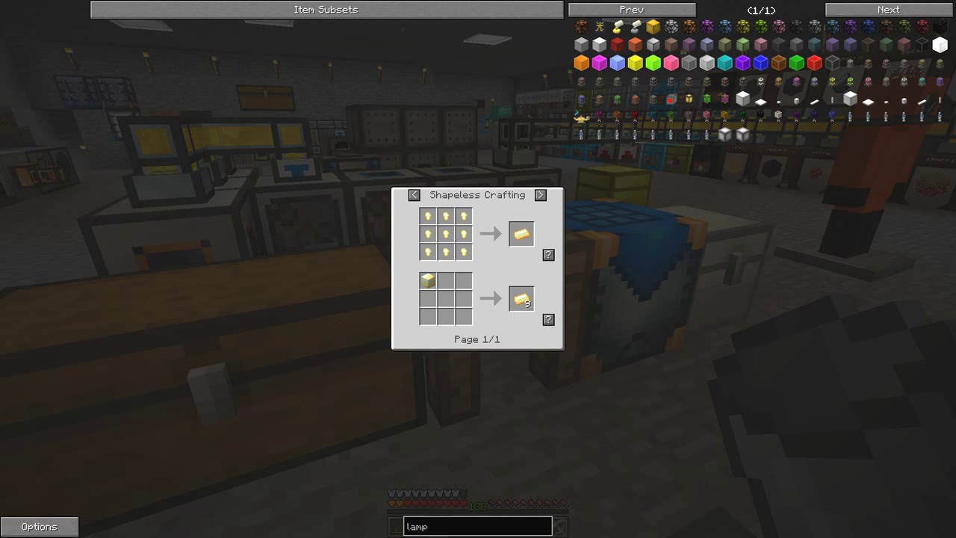
- Craft the yellow dust blend in the Crafting Station grid and take the output
{"action": "left_click", "coordinate": [541, 194]}
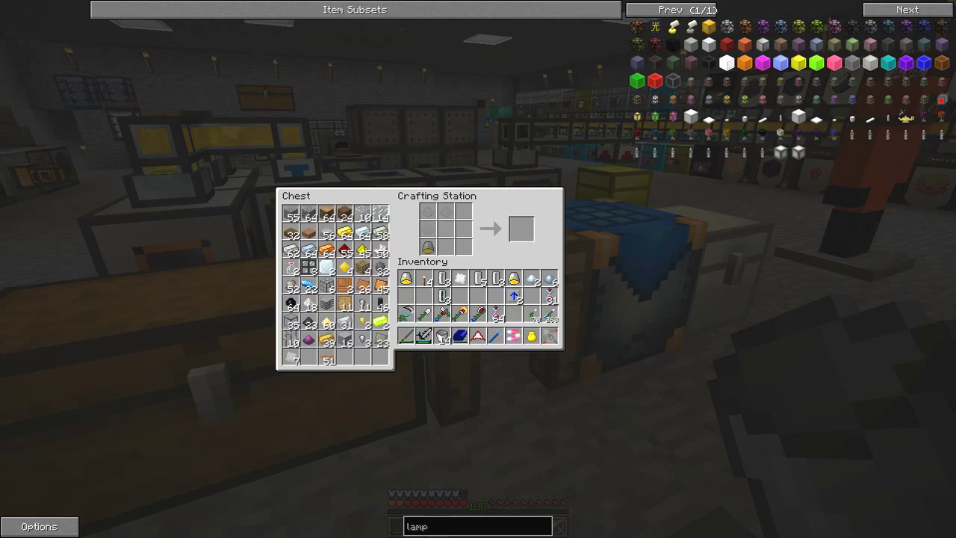
{"action": "mouse_move", "coordinate": [531, 281]}
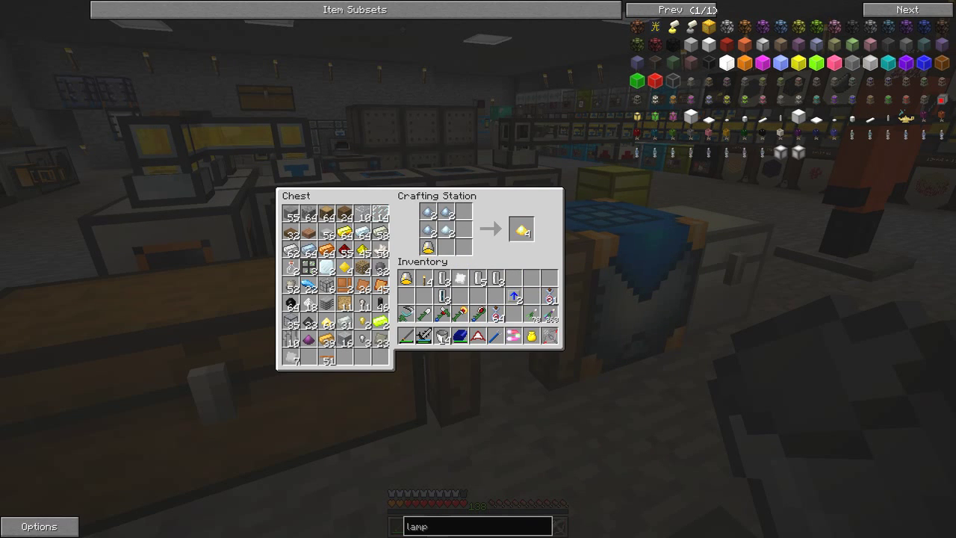
{"action": "left_click", "coordinate": [521, 229]}
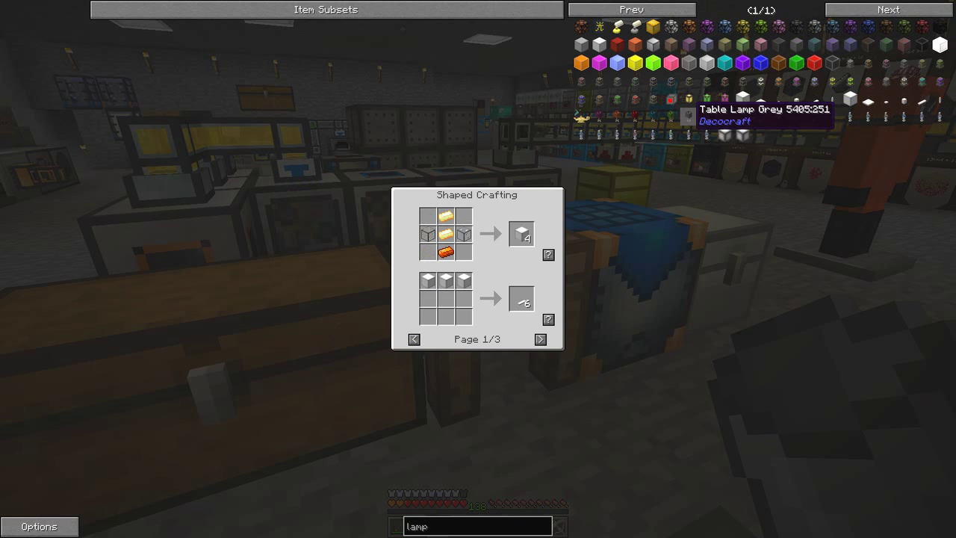
{"action": "mouse_move", "coordinate": [448, 233]}
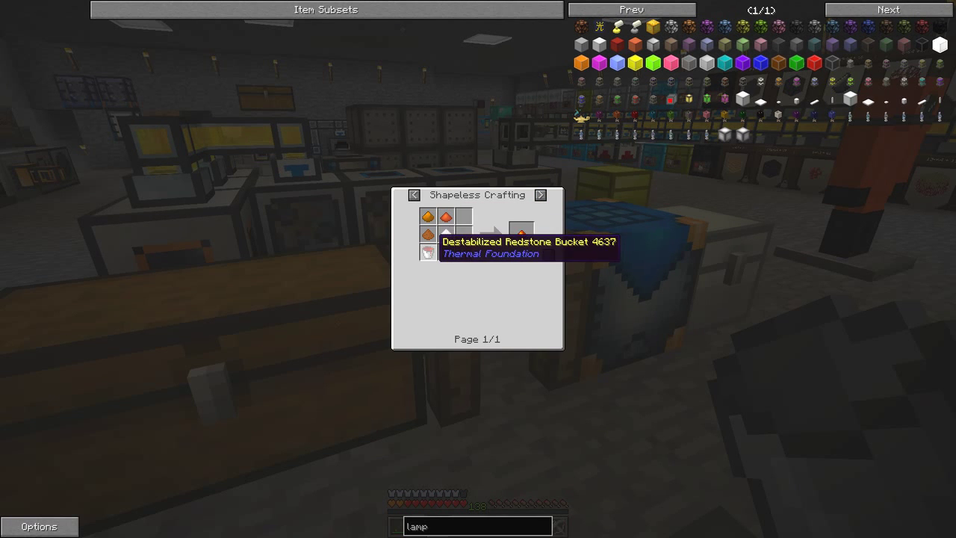
{"action": "mouse_move", "coordinate": [445, 216]}
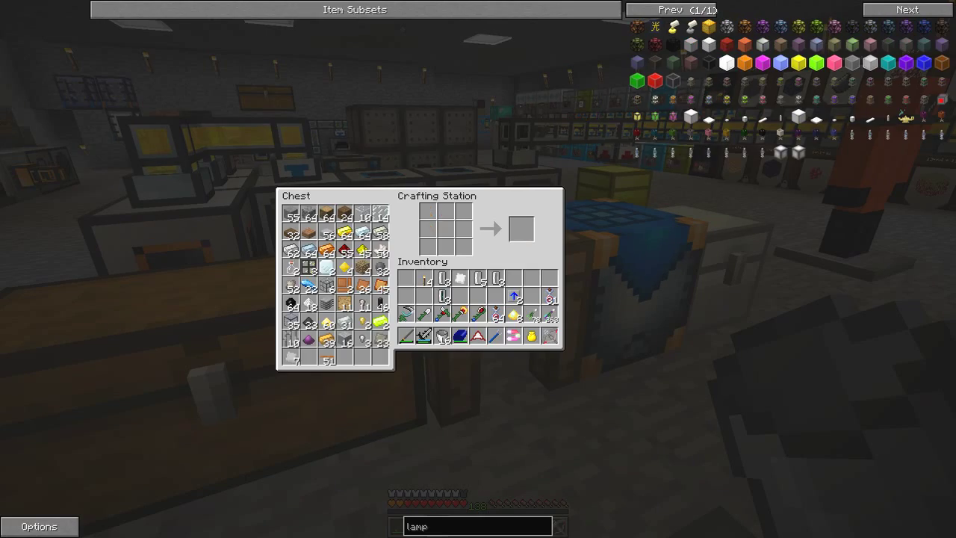
- Walk to the yellow storage chests and look through one chest's contents
{"action": "key", "text": "Escape"}
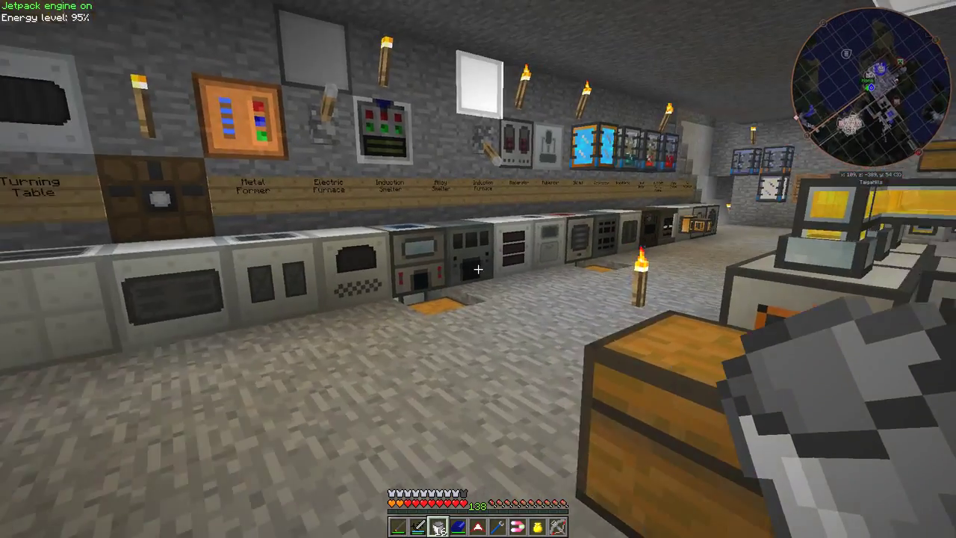
{"action": "mouse_move", "coordinate": [478, 269]}
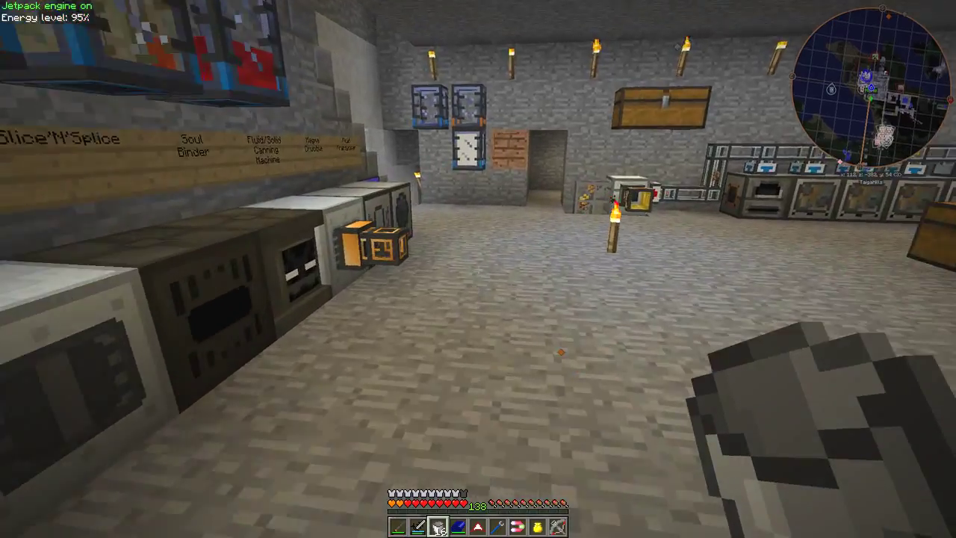
{"action": "mouse_move", "coordinate": [479, 269]}
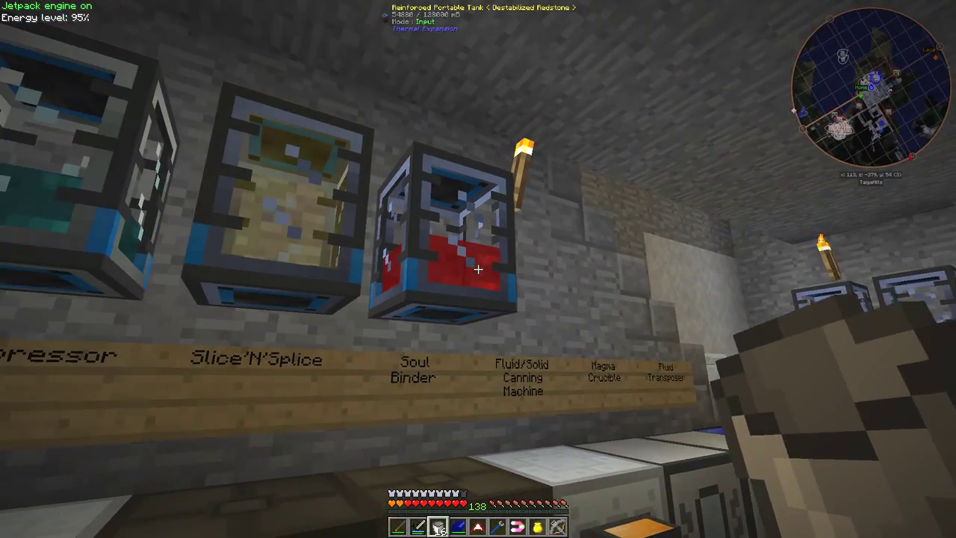
{"action": "mouse_move", "coordinate": [478, 269]}
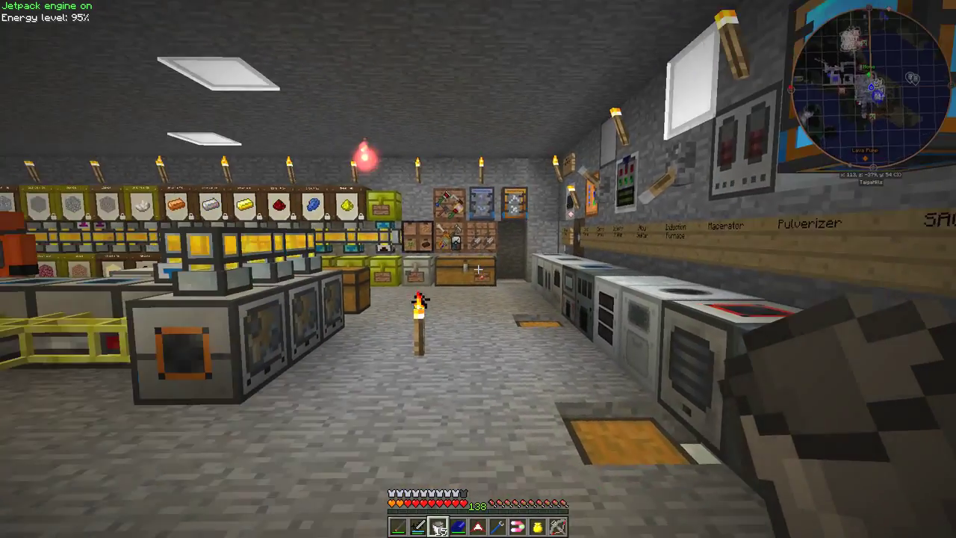
{"action": "mouse_move", "coordinate": [478, 269]}
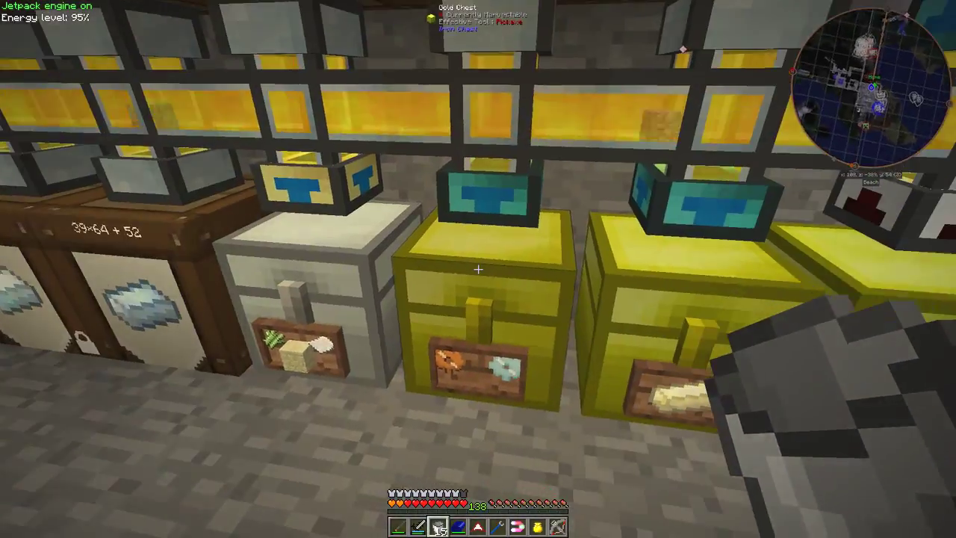
{"action": "key", "text": "e"}
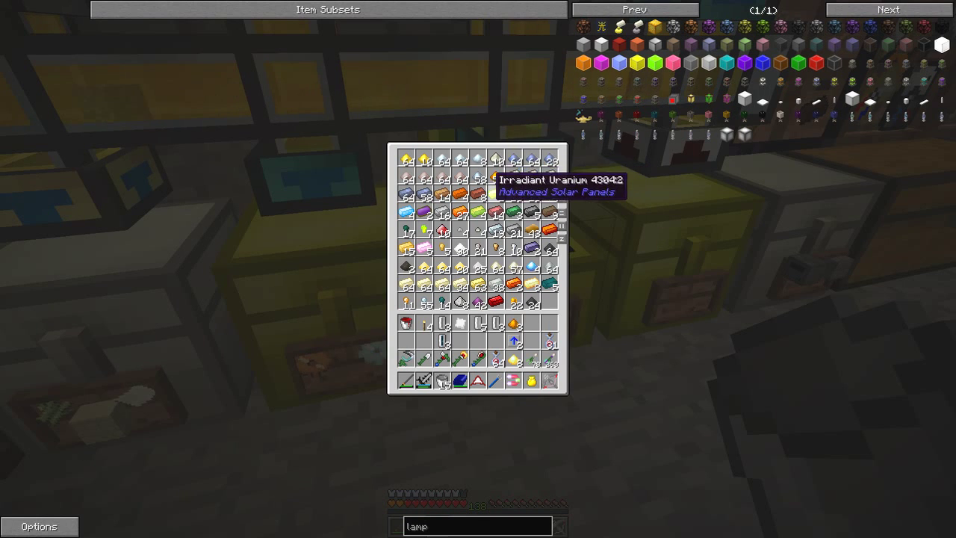
{"action": "mouse_move", "coordinate": [478, 158]}
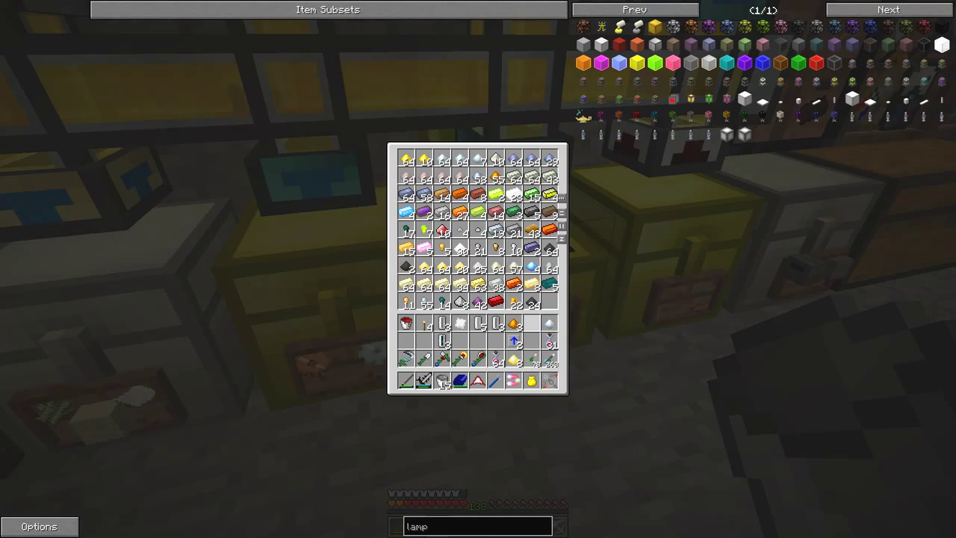
{"action": "key", "text": "Escape"}
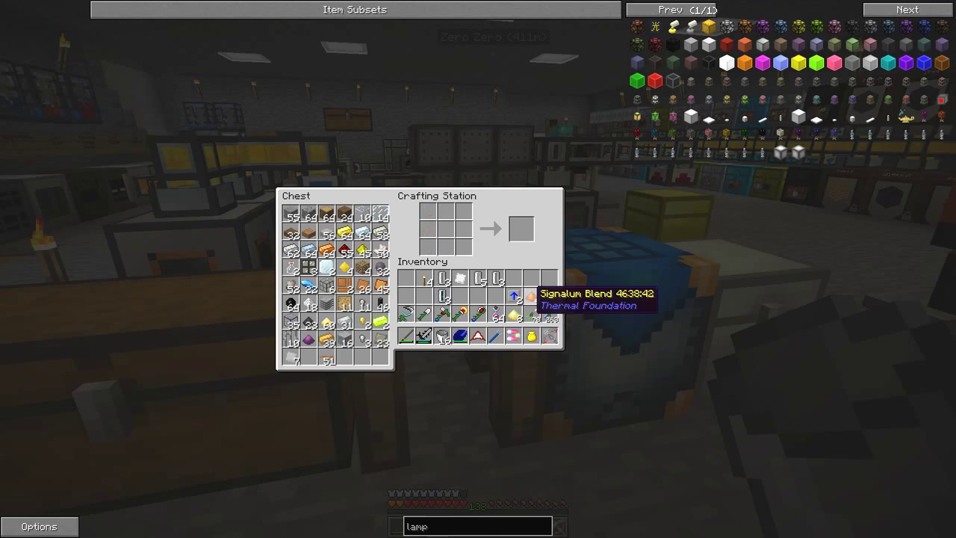
- Leave the crafting station with the Signalum Blend and bring up the Induction Furnace interface
{"action": "key", "text": "Escape"}
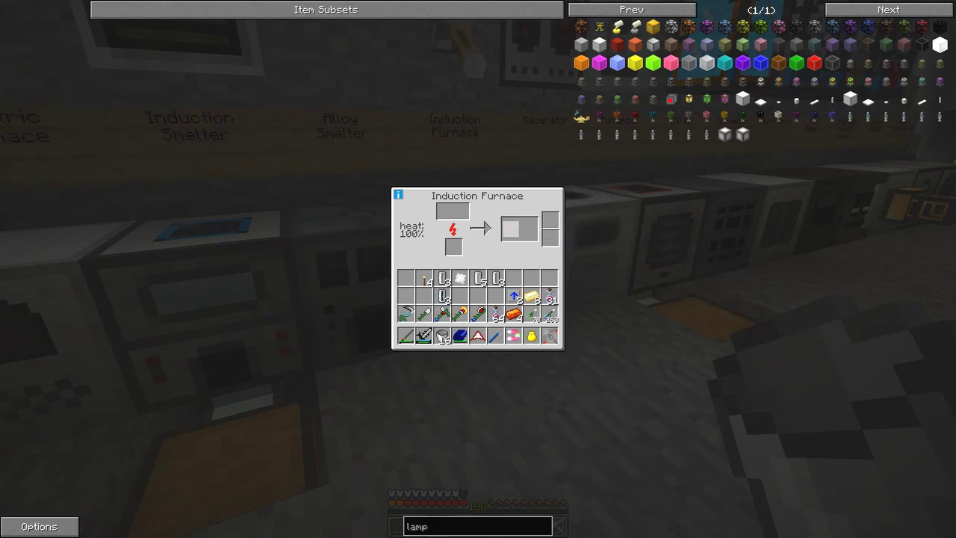
- Craft a Radiant Lumium Lamp at the crafting station and return to the machine hall
{"action": "key", "text": "Escape"}
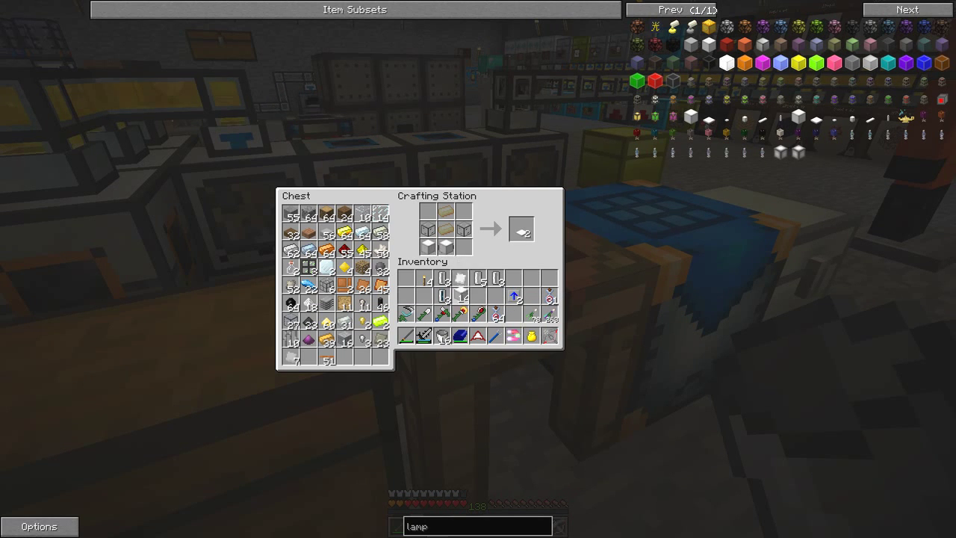
{"action": "left_click", "coordinate": [522, 228]}
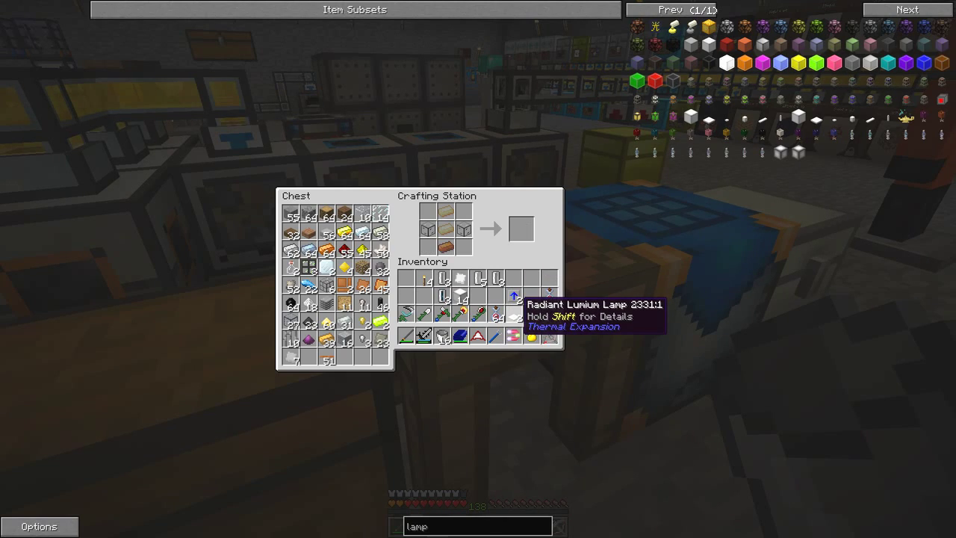
{"action": "key", "text": "Escape"}
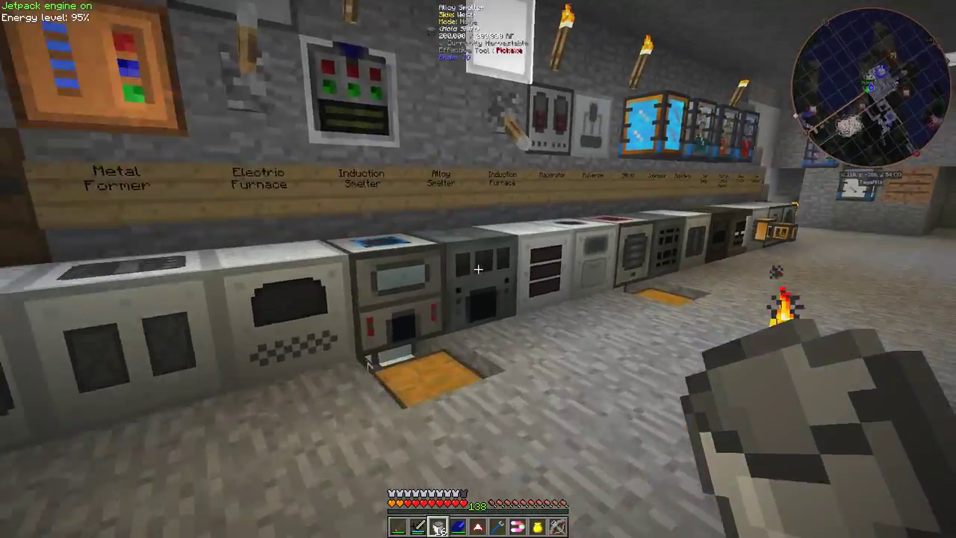
{"action": "mouse_move", "coordinate": [479, 269]}
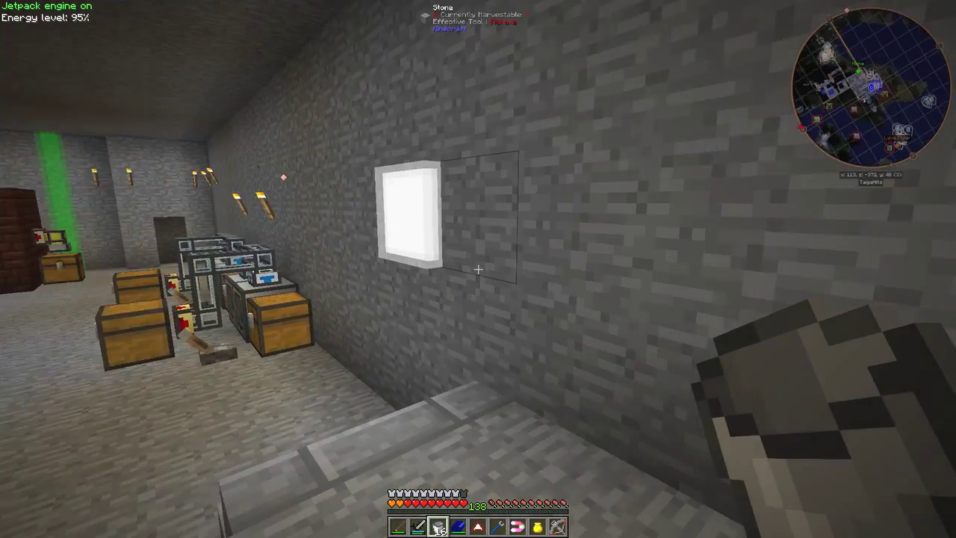
{"action": "mouse_move", "coordinate": [478, 269]}
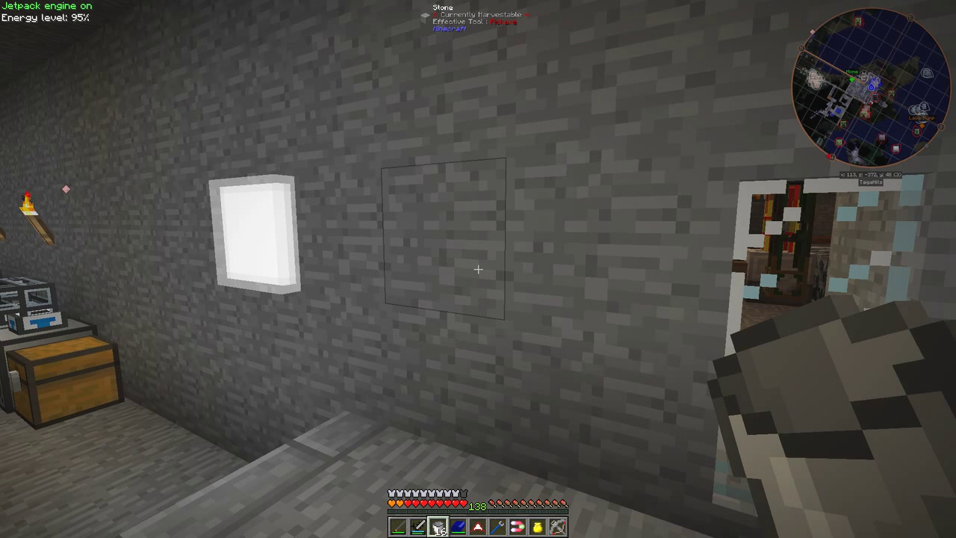
- Move the Radiant Lumium Lamp into the hotbar ready to place on the wall
{"action": "key", "text": "e"}
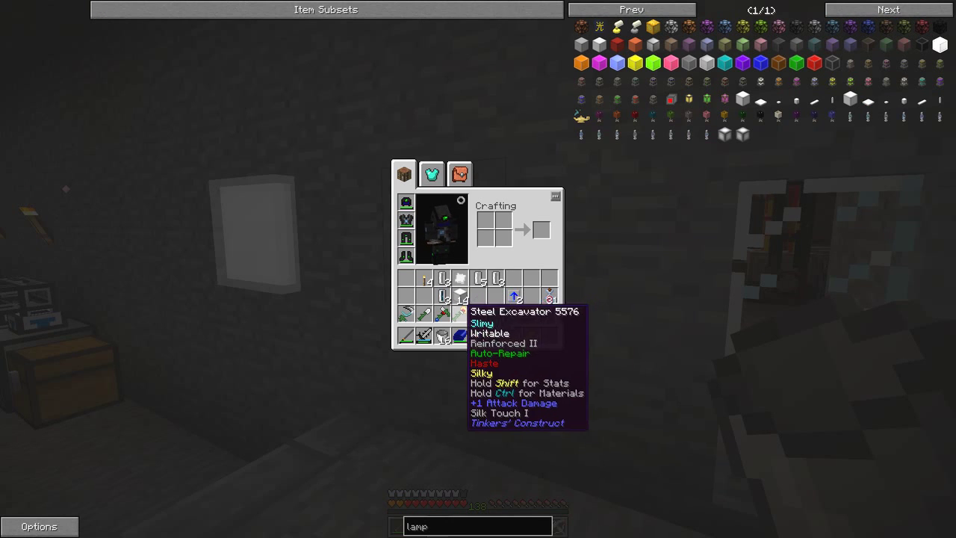
{"action": "mouse_move", "coordinate": [442, 280]}
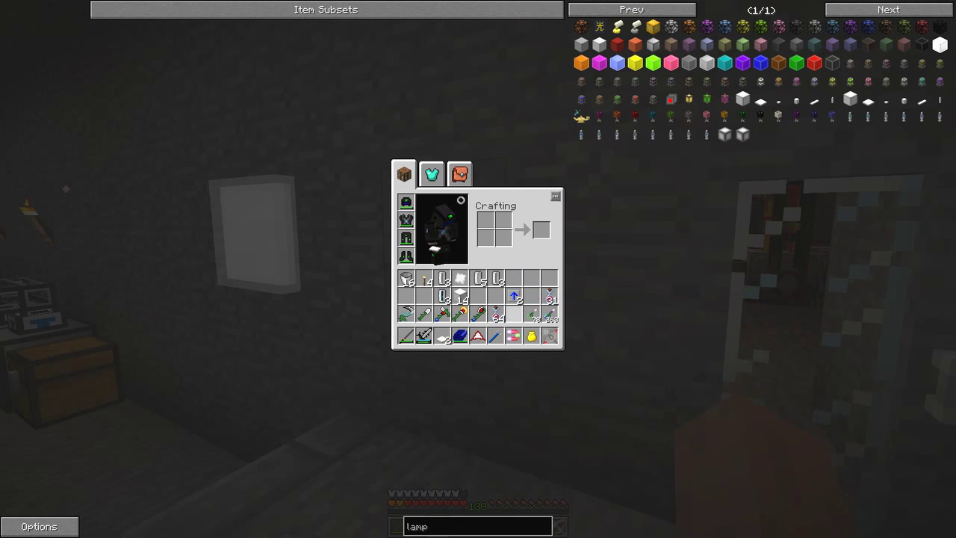
{"action": "key", "text": "Escape"}
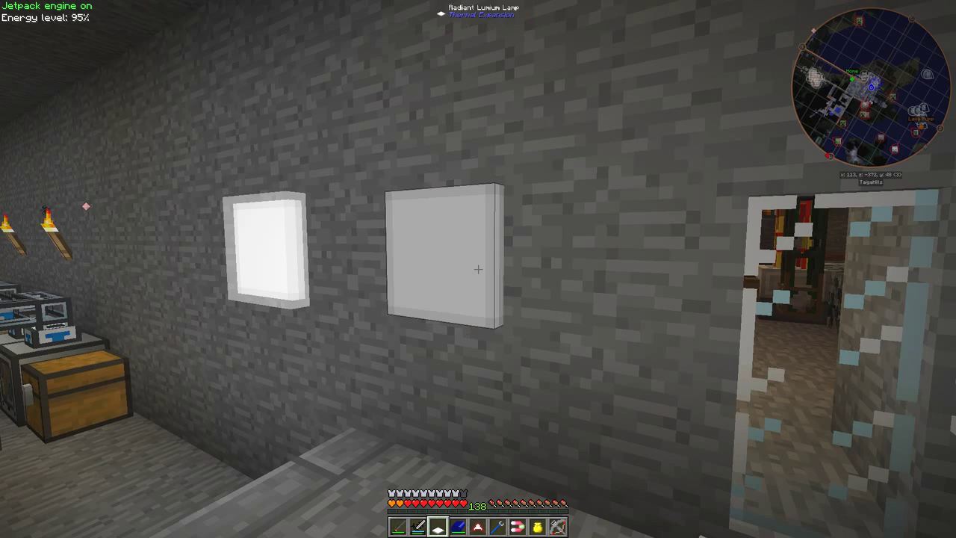
{"action": "mouse_move", "coordinate": [478, 269]}
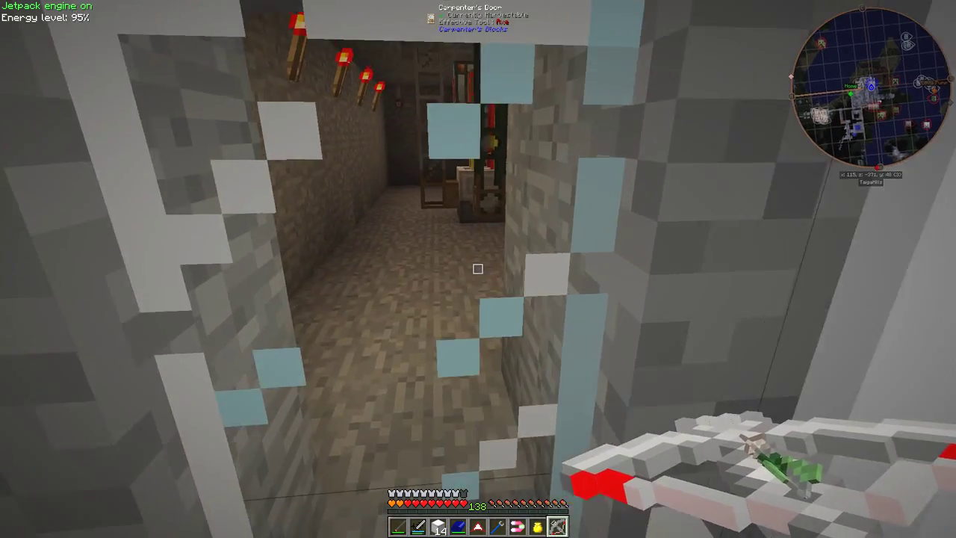
{"action": "mouse_move", "coordinate": [478, 269]}
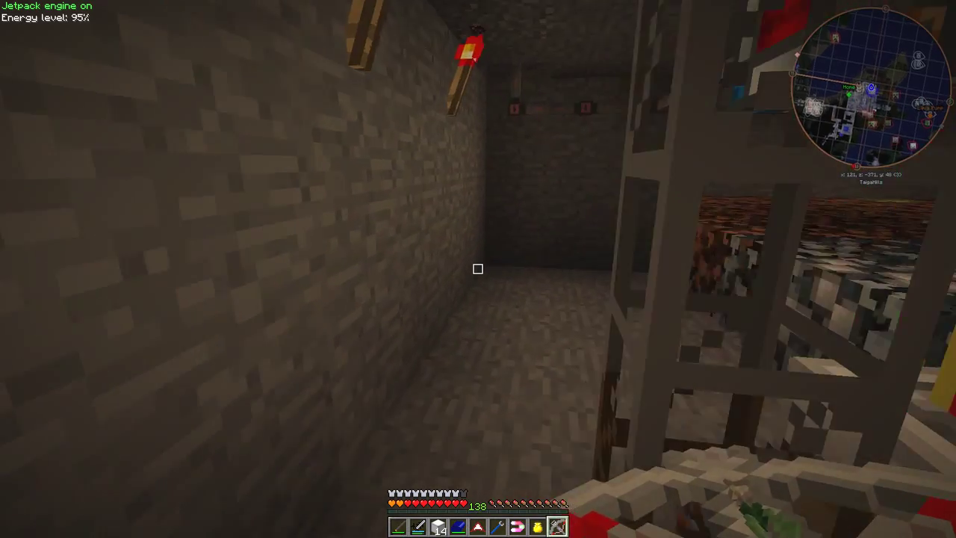
{"action": "mouse_move", "coordinate": [478, 269]}
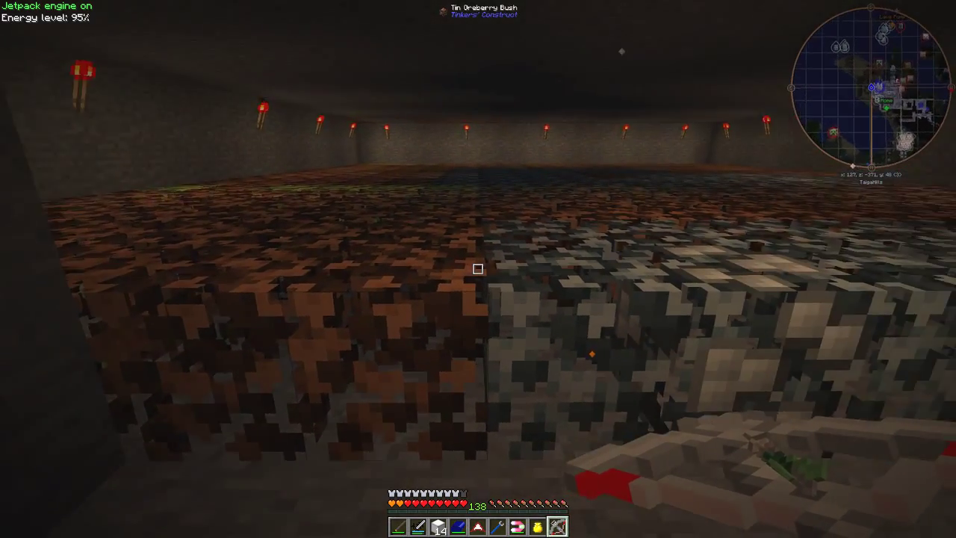
{"action": "mouse_move", "coordinate": [478, 269]}
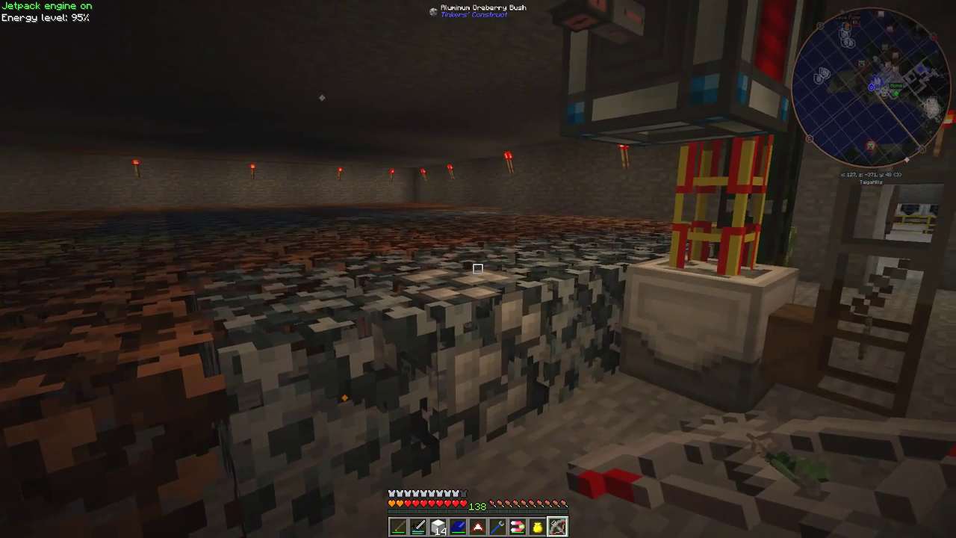
{"action": "mouse_move", "coordinate": [478, 269]}
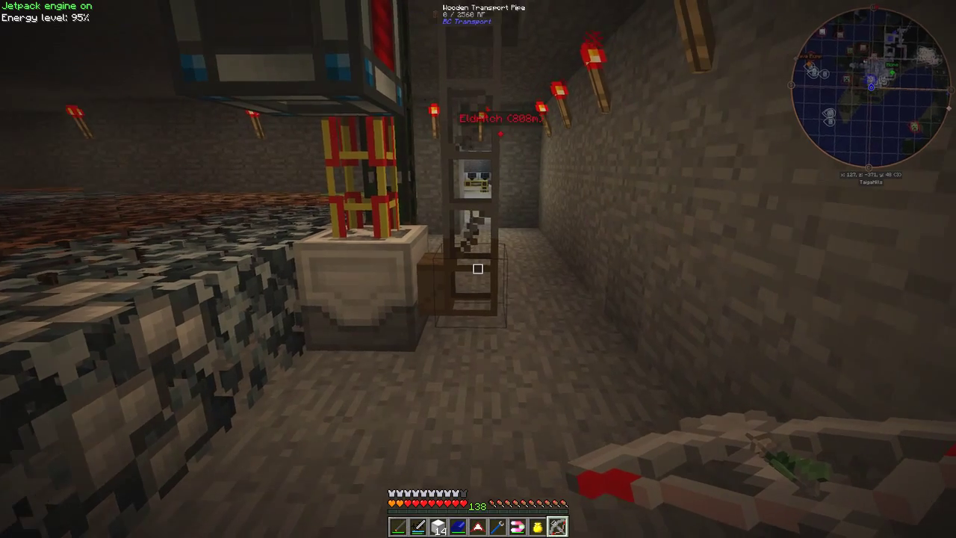
{"action": "mouse_move", "coordinate": [478, 269]}
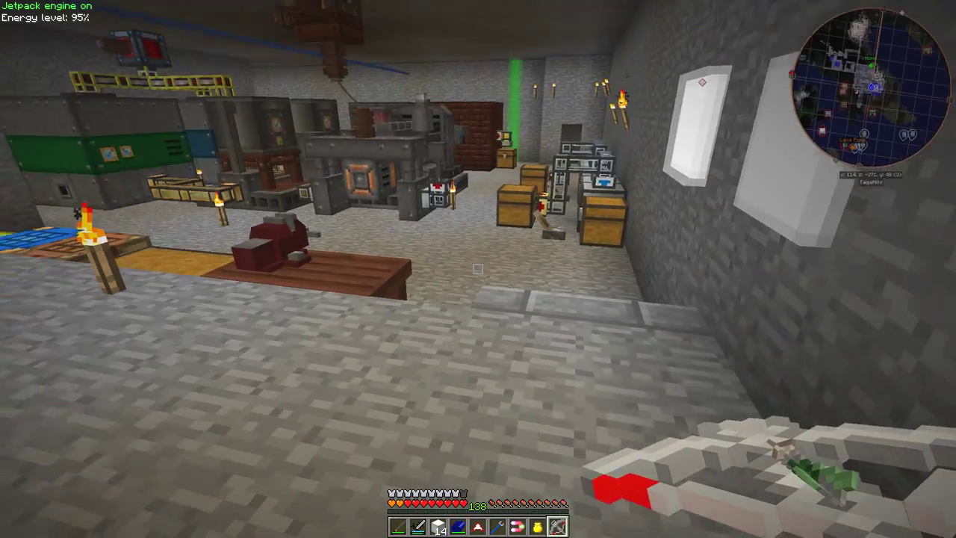
{"action": "mouse_move", "coordinate": [478, 269]}
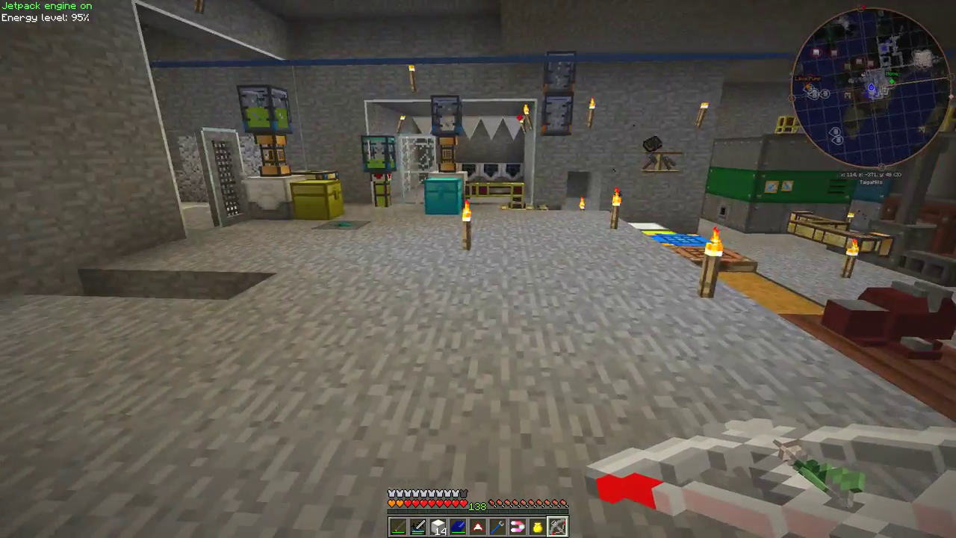
{"action": "mouse_move", "coordinate": [479, 269]}
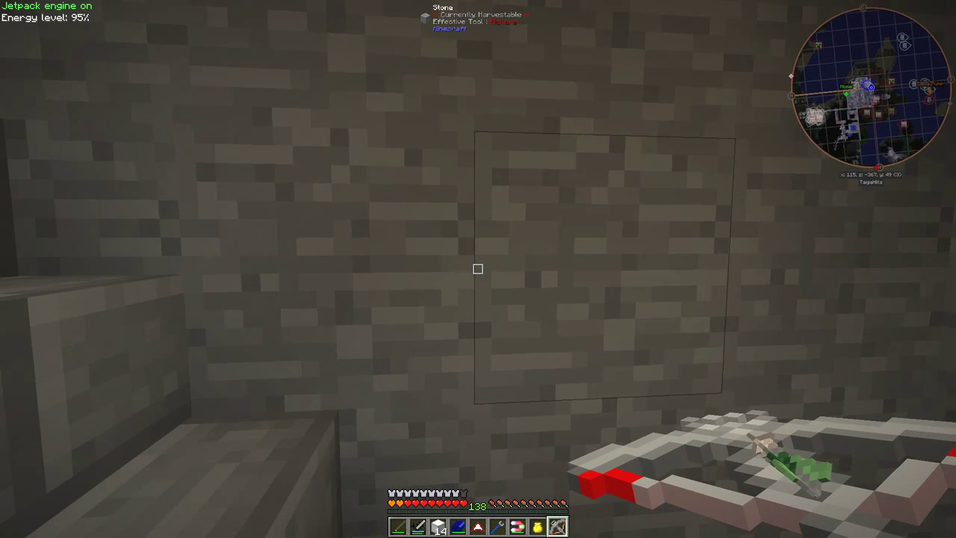
{"action": "key", "text": "e"}
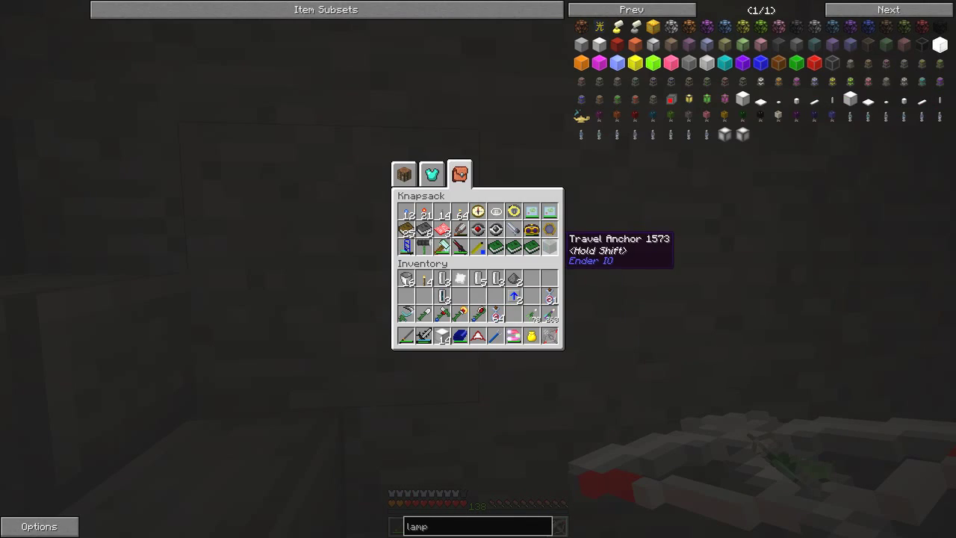
{"action": "key", "text": "Escape"}
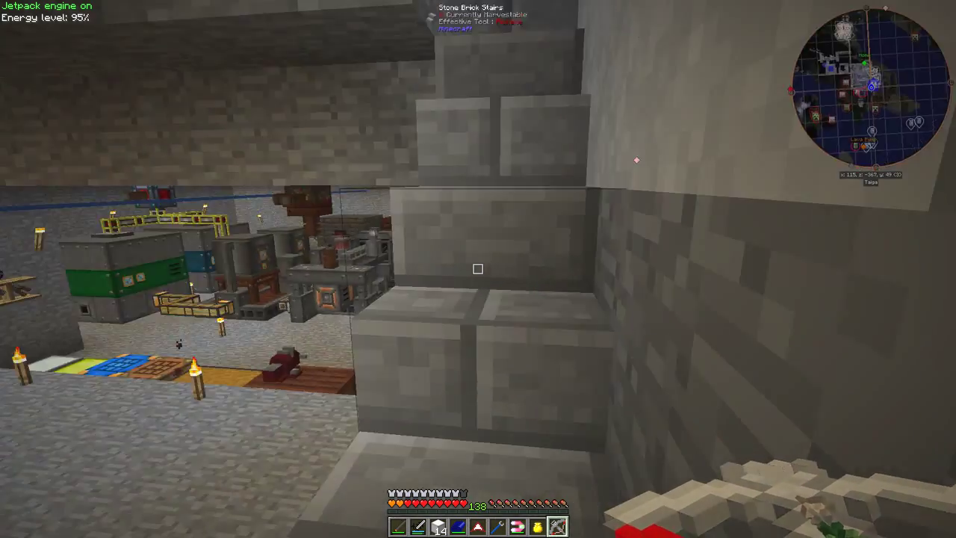
{"action": "mouse_move", "coordinate": [478, 268]}
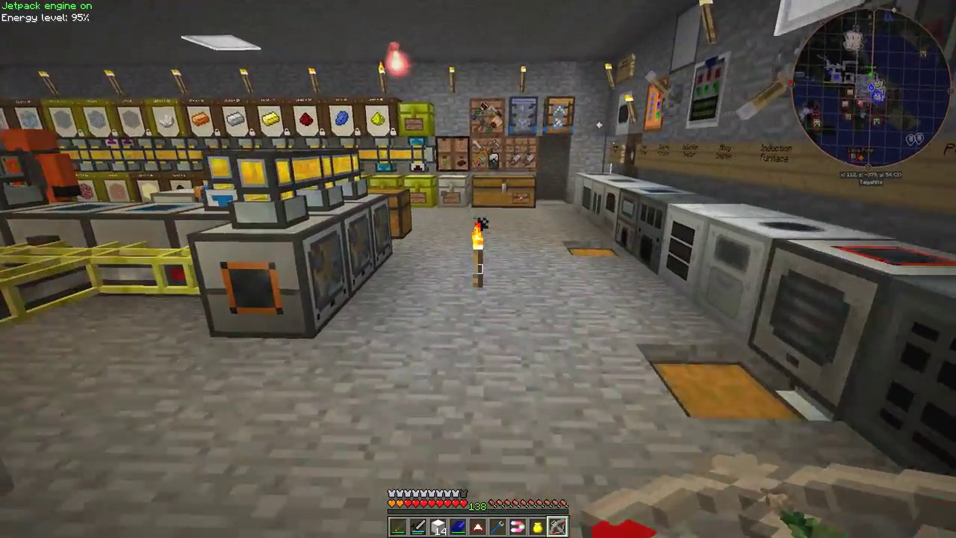
{"action": "mouse_move", "coordinate": [478, 269]}
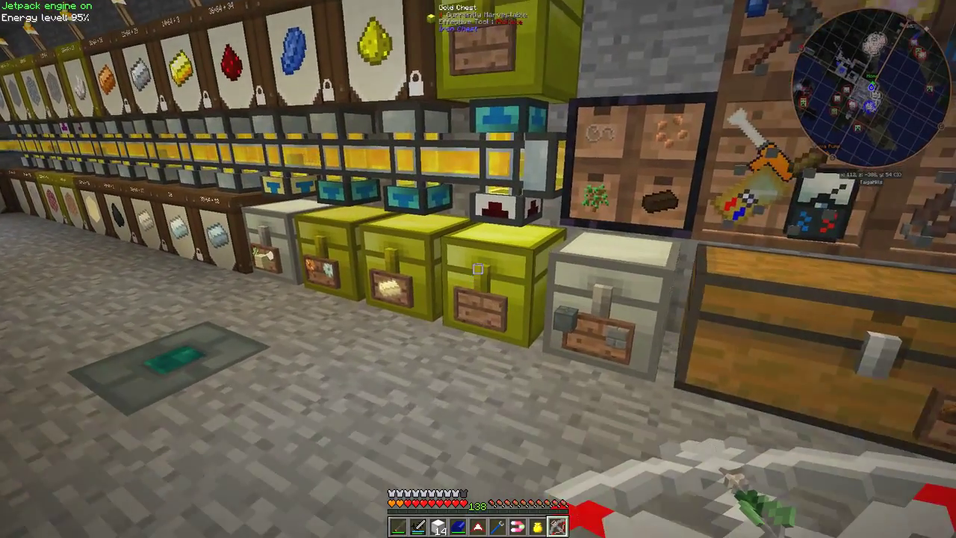
{"action": "mouse_move", "coordinate": [478, 269]}
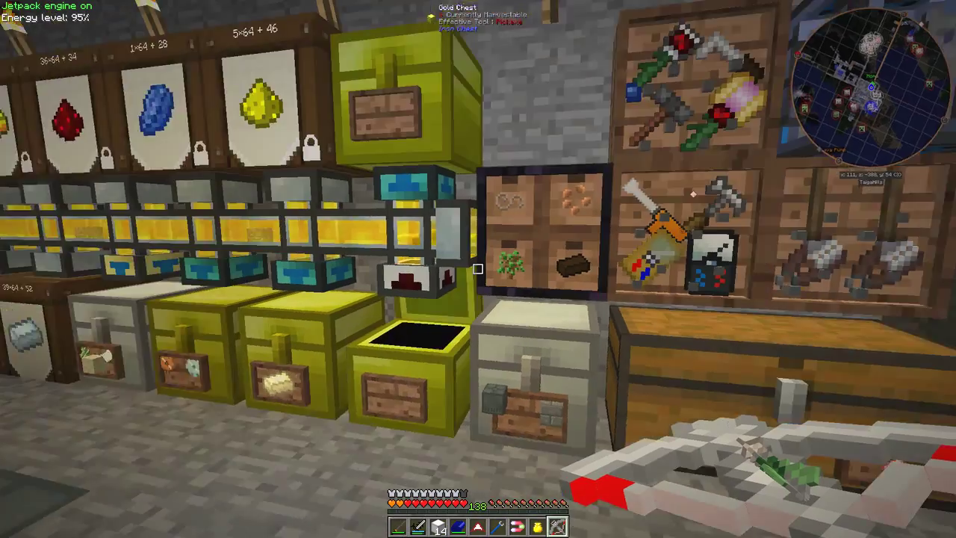
{"action": "mouse_move", "coordinate": [478, 269]}
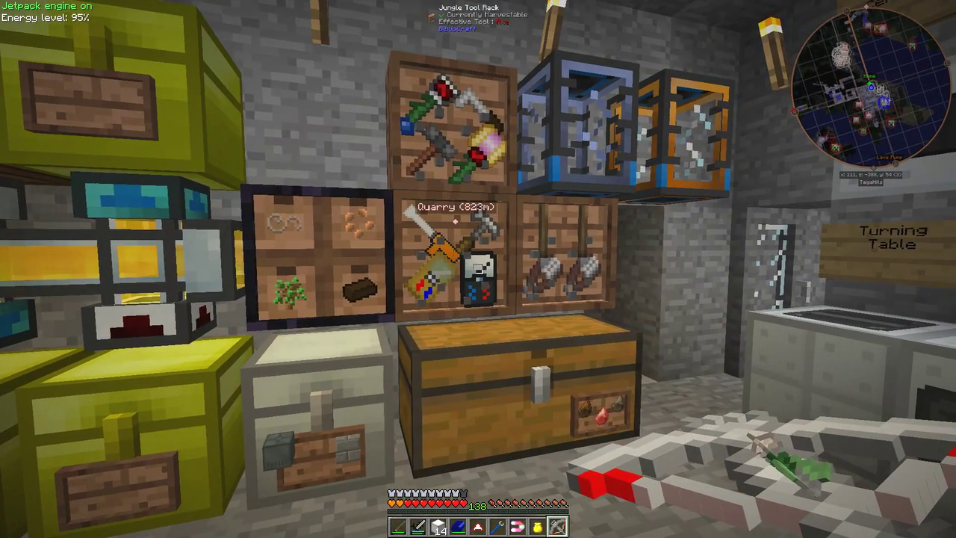
{"action": "key", "text": "e"}
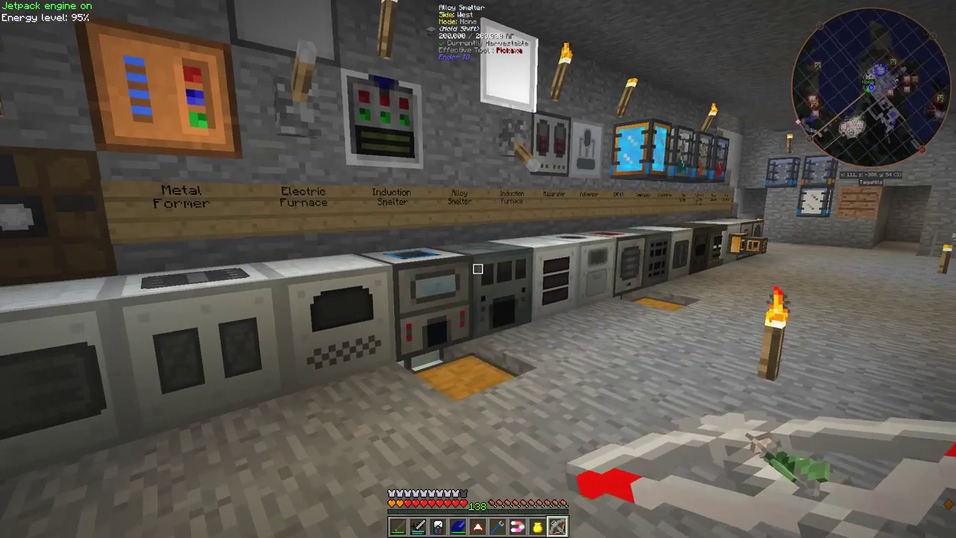
{"action": "mouse_move", "coordinate": [478, 269]}
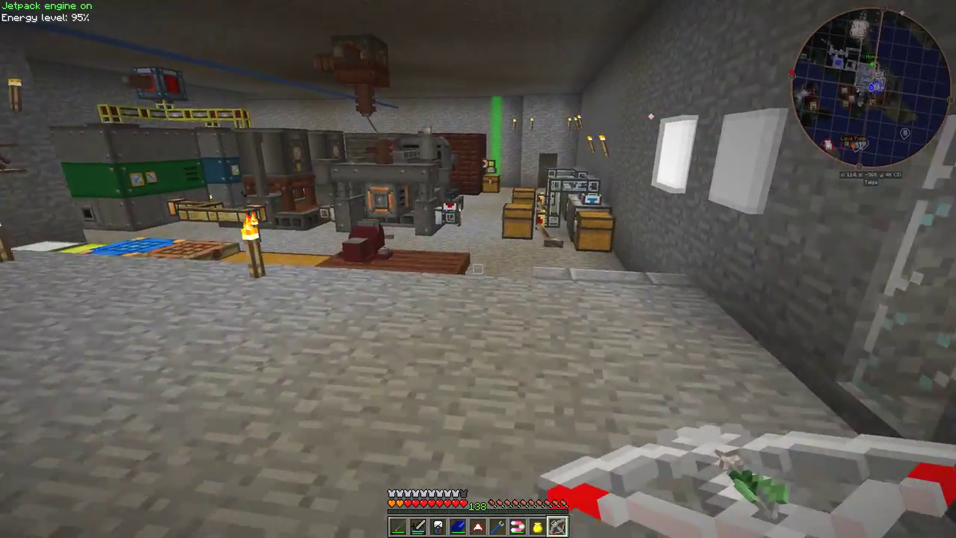
{"action": "mouse_move", "coordinate": [478, 269]}
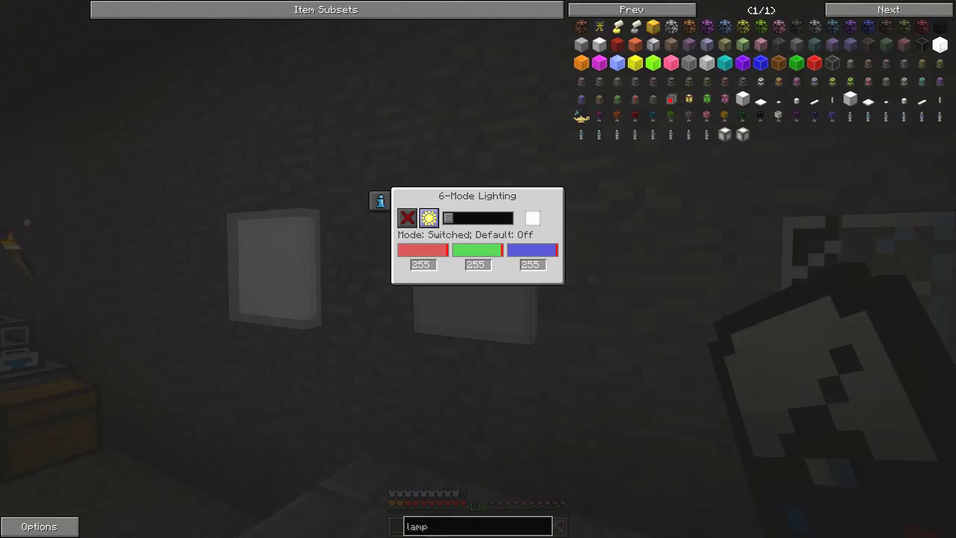
- Set the lamp to Always On and adjust its colour sliders through magenta and black to a full-green glow
{"action": "left_click", "coordinate": [429, 218]}
{"action": "type", "text": "0"}
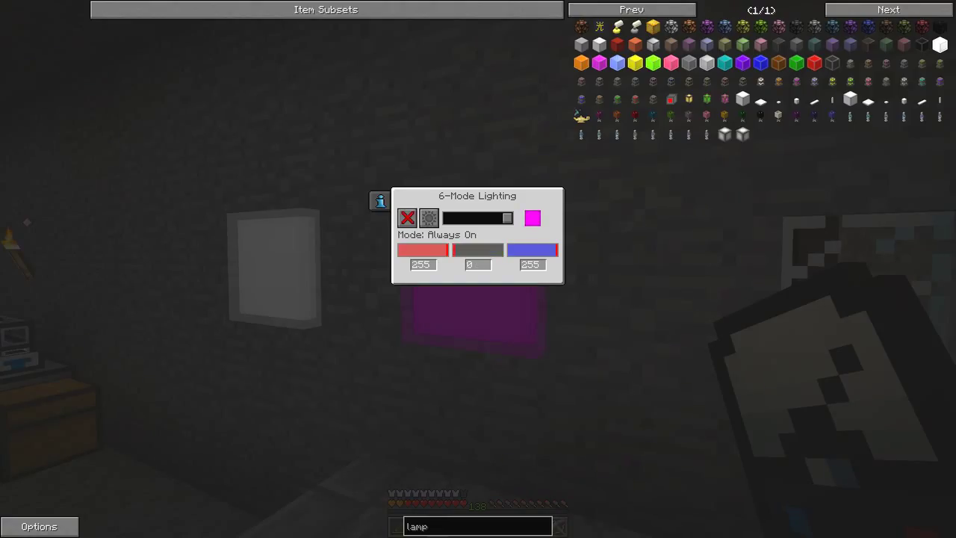
{"action": "left_click_drag", "start_coordinate": [469, 250], "coordinate": [502, 249]}
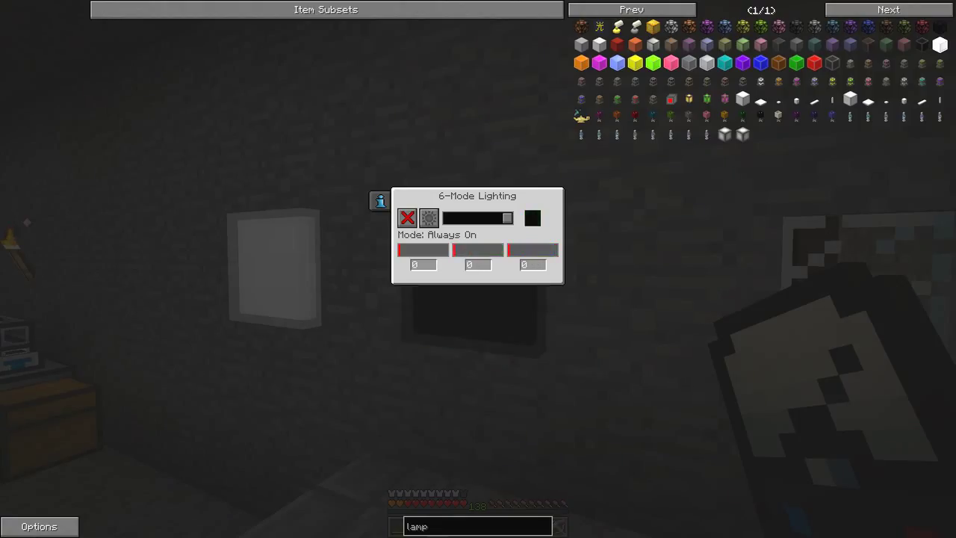
{"action": "left_click_drag", "start_coordinate": [508, 251], "coordinate": [555, 251]}
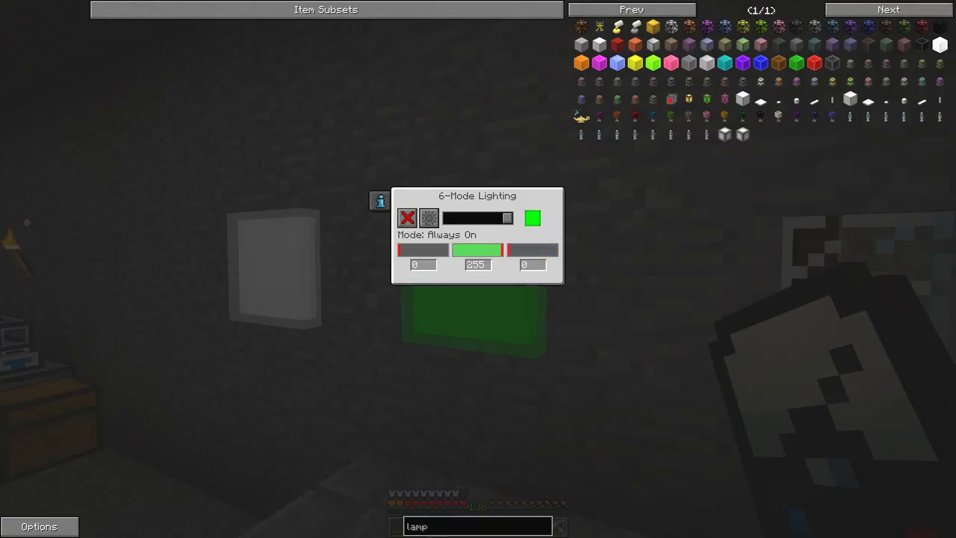
{"action": "left_click_drag", "start_coordinate": [399, 249], "coordinate": [448, 250]}
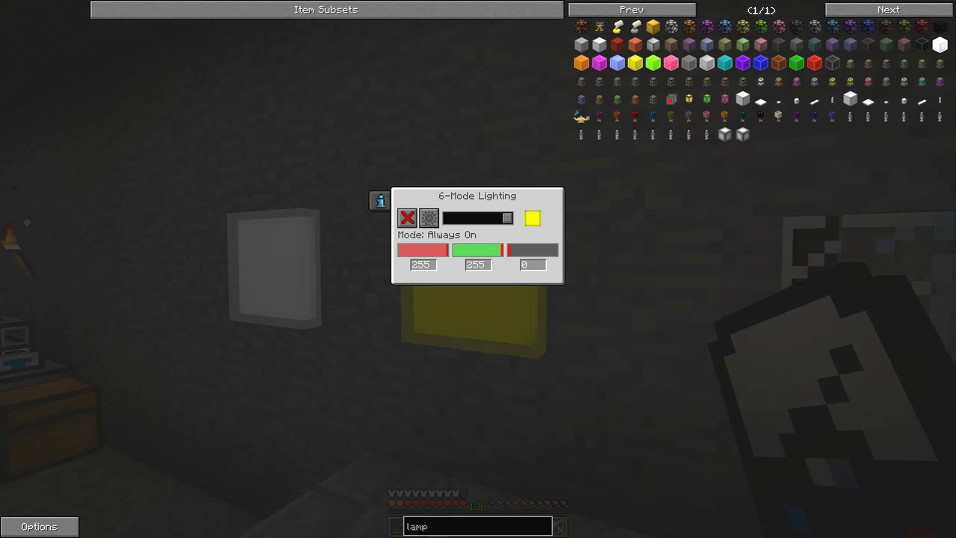
{"action": "key", "text": "Escape"}
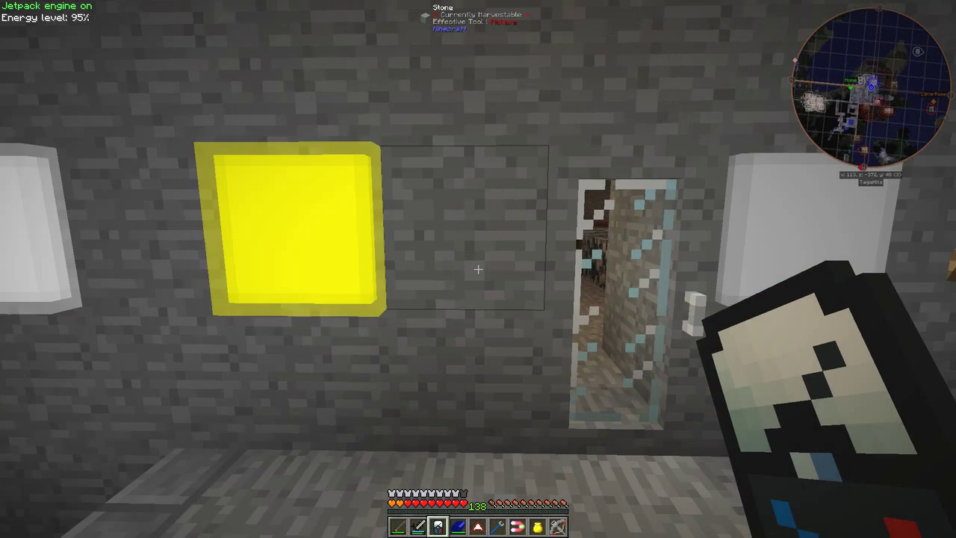
{"action": "mouse_move", "coordinate": [478, 269]}
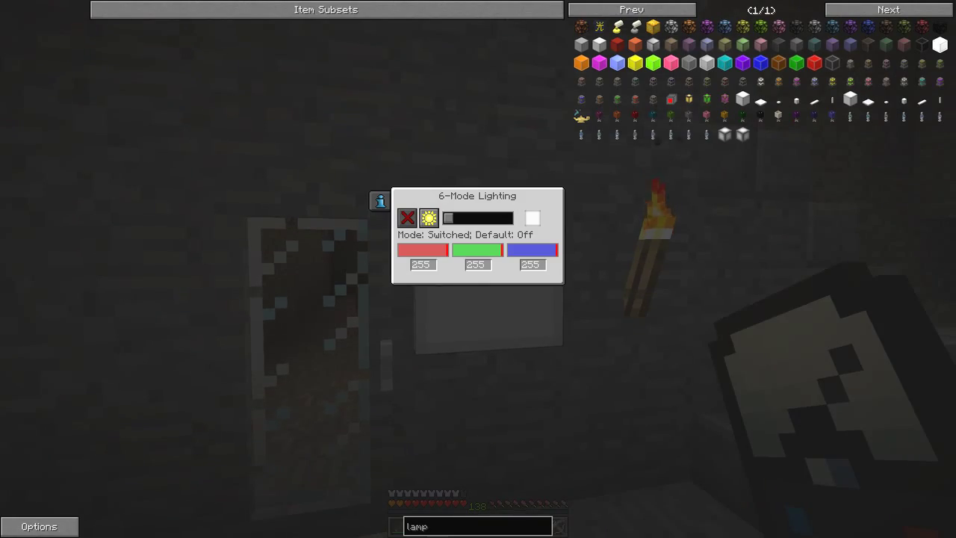
{"action": "left_click", "coordinate": [429, 218]}
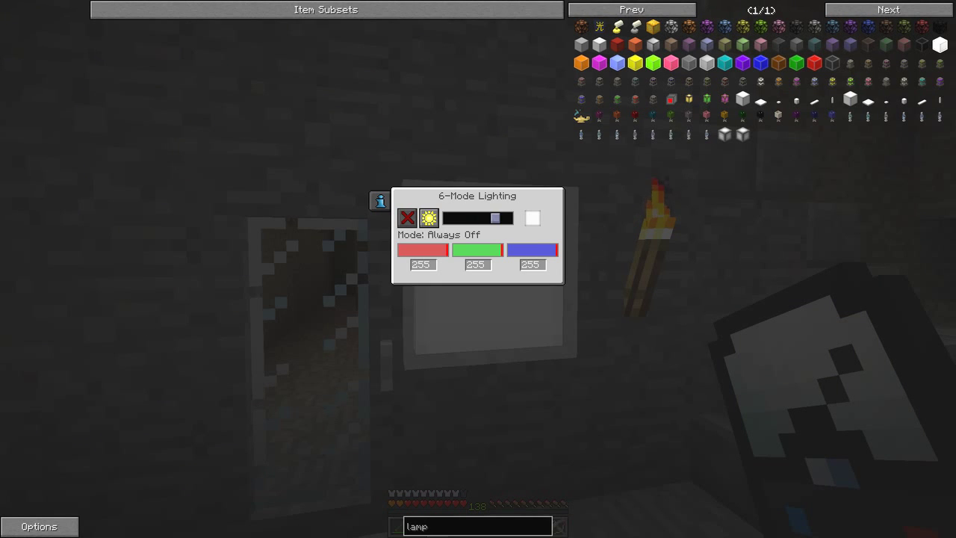
{"action": "left_click", "coordinate": [507, 218]}
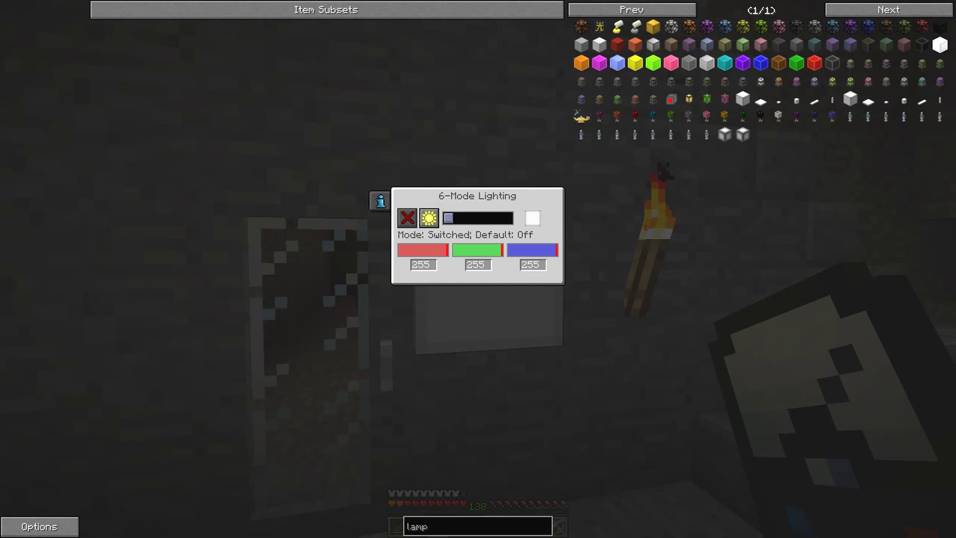
{"action": "key", "text": "Escape"}
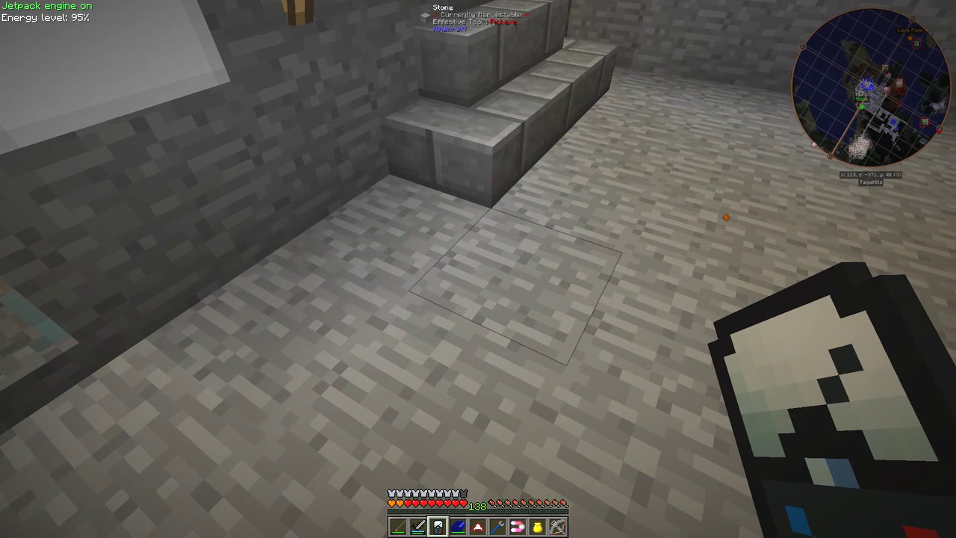
{"action": "key", "text": "e"}
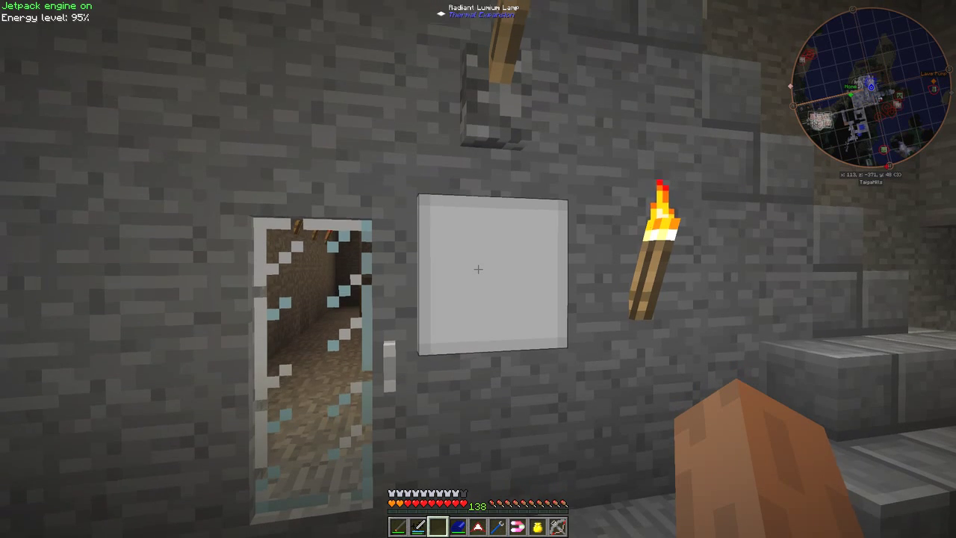
{"action": "key", "text": "e"}
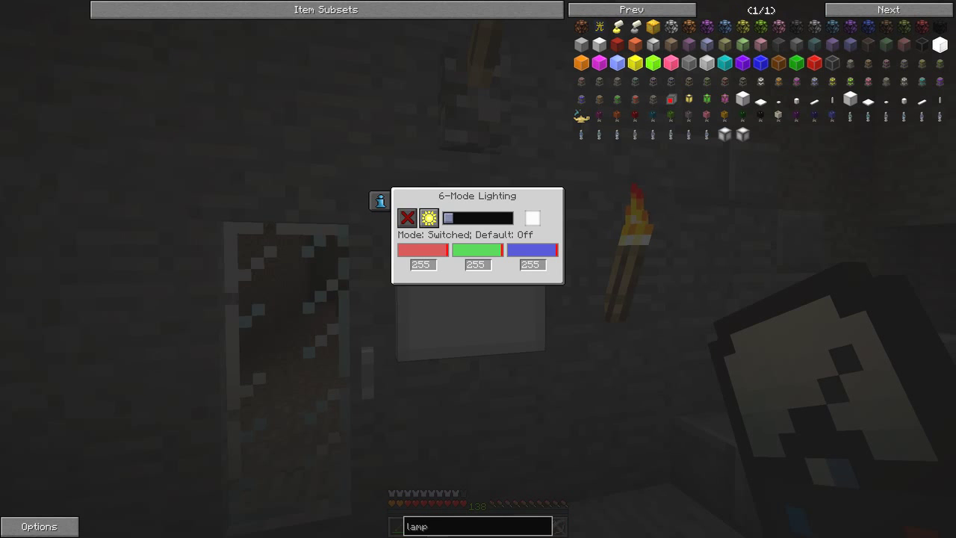
{"action": "left_click", "coordinate": [427, 218]}
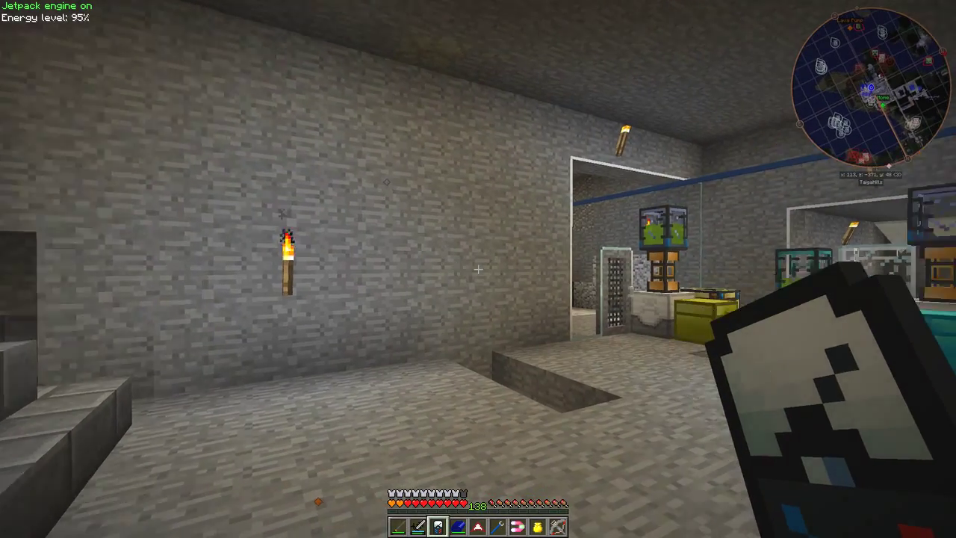
{"action": "mouse_move", "coordinate": [299, 269]}
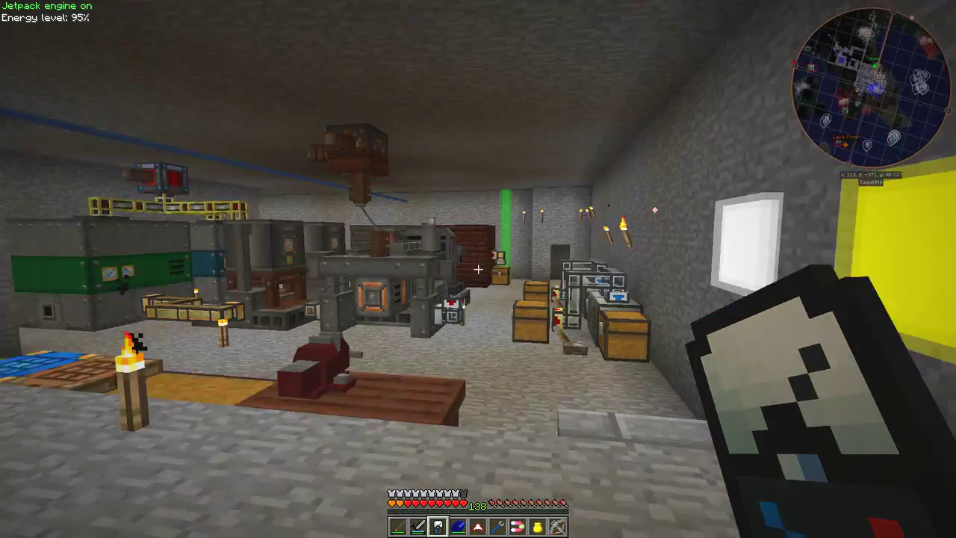
{"action": "mouse_move", "coordinate": [478, 269]}
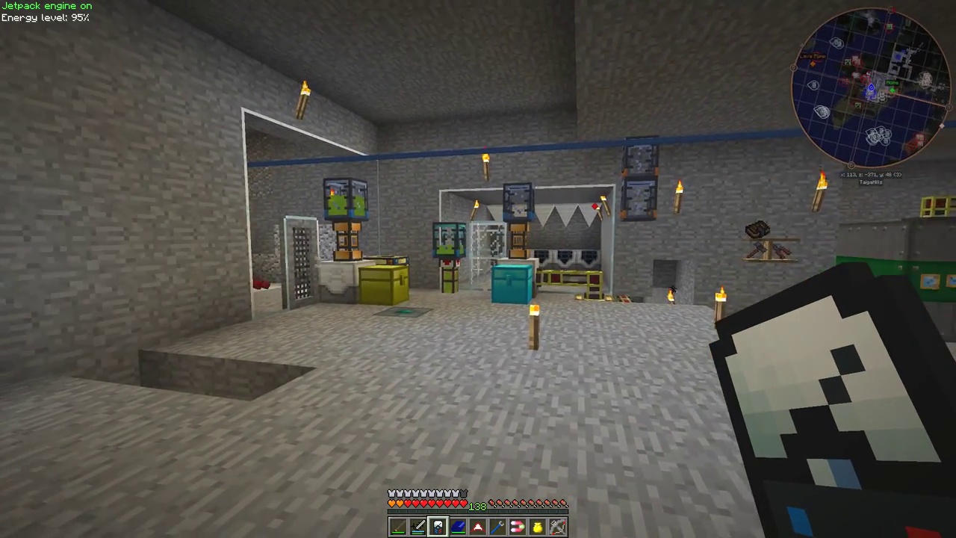
{"action": "mouse_move", "coordinate": [478, 269]}
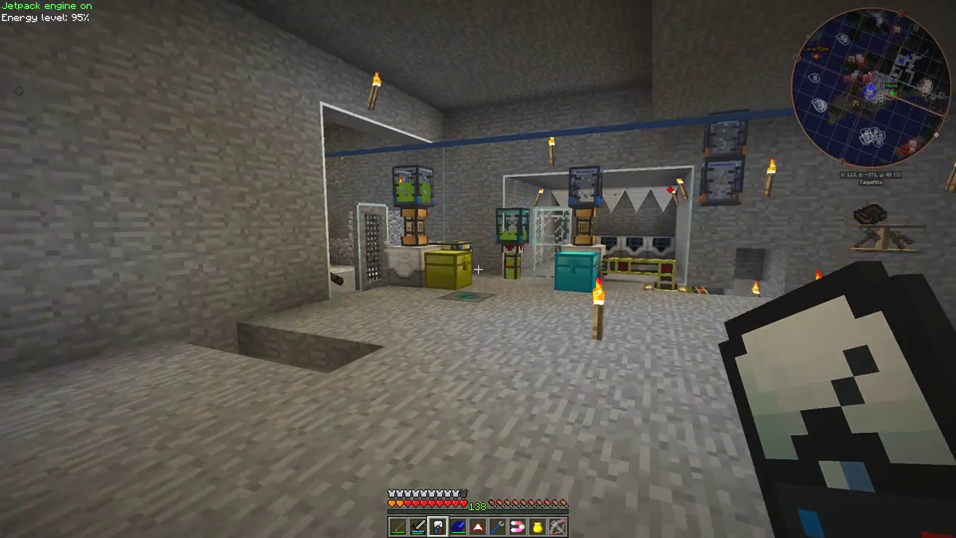
{"action": "mouse_move", "coordinate": [478, 269]}
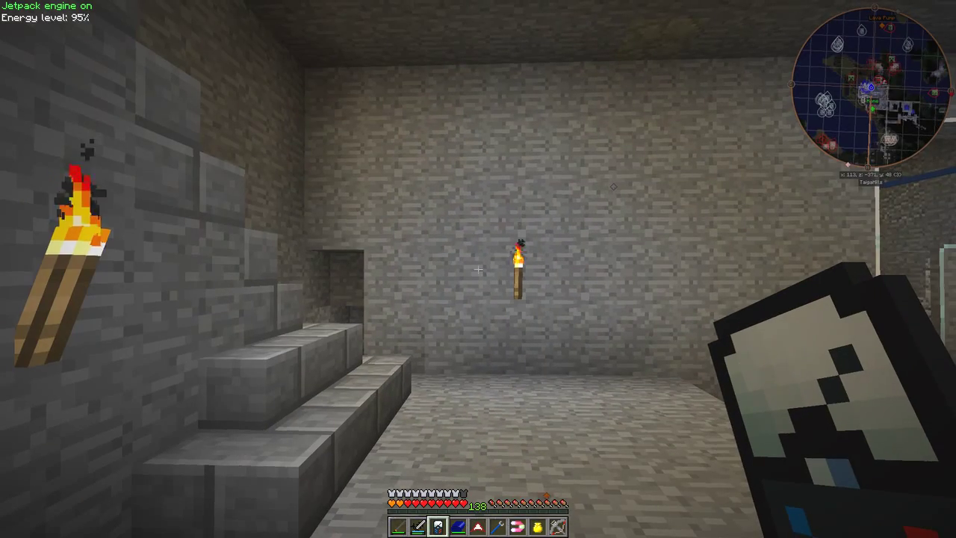